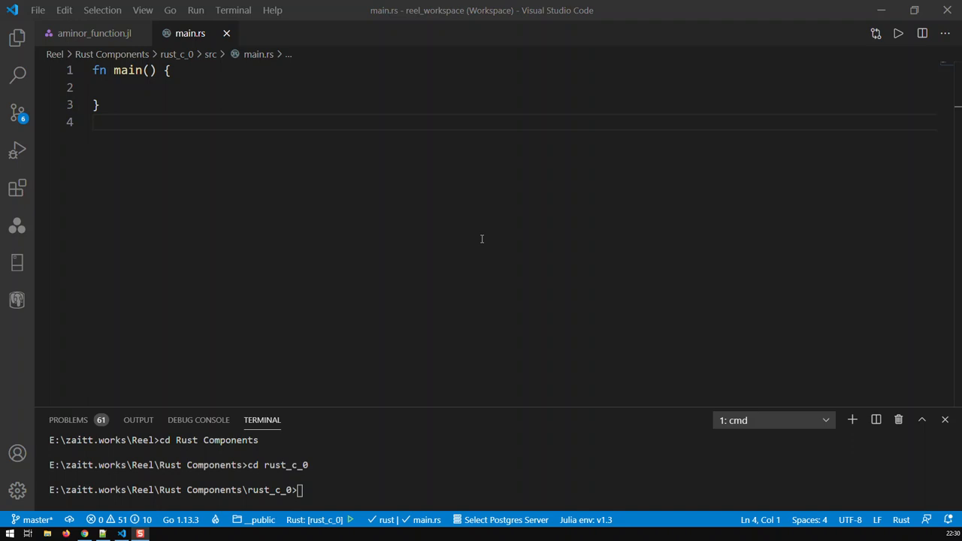
pyautogui.moveTo(108, 123)
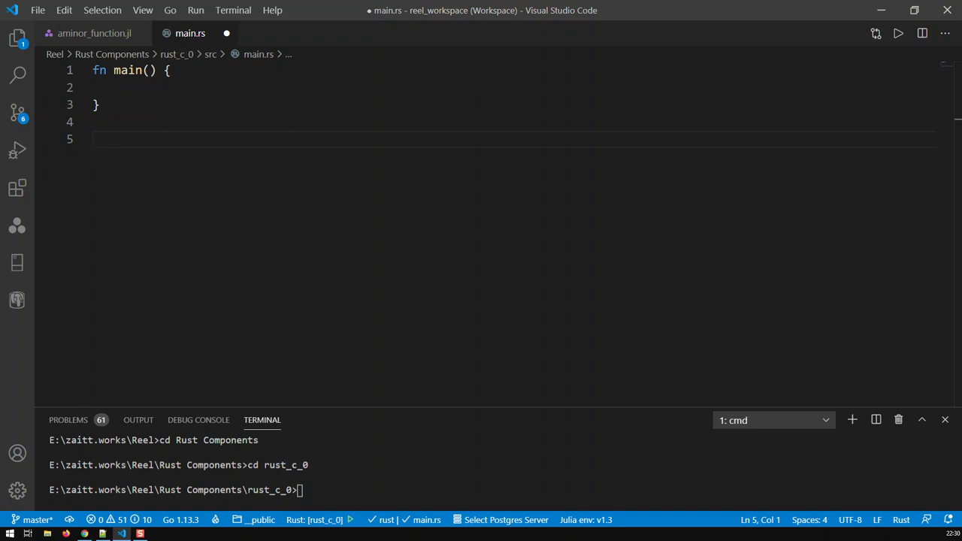
# Write an empty fn aminor_0() below main and start its body on a new line.
pyautogui.write('fn')
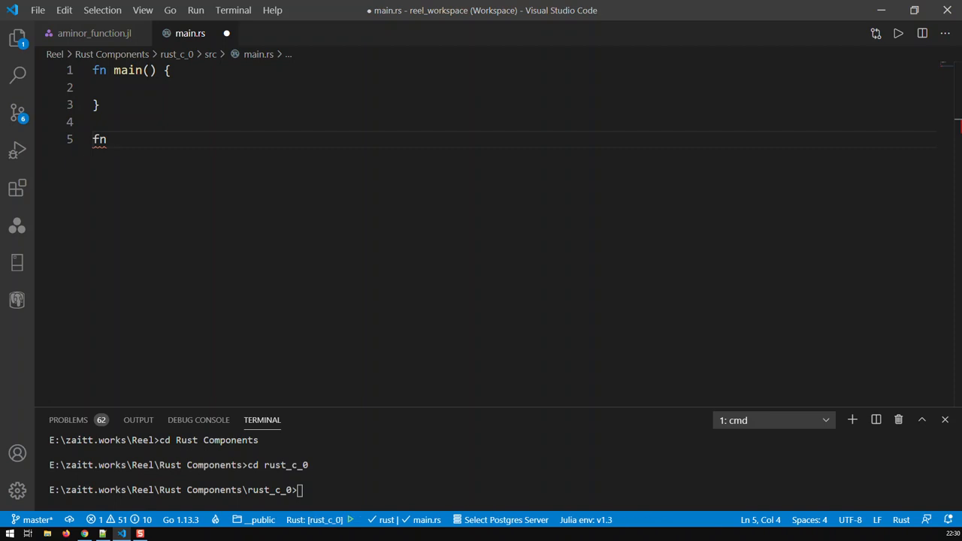
pyautogui.write('amino')
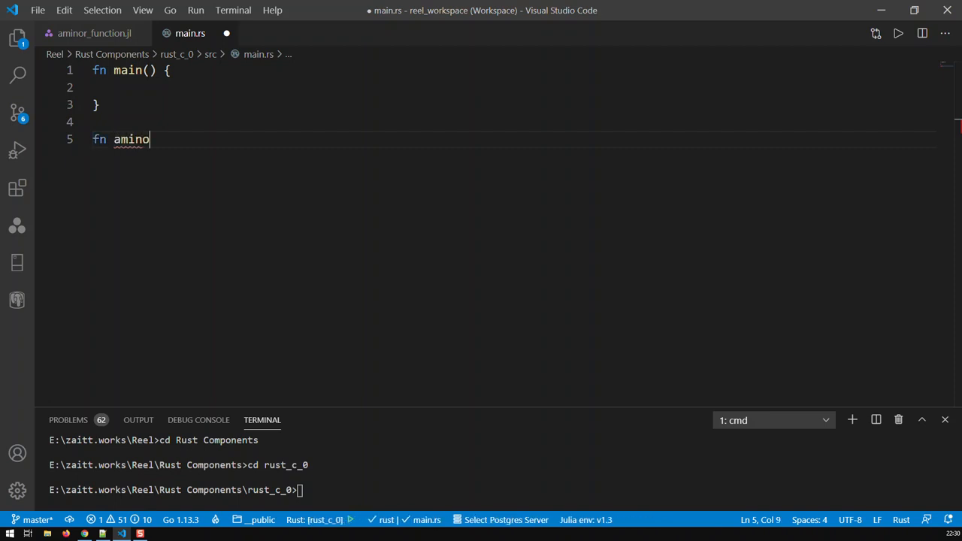
pyautogui.write('r_0')
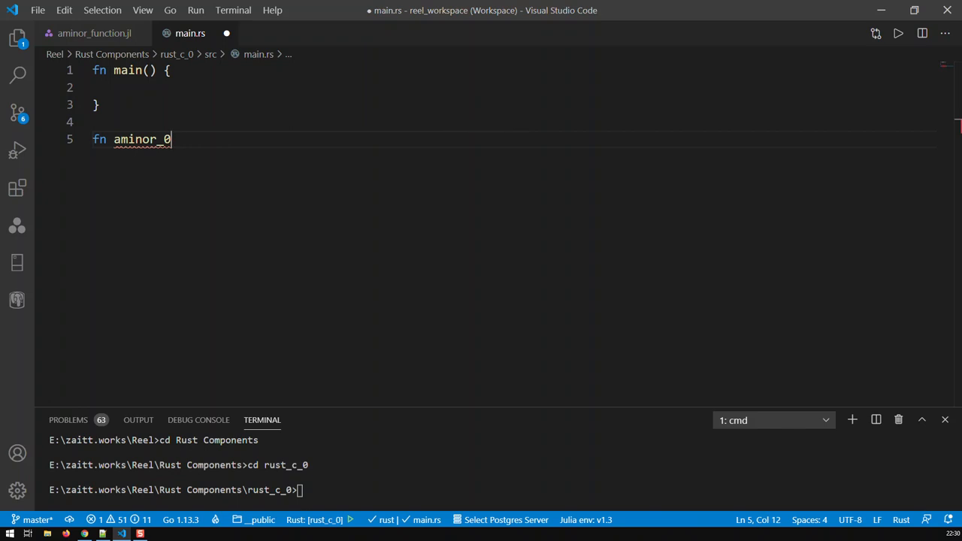
pyautogui.write('()')
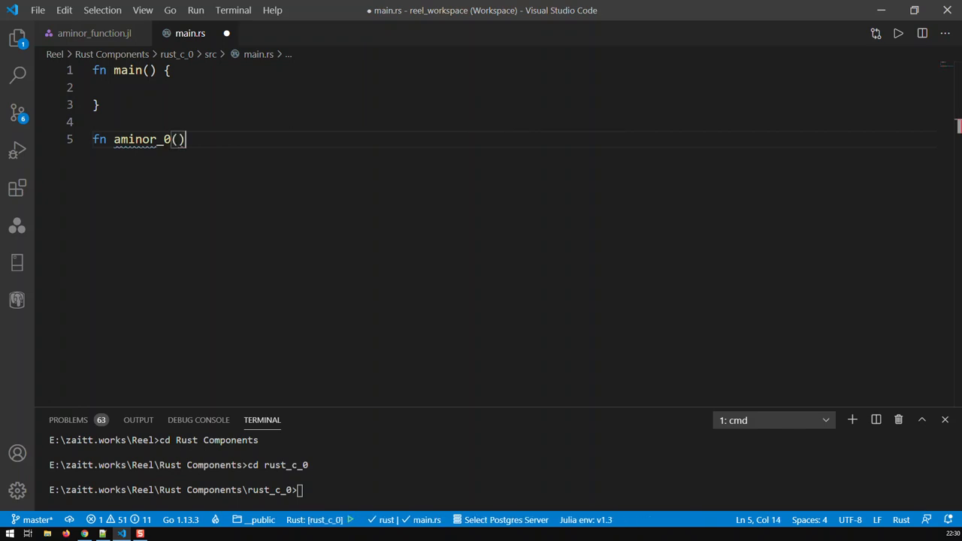
pyautogui.press('Left')
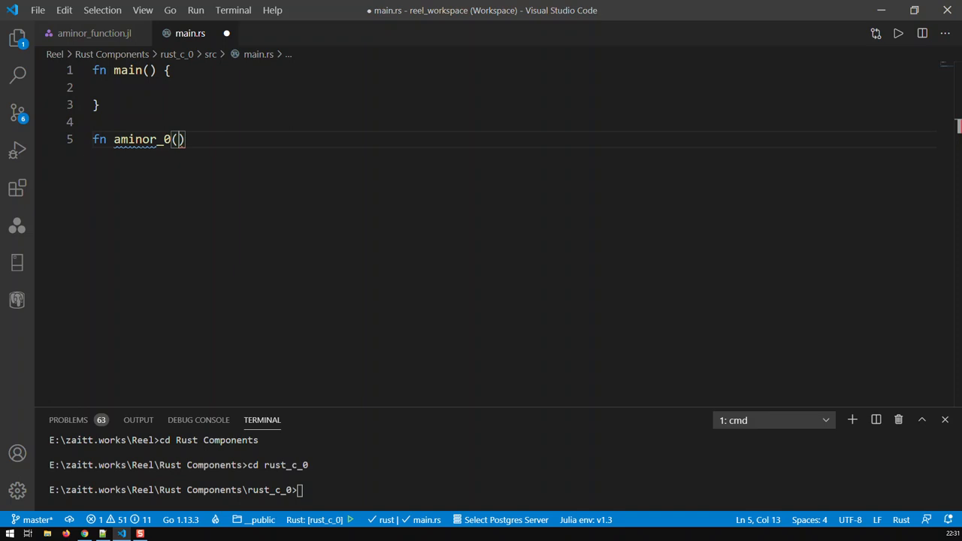
pyautogui.press('Right')
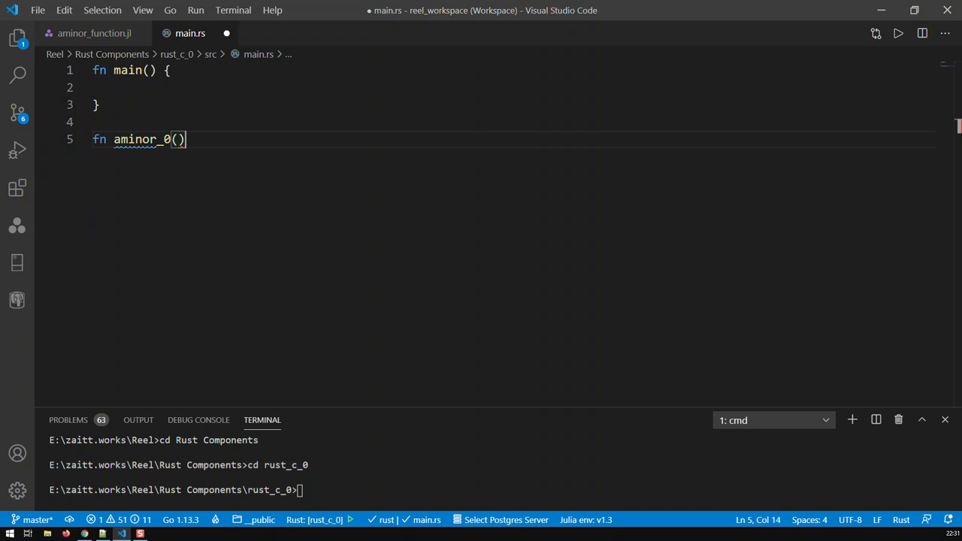
pyautogui.press('Return')
pyautogui.write('{')
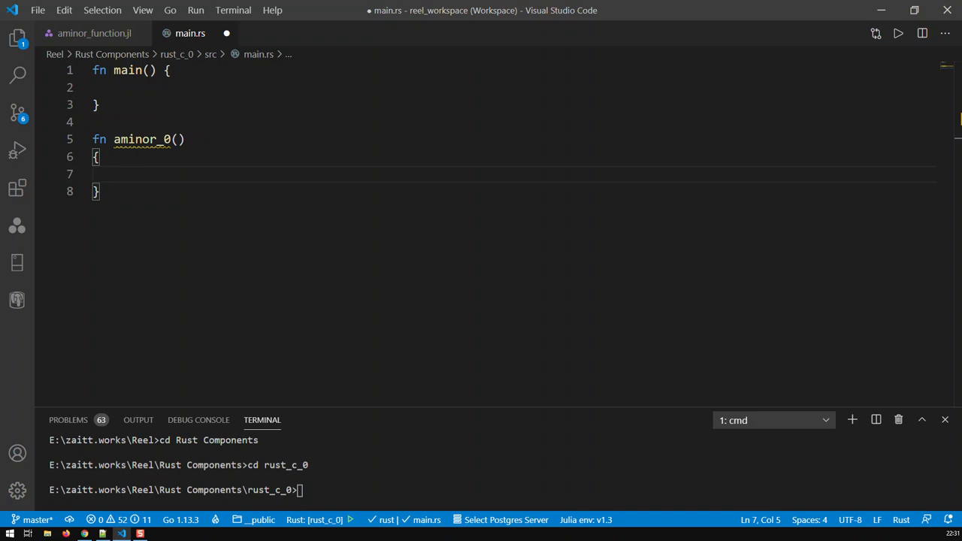
pyautogui.moveTo(218, 195)
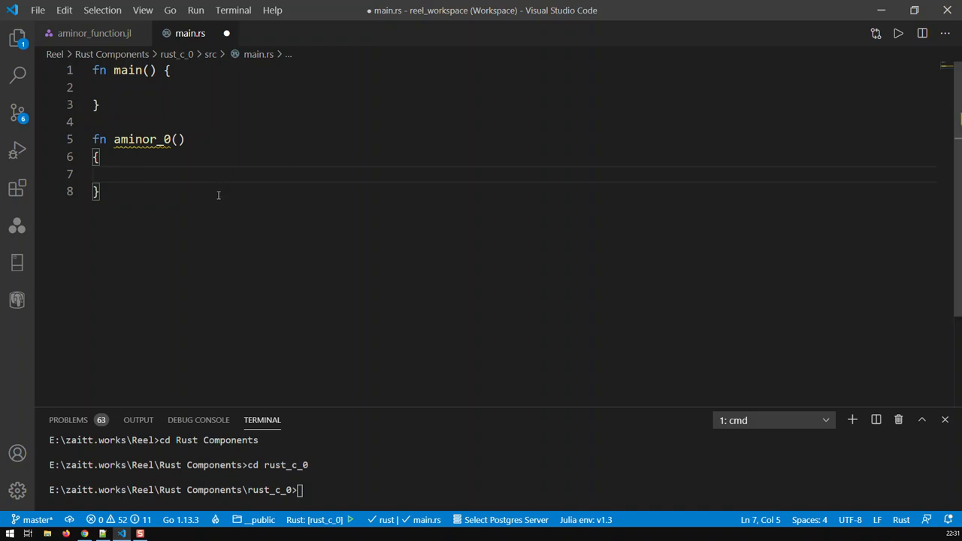
pyautogui.moveTo(184, 168)
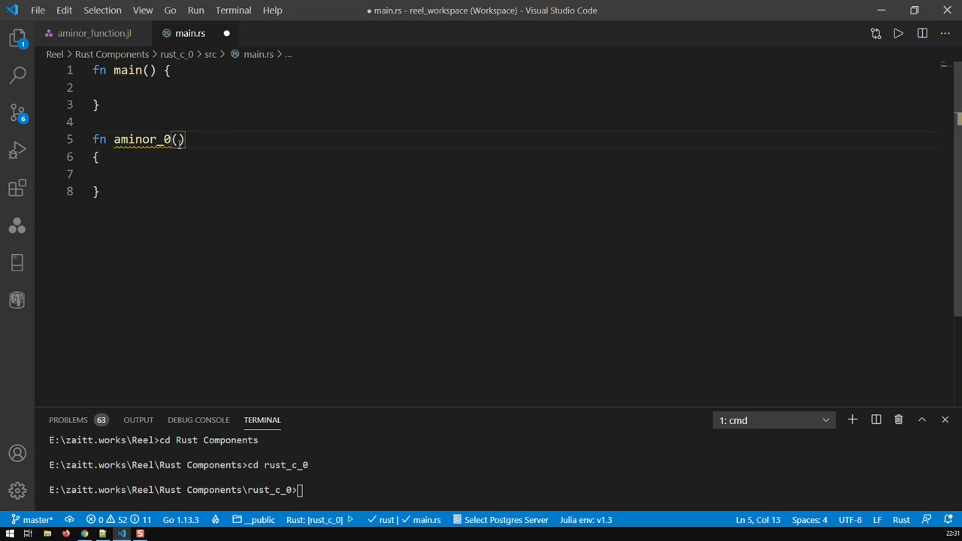
# Give aminor_0 the parameter user_age: i64.
pyautogui.write('user_')
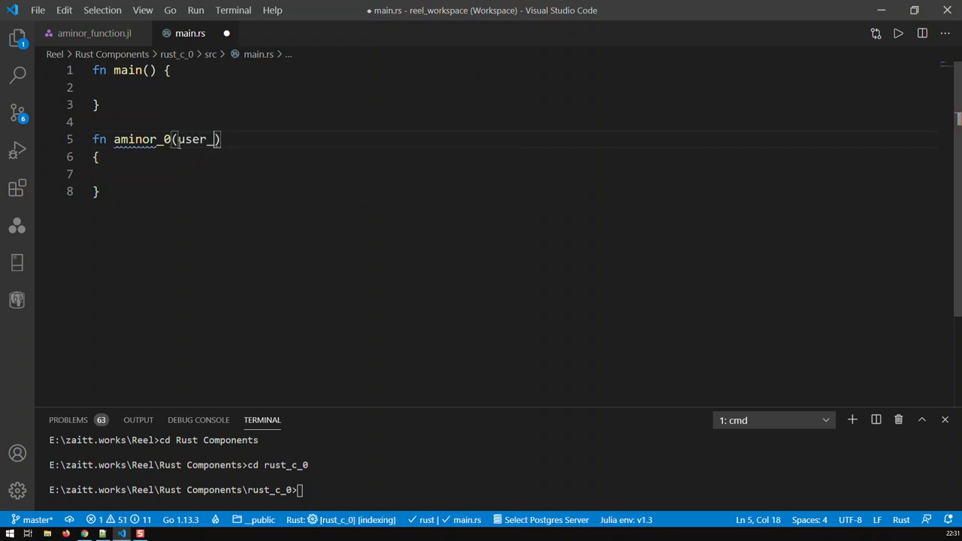
pyautogui.write('age:')
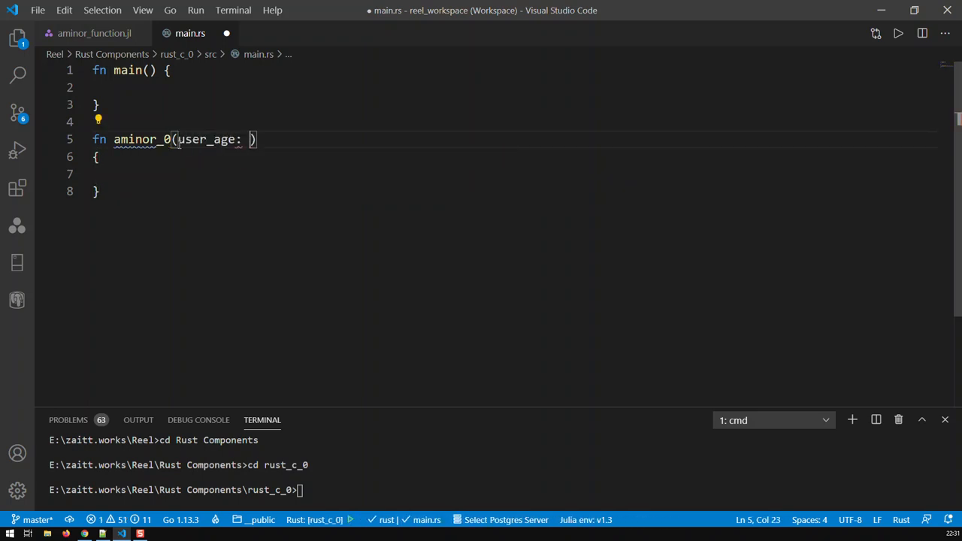
pyautogui.write('i6')
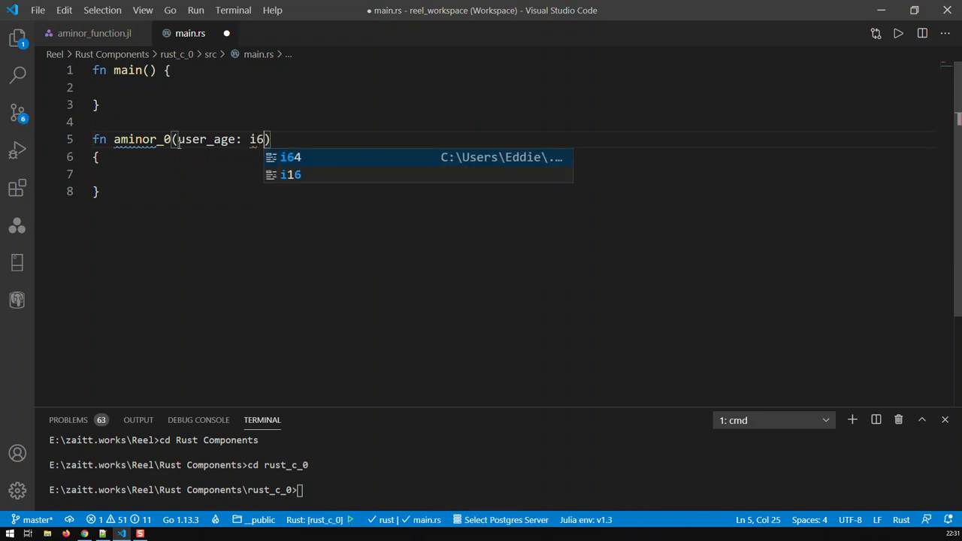
pyautogui.write('4')
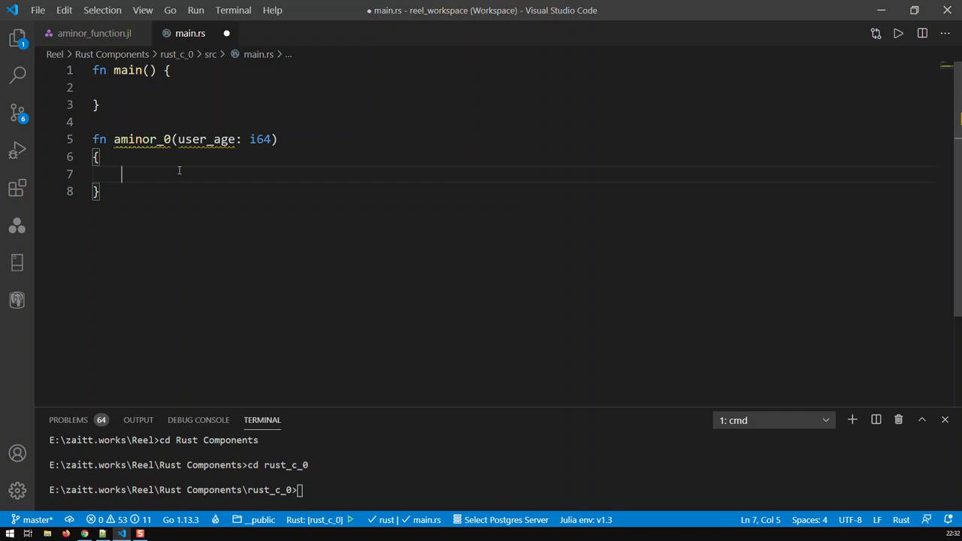
# Declare const KEY_AGE: i64 = 18; as the first line of aminor_0.
pyautogui.write('const')
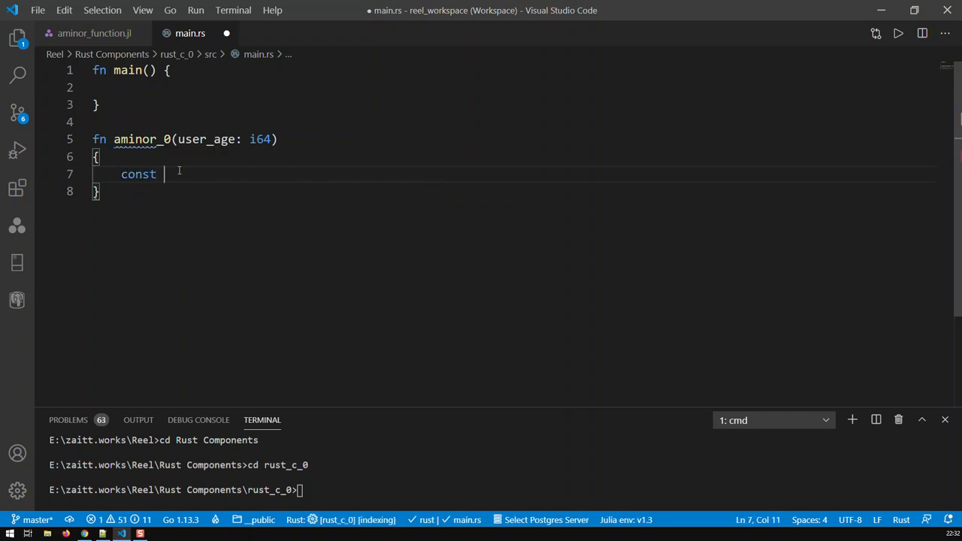
pyautogui.write('KEY_AGE')
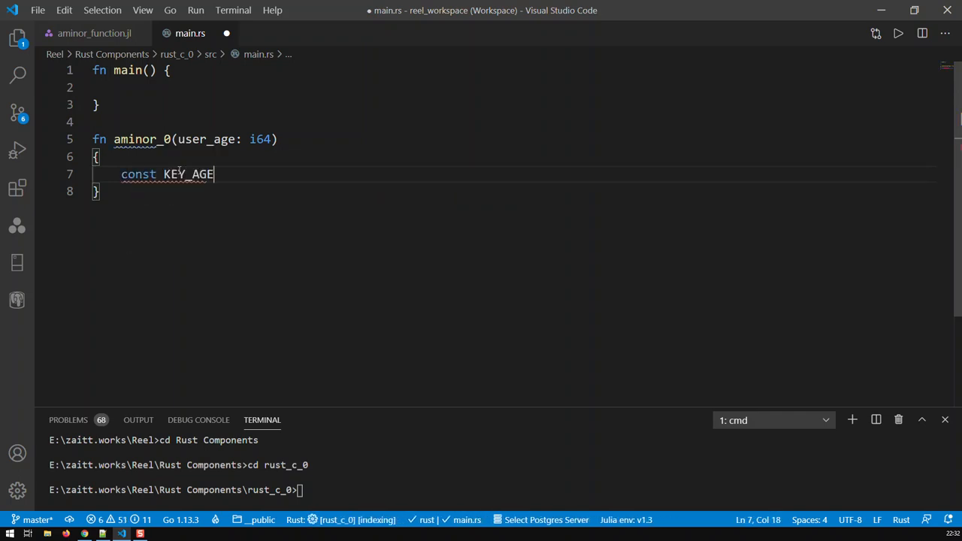
pyautogui.write(':')
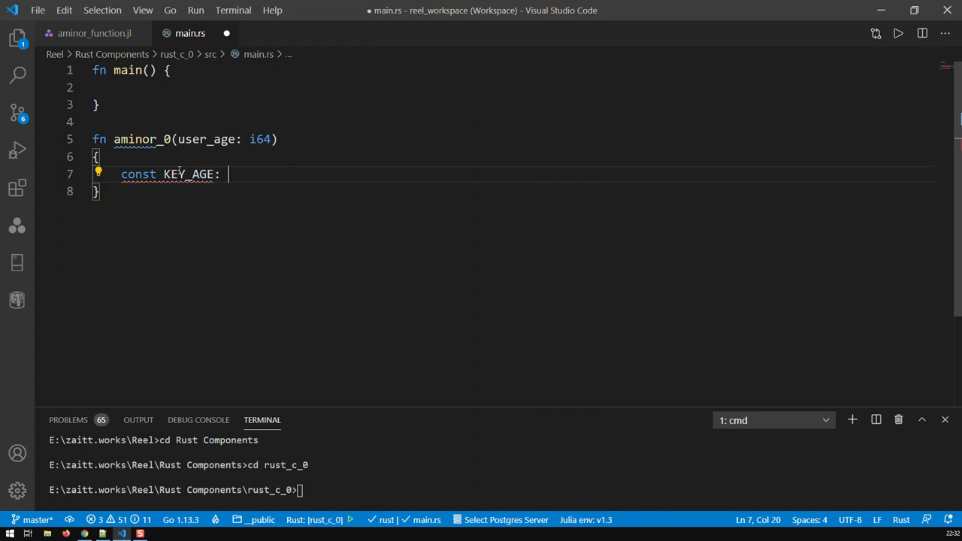
pyautogui.write('i64')
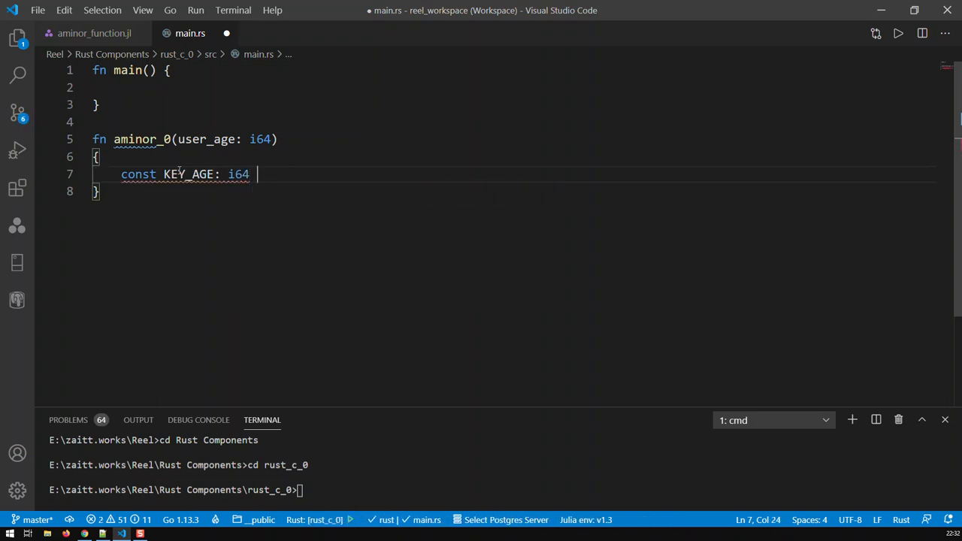
pyautogui.write('= 18;')
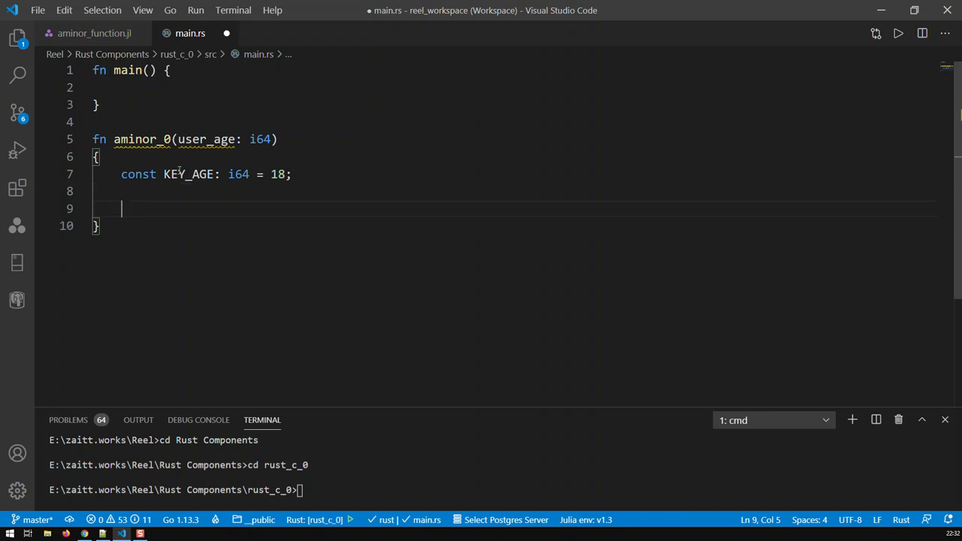
# Add an empty if user_age < KEY_AGE && user_age >= 0 block.
pyautogui.write('if')
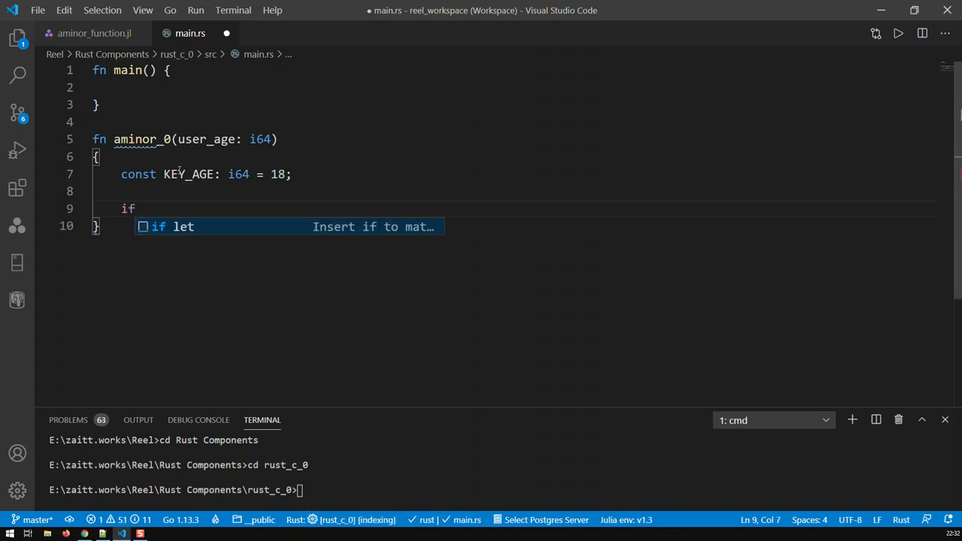
pyautogui.write('use')
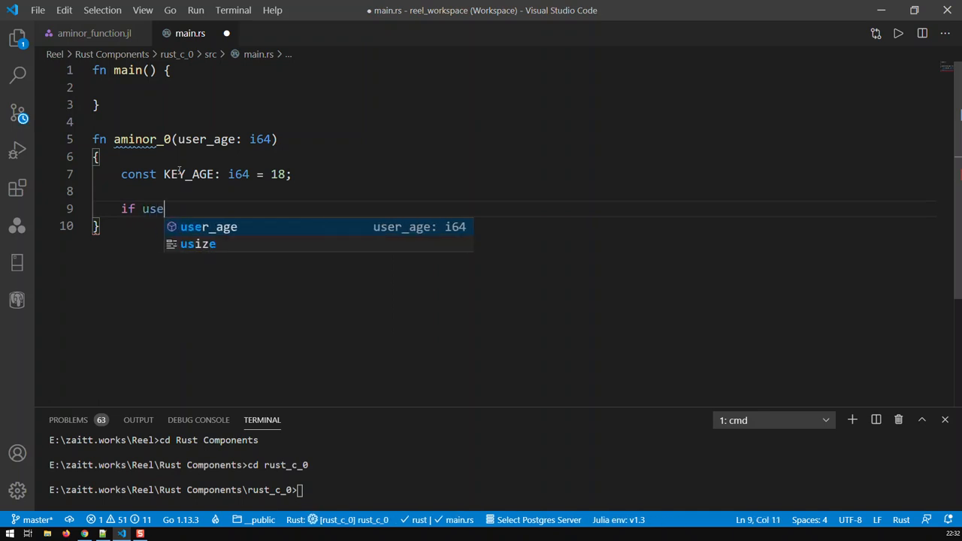
pyautogui.write('_a')
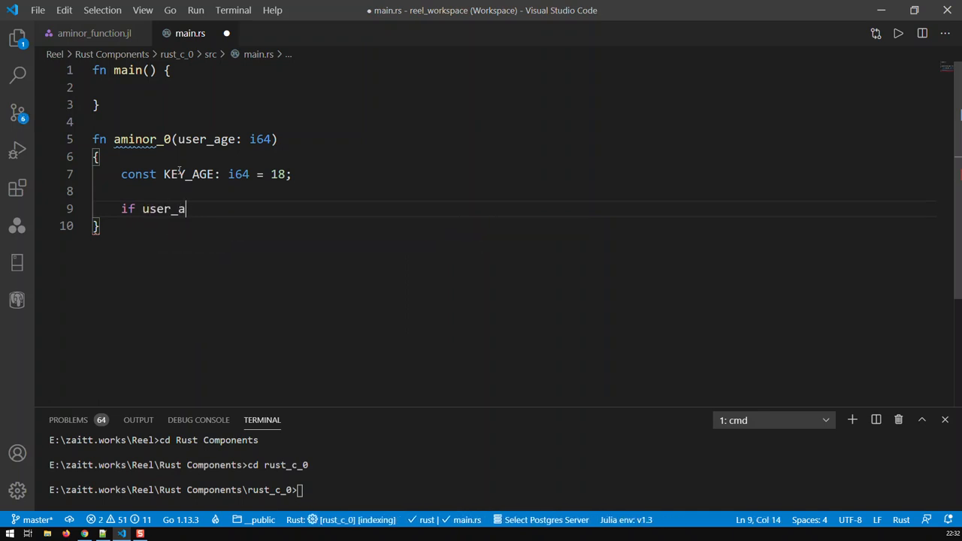
pyautogui.write('ge')
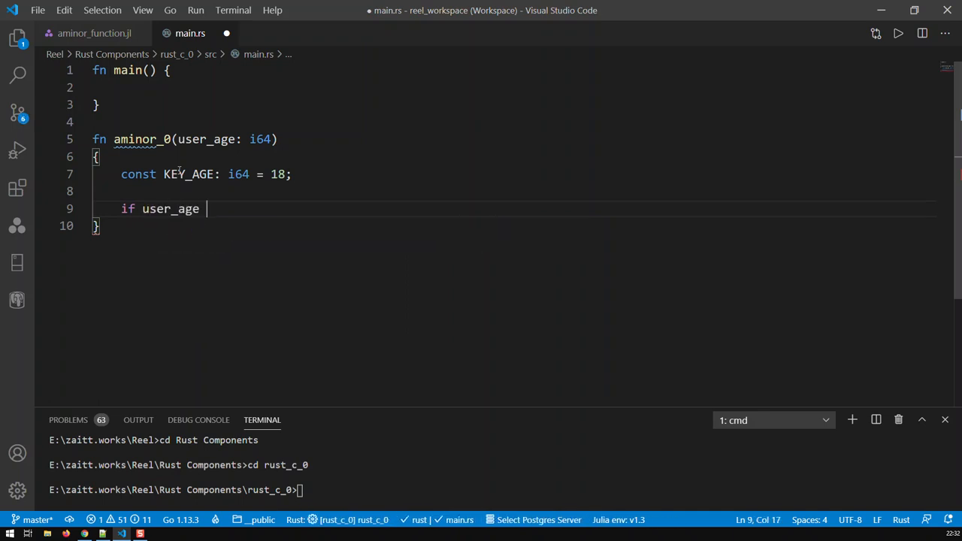
pyautogui.write('<')
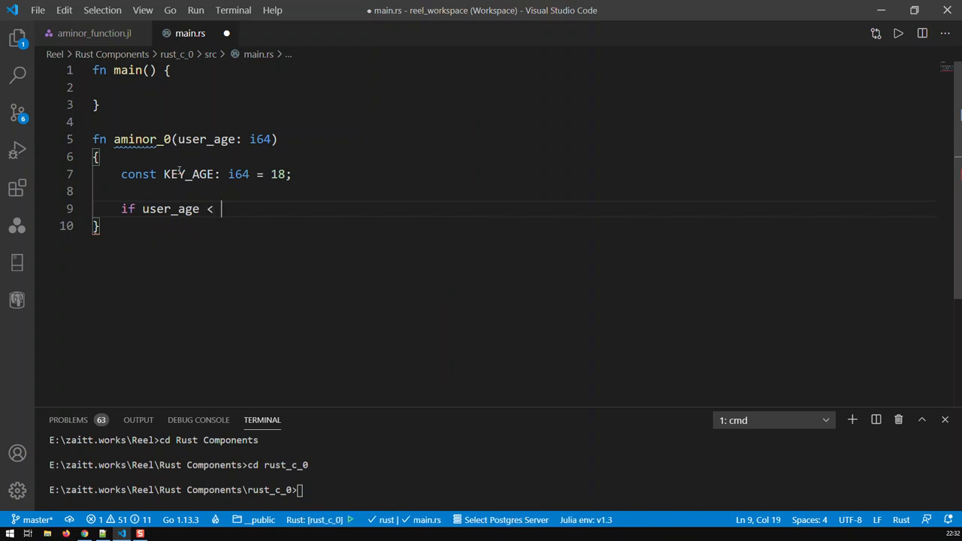
pyautogui.write('KEY_AGE')
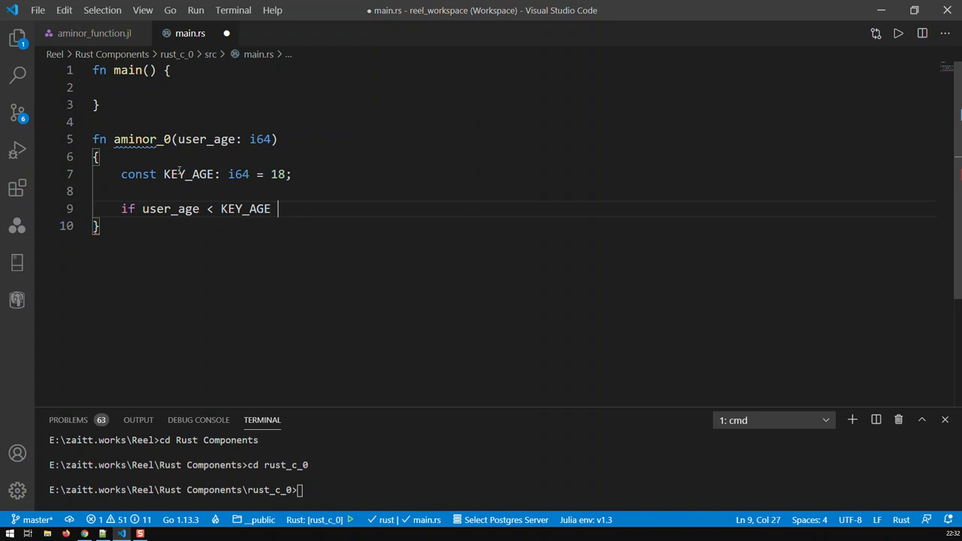
pyautogui.write('&&')
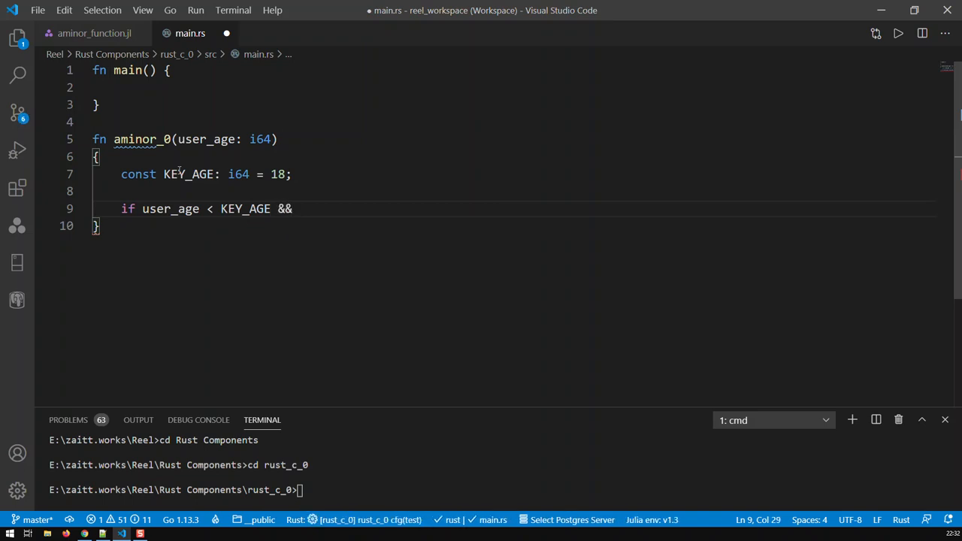
pyautogui.write('user_age')
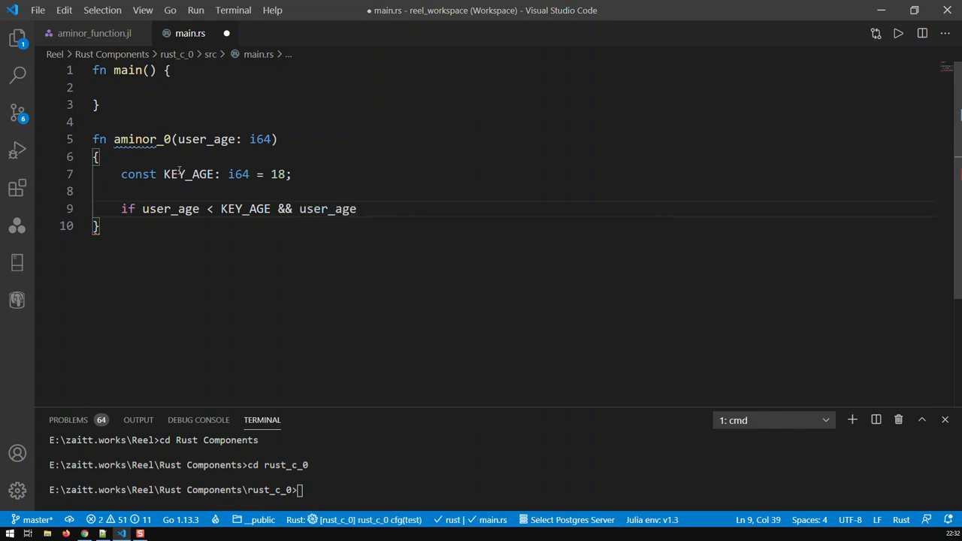
pyautogui.write('>=')
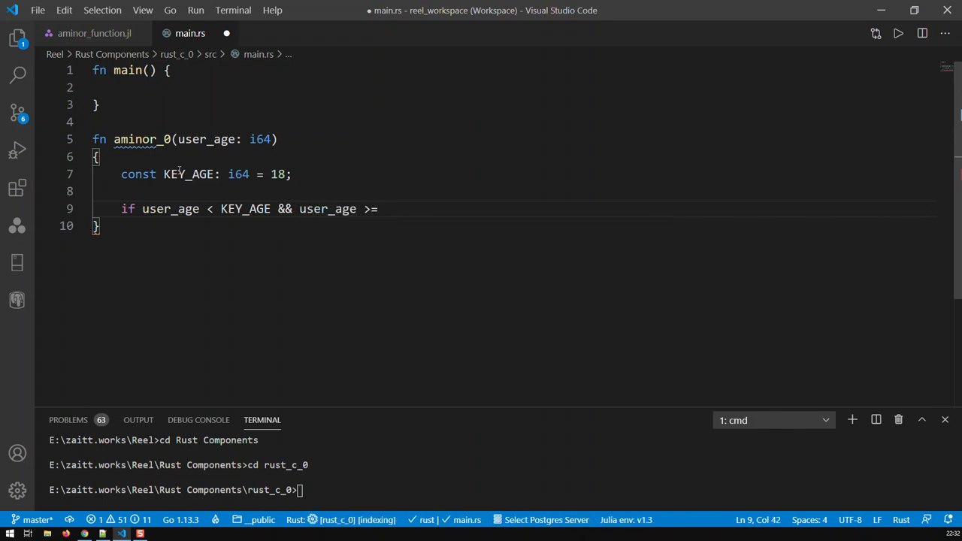
pyautogui.write('0')
pyautogui.write('[]')
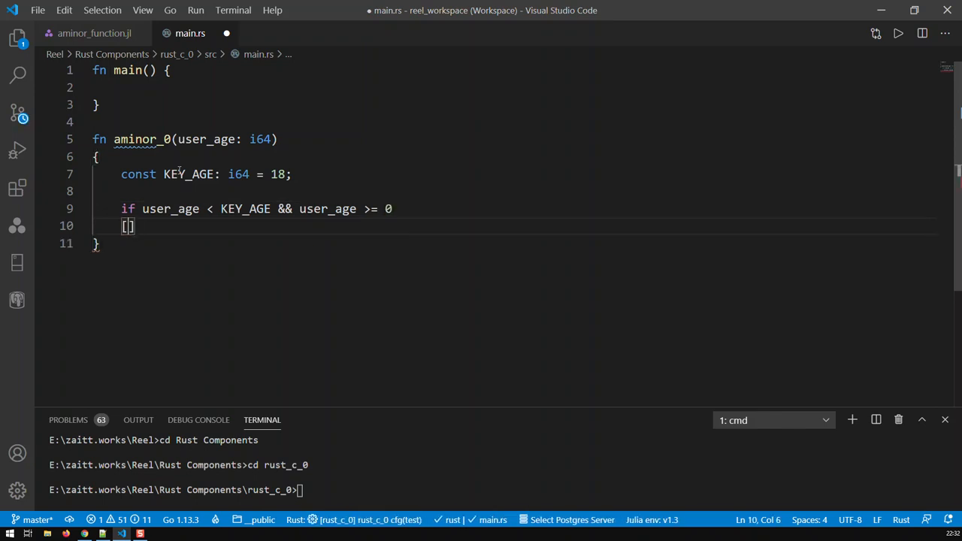
pyautogui.press('Backspace')
pyautogui.write('{')
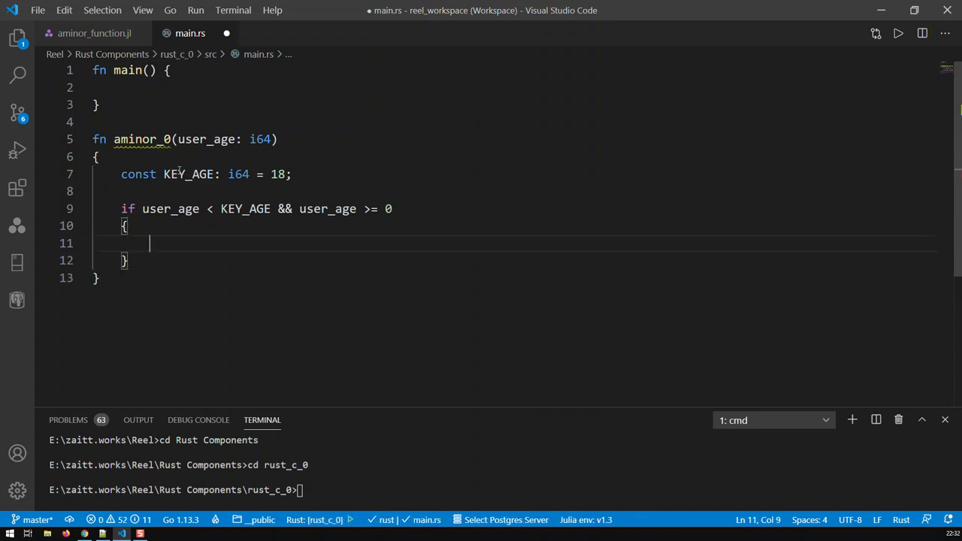
# In the if block, print "You're a minor with your {} years" with user_age.
pyautogui.write('println')
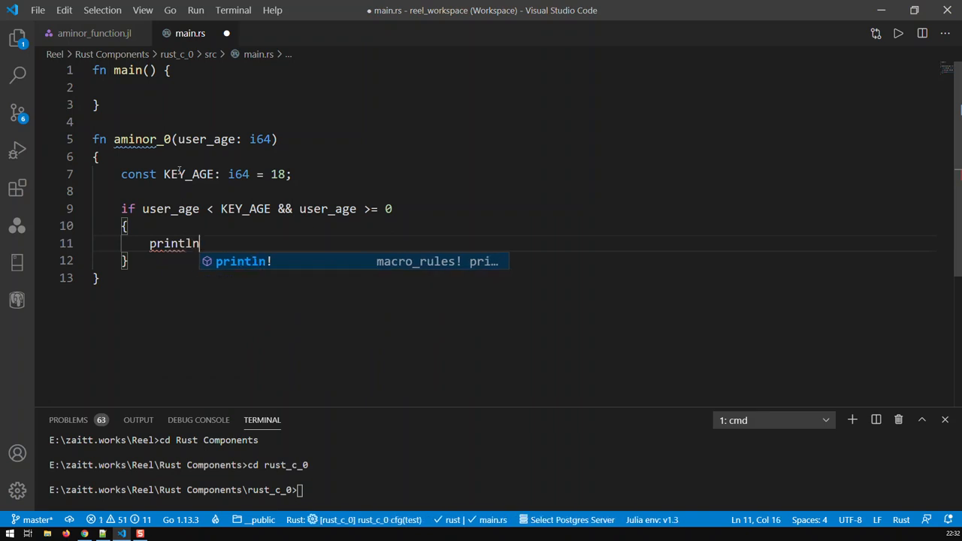
pyautogui.click(241, 261)
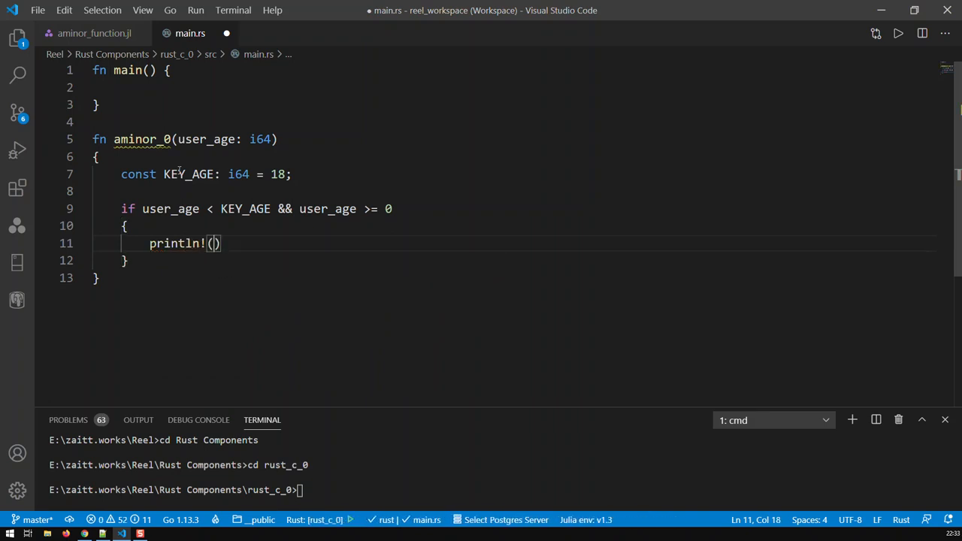
pyautogui.write('"Yo')
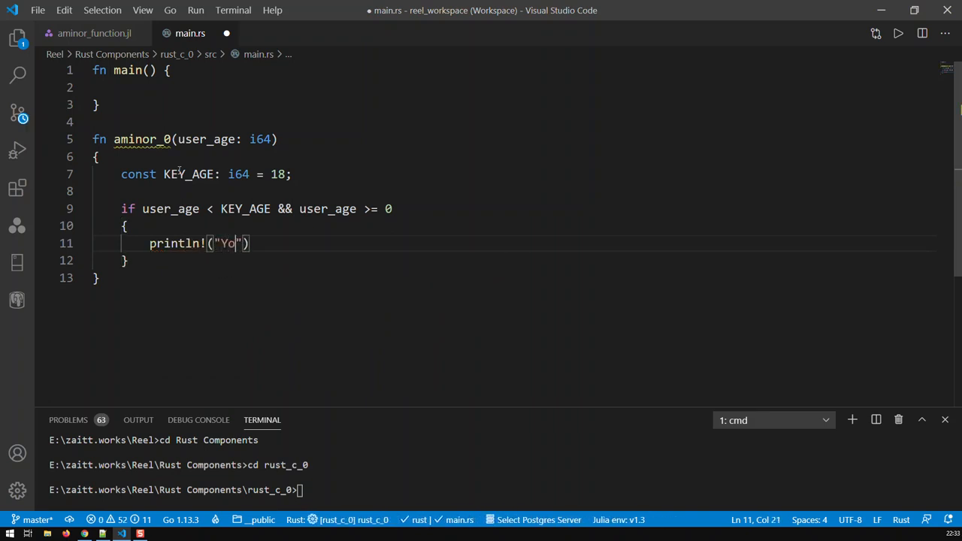
pyautogui.write("u're")
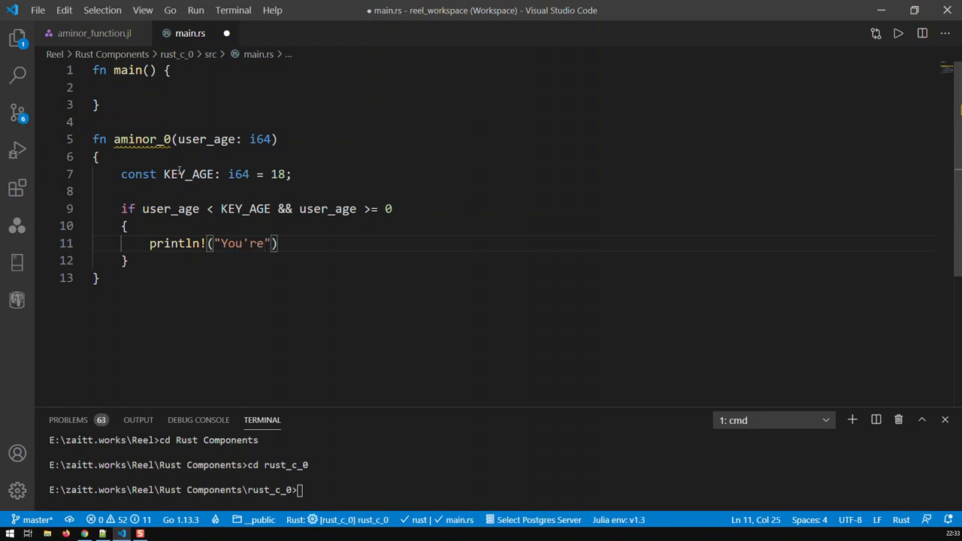
pyautogui.write('a minor')
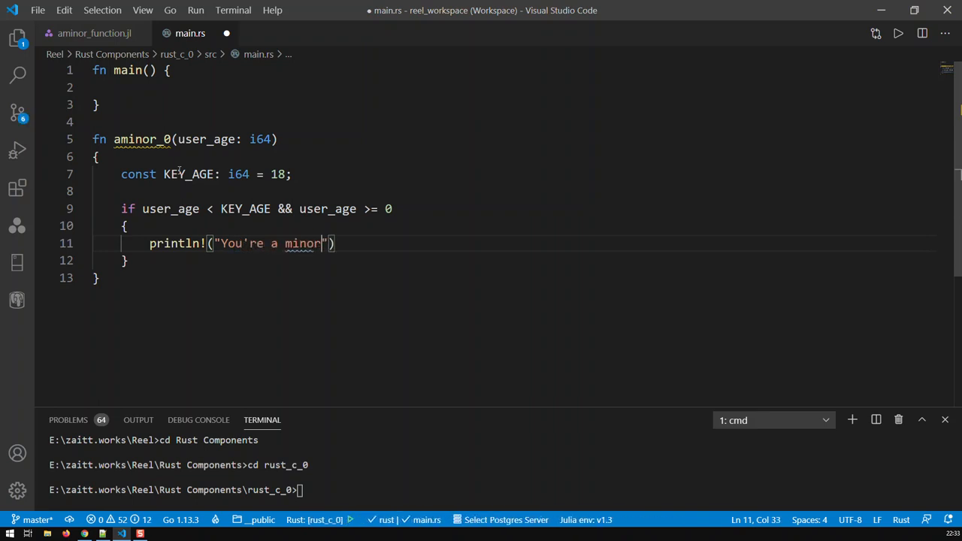
pyautogui.write('with yo')
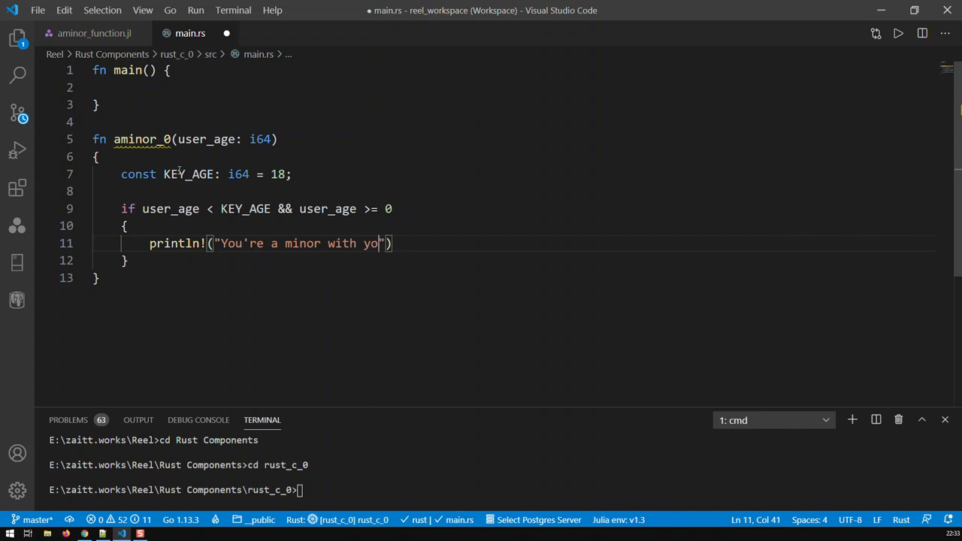
pyautogui.write('ur {')
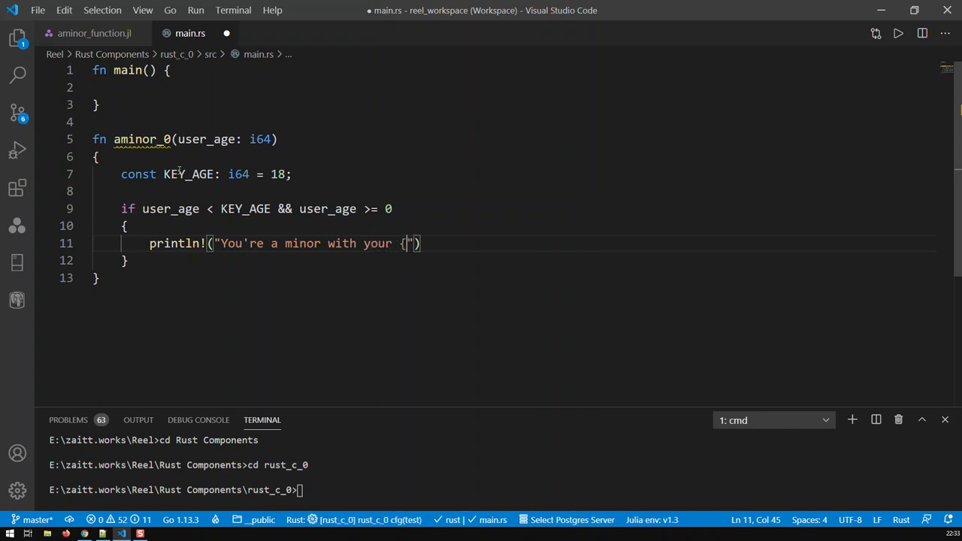
pyautogui.write('}')
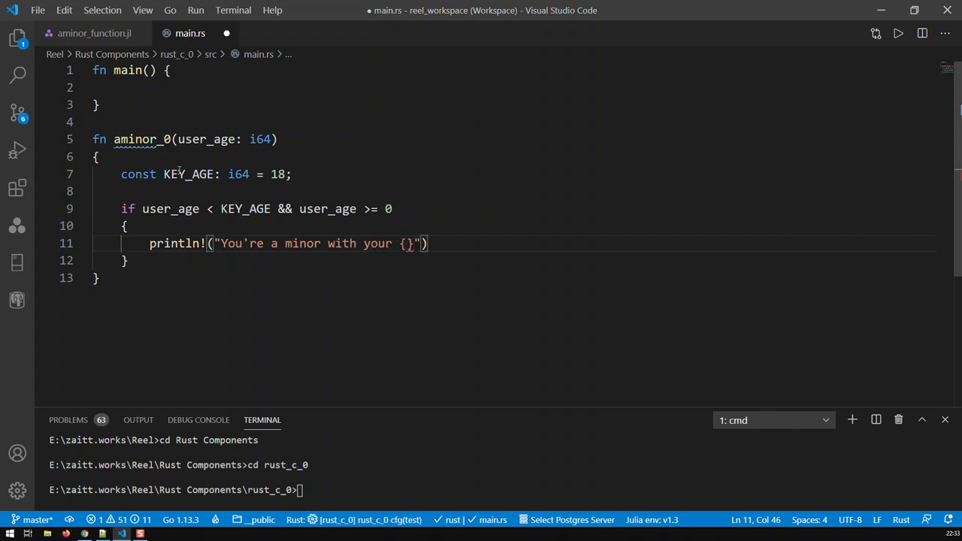
pyautogui.write('years')
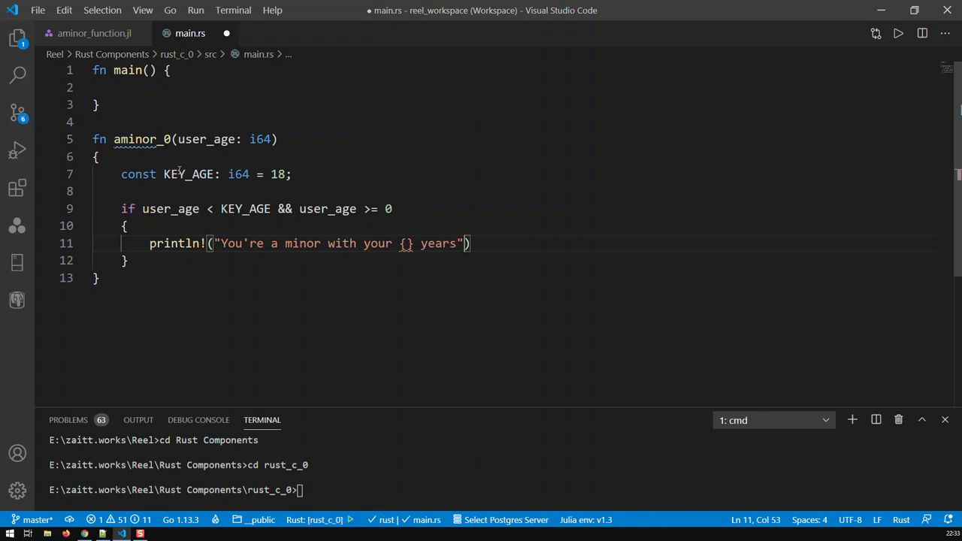
pyautogui.write(', user_a')
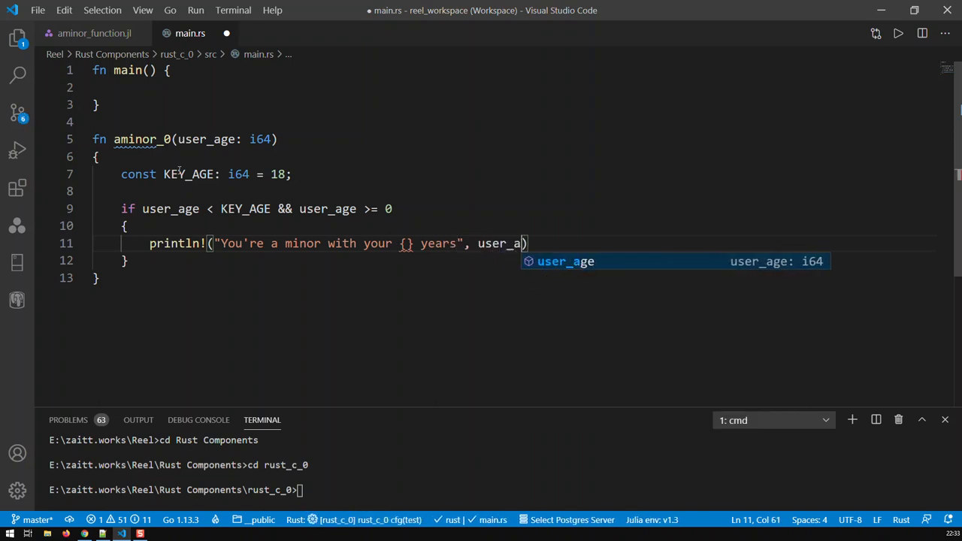
pyautogui.write('ge')
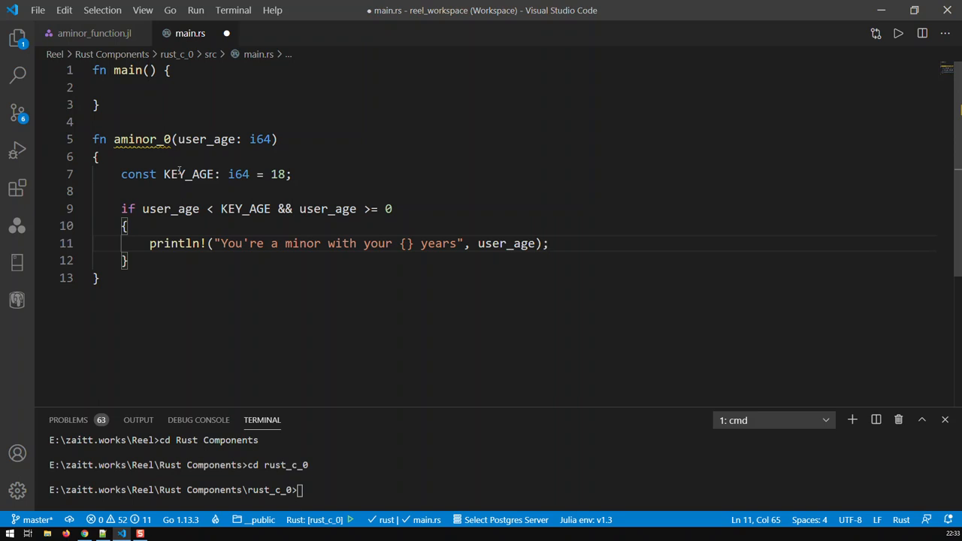
# After the if block, start an else if user_age < 0 branch.
pyautogui.click(131, 260)
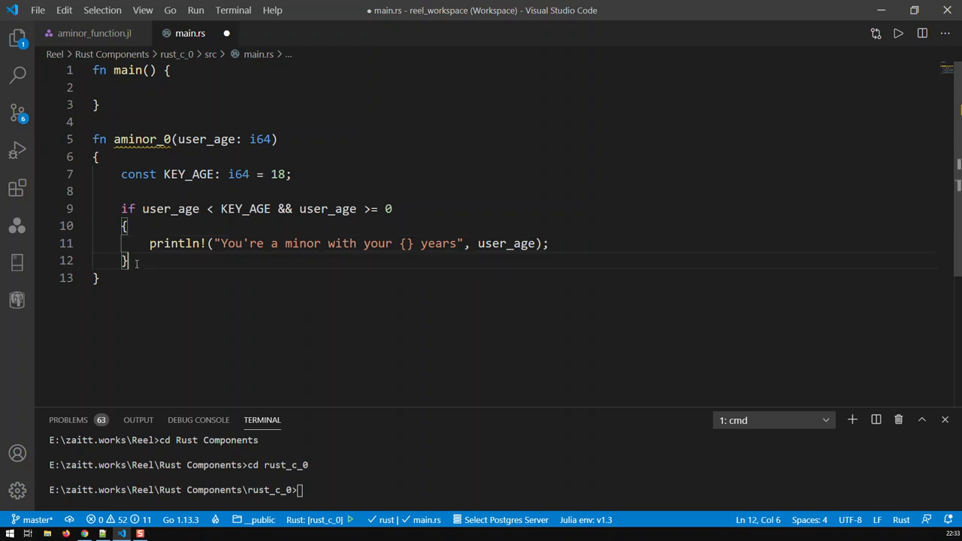
pyautogui.press('Enter')
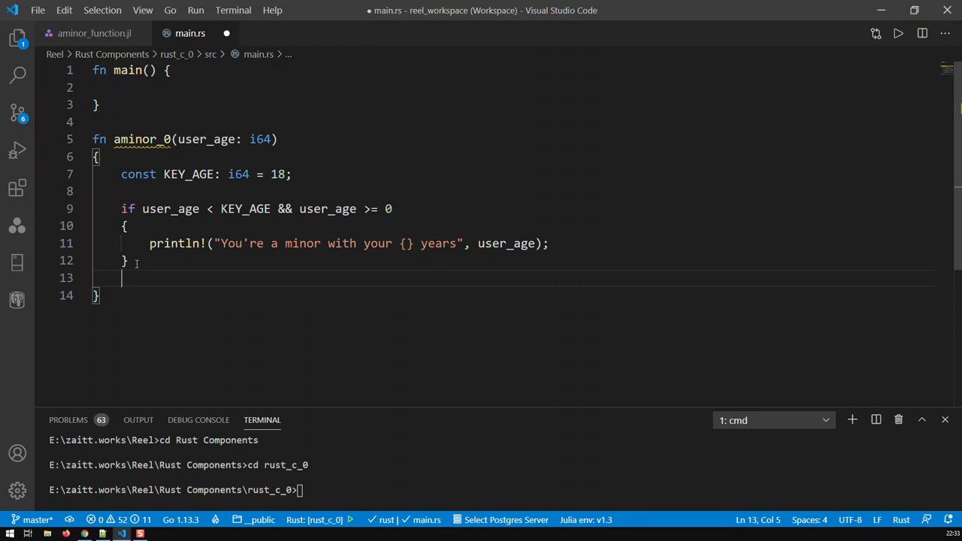
pyautogui.write('else i')
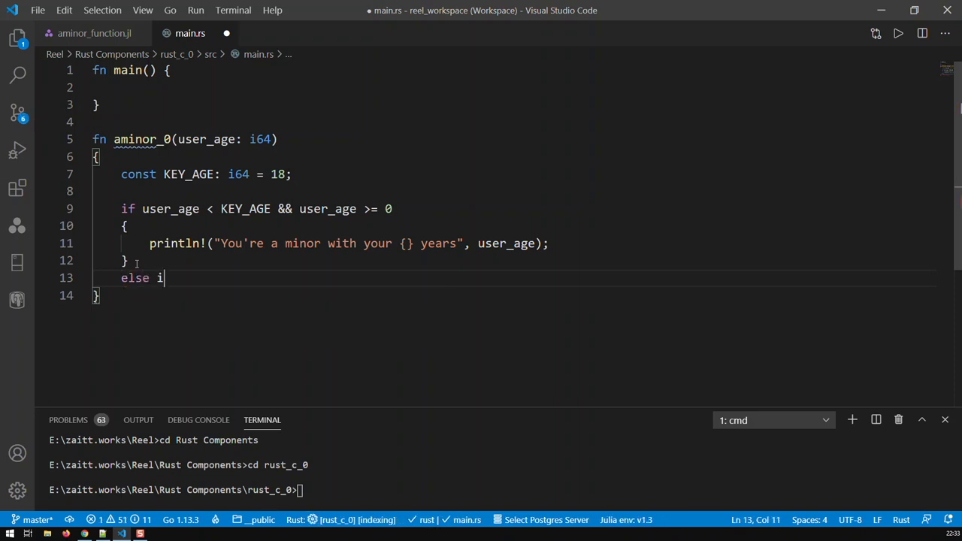
pyautogui.write('f')
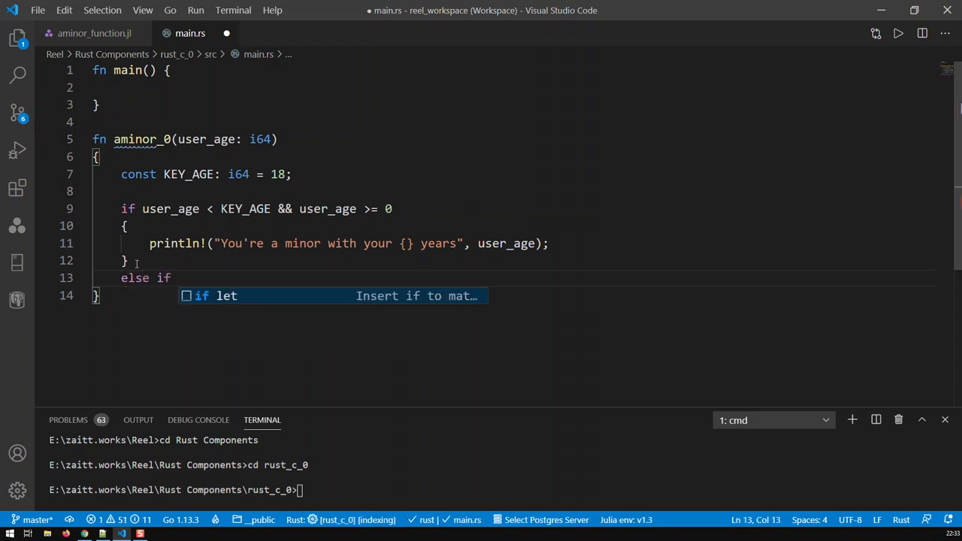
pyautogui.write('user_age < 0')
pyautogui.write('{')
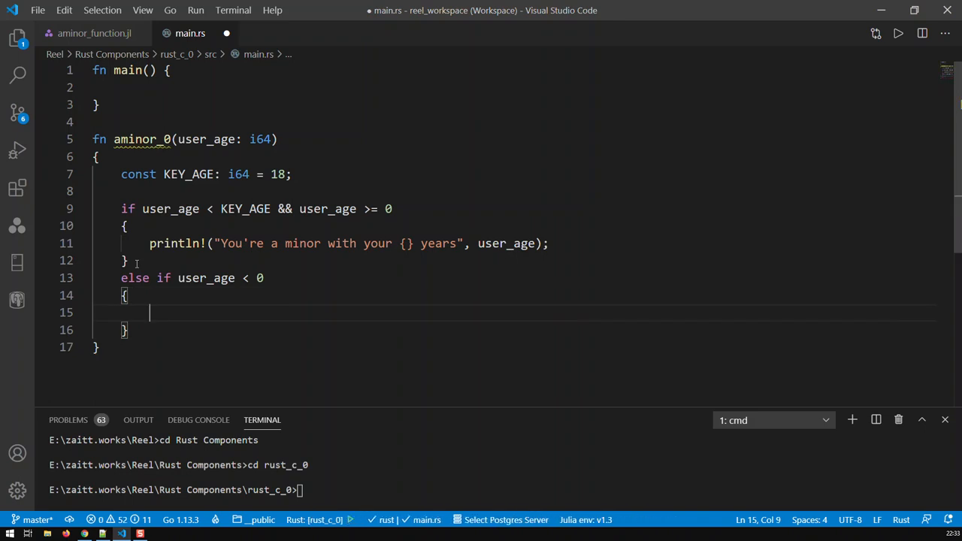
# In that branch, print "there is an error with this age {}" with user_age.
pyautogui.write('prin')
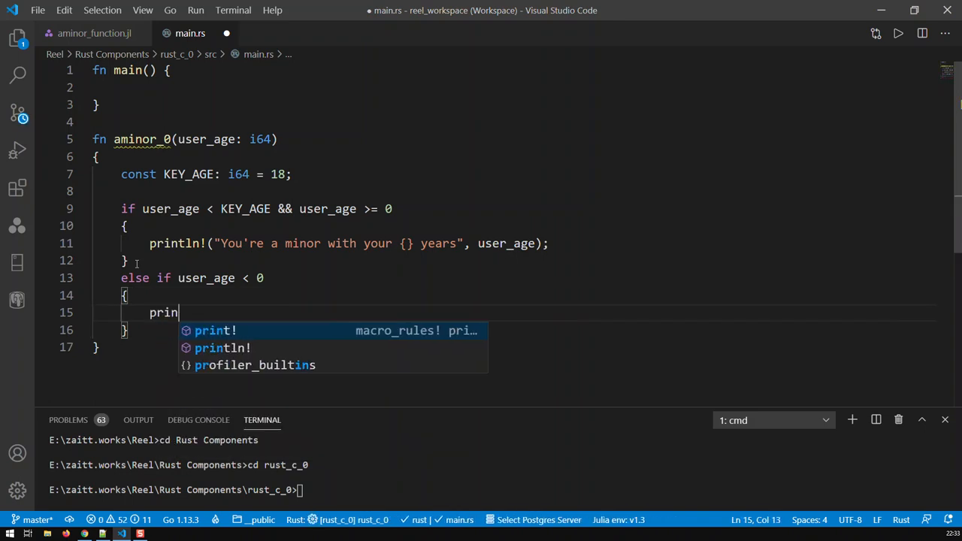
pyautogui.write('tln(')
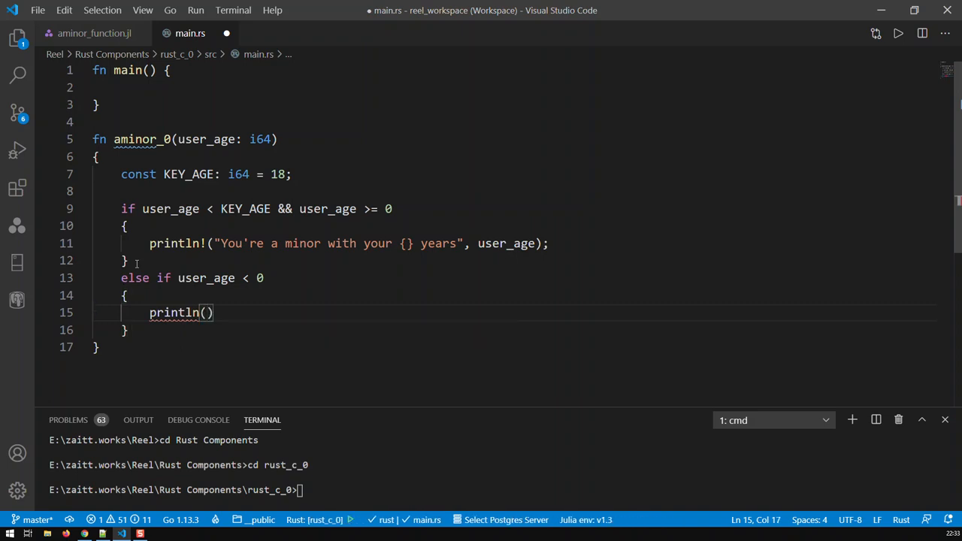
pyautogui.write('"t"')
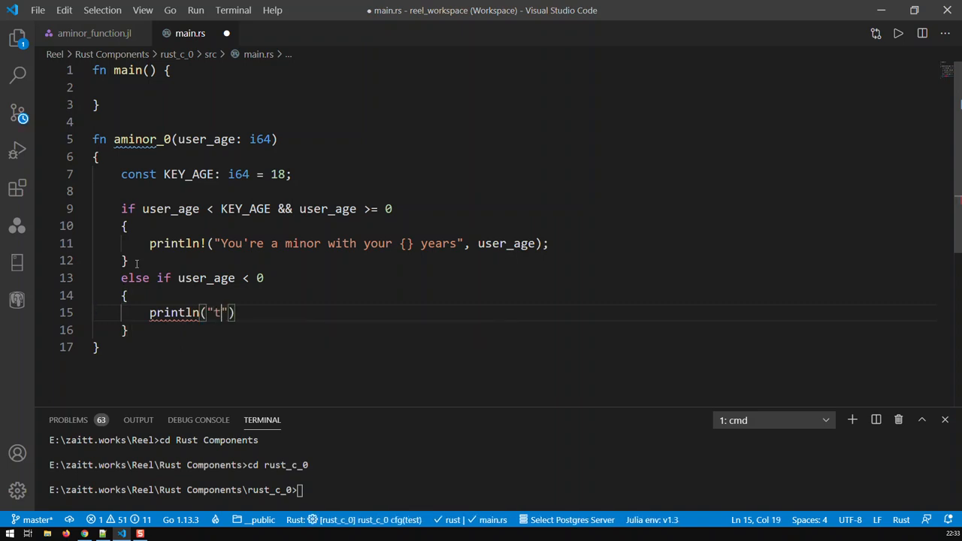
pyautogui.write('here is an')
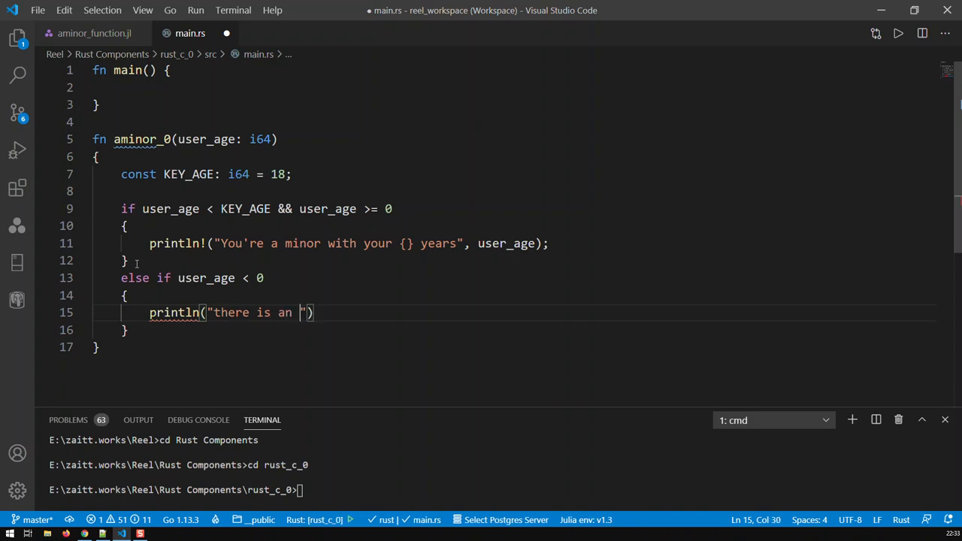
pyautogui.write('error w')
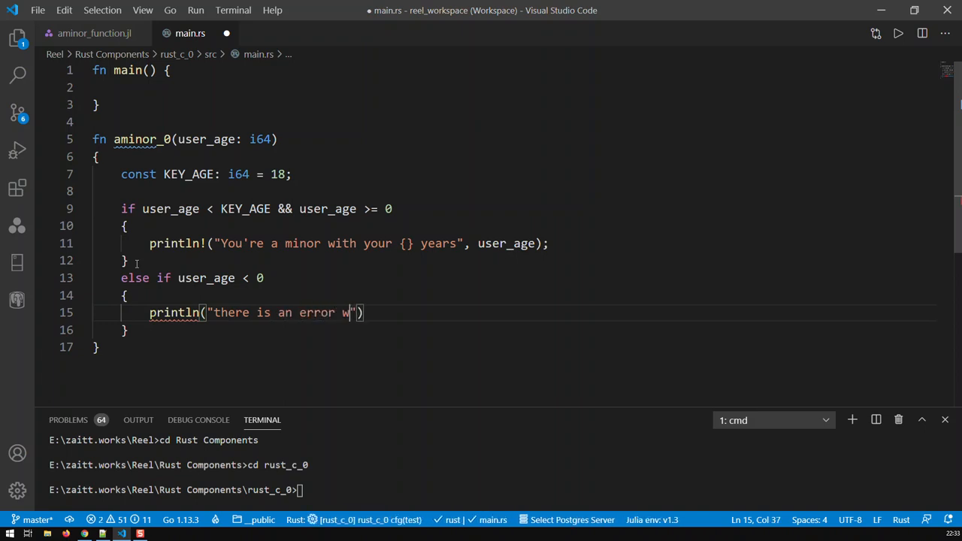
pyautogui.write('ith t')
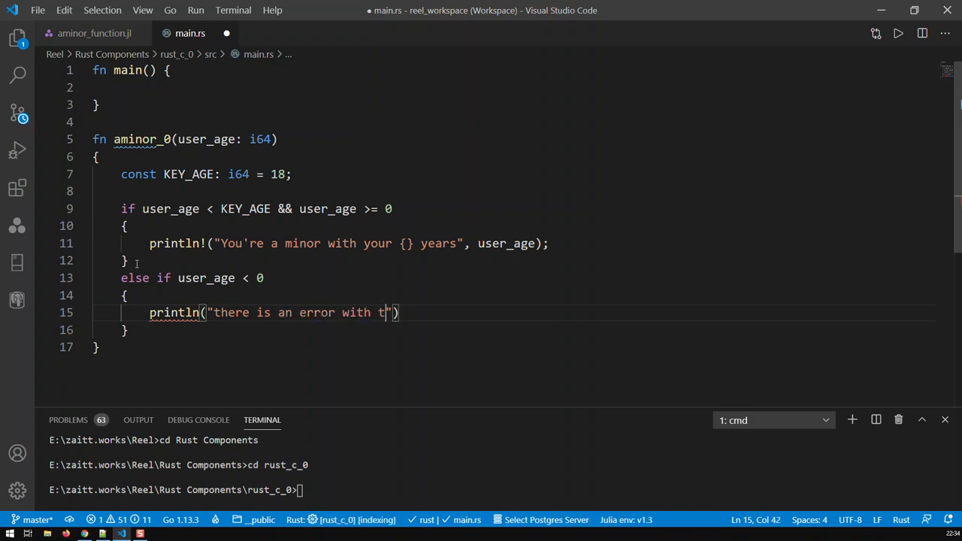
pyautogui.write('his age {')
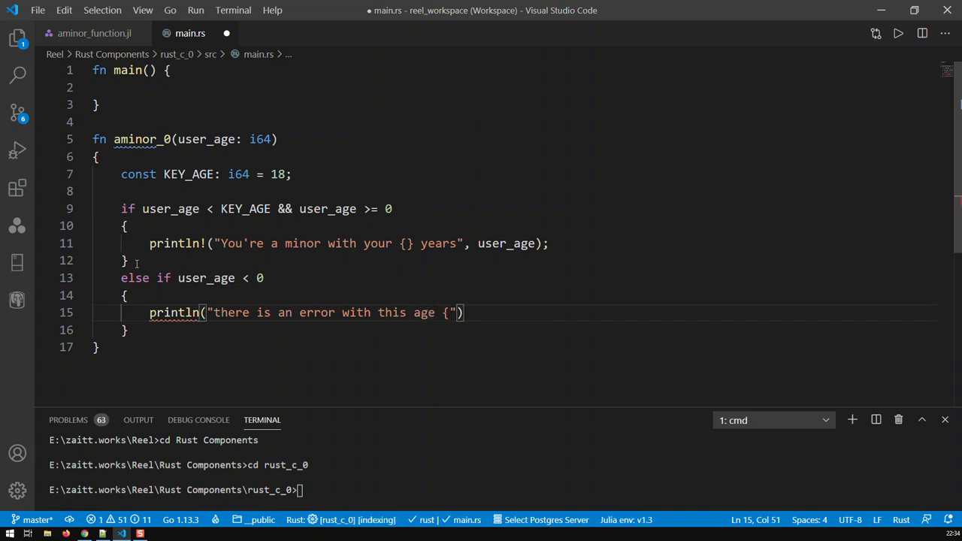
pyautogui.write('}')
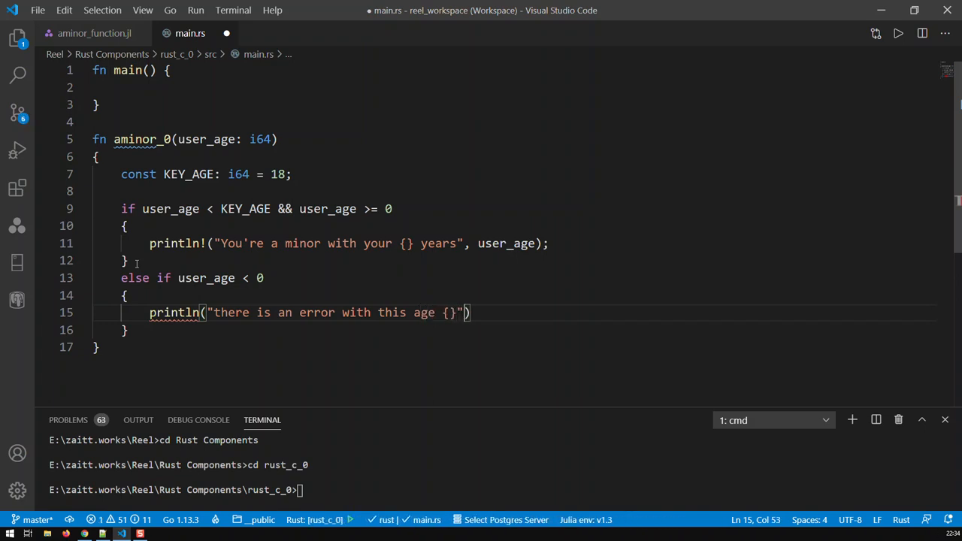
pyautogui.write(', user_age')
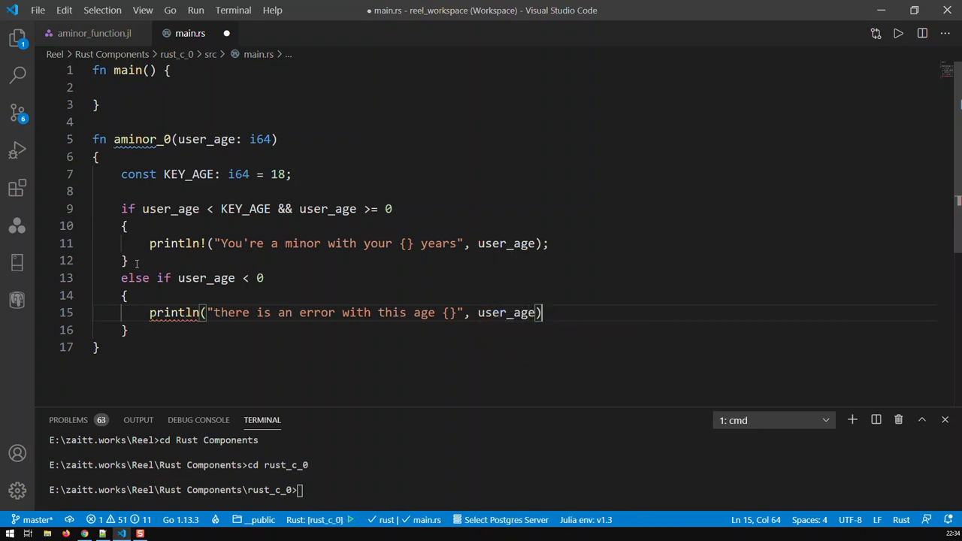
pyautogui.write(';')
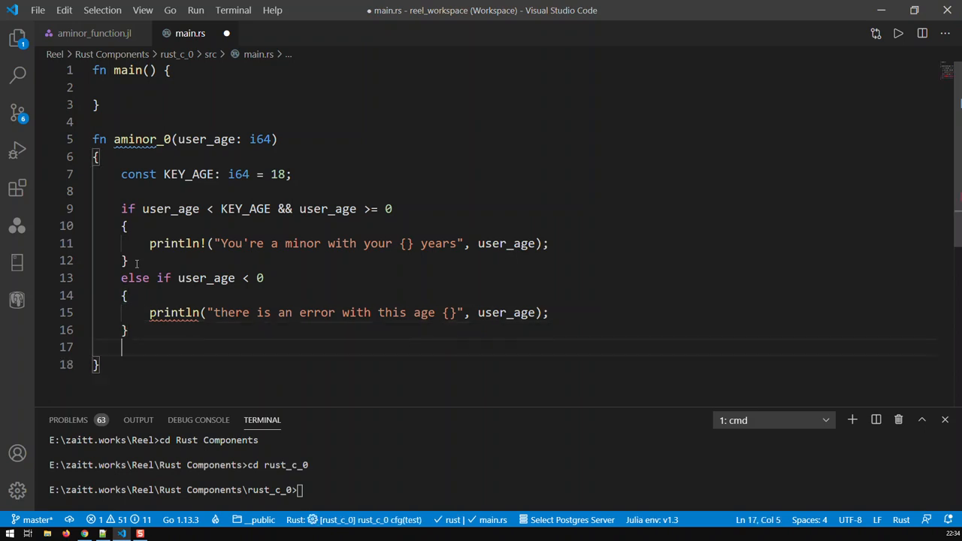
# Add an else block containing an empty println!() call.
pyautogui.write('else')
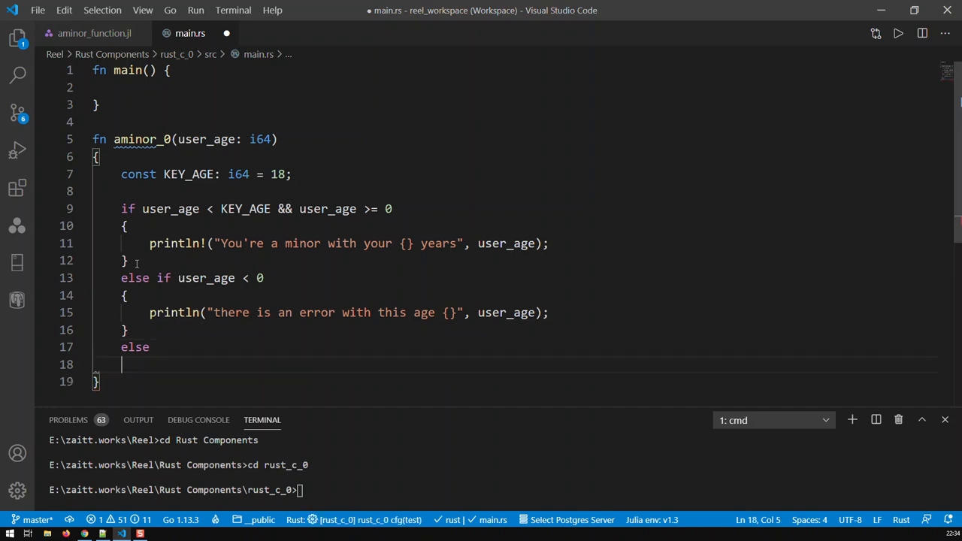
pyautogui.write('{}')
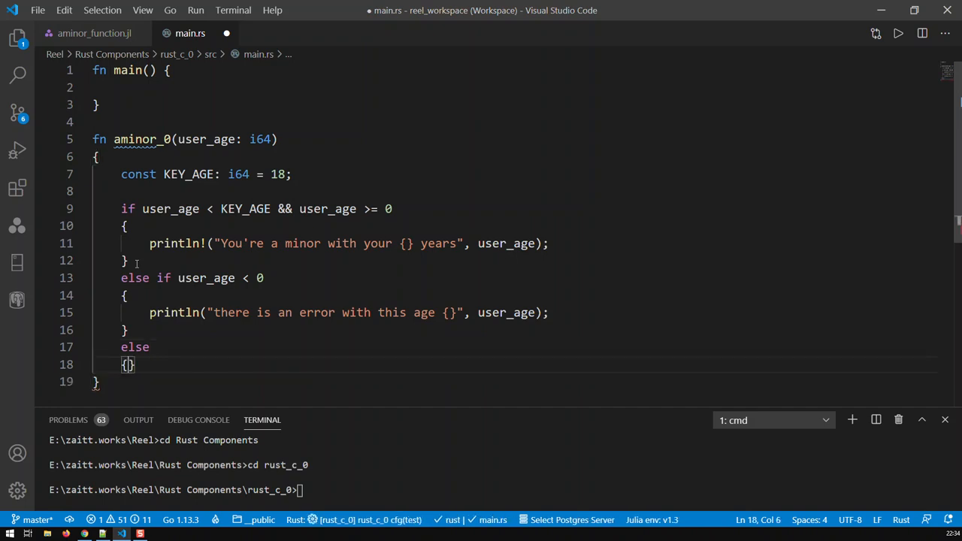
pyautogui.write('printl')
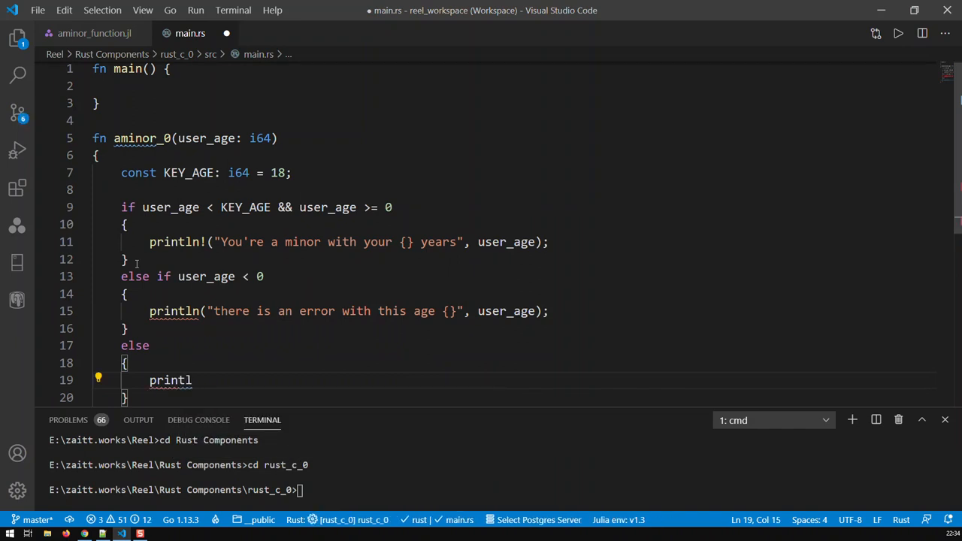
pyautogui.write('n!()')
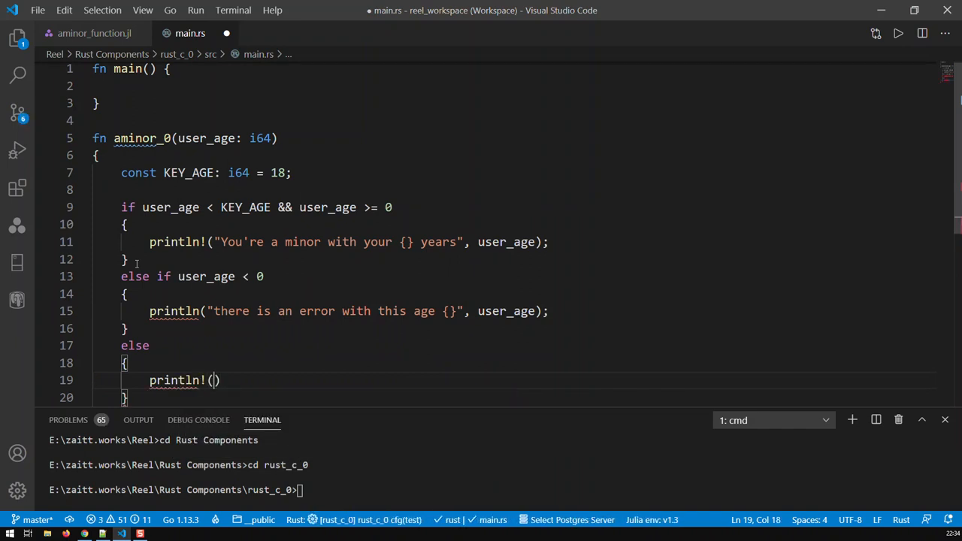
# Fill the println! with "whaoo! with {}, you're definitely an adult" and user_age.
pyautogui.write('"w"')
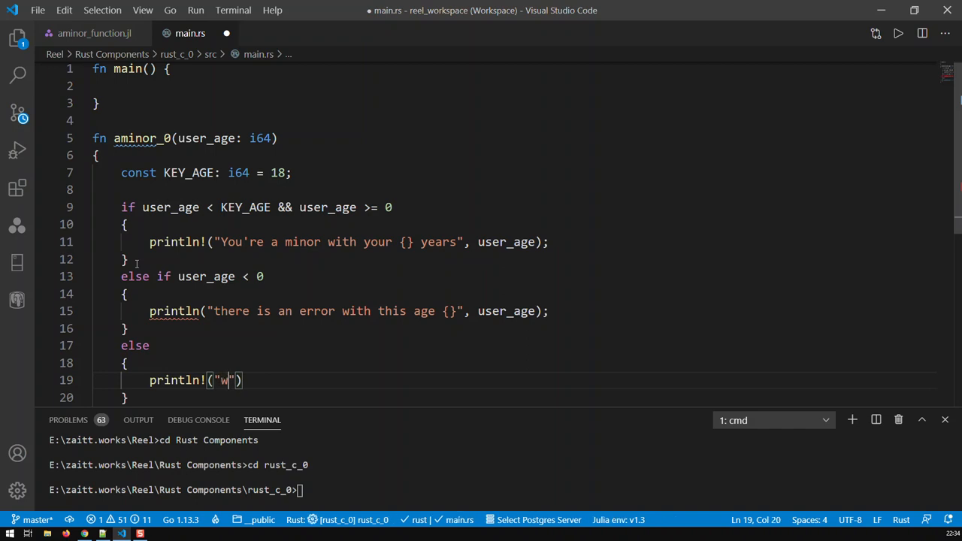
pyautogui.write('haoo!')
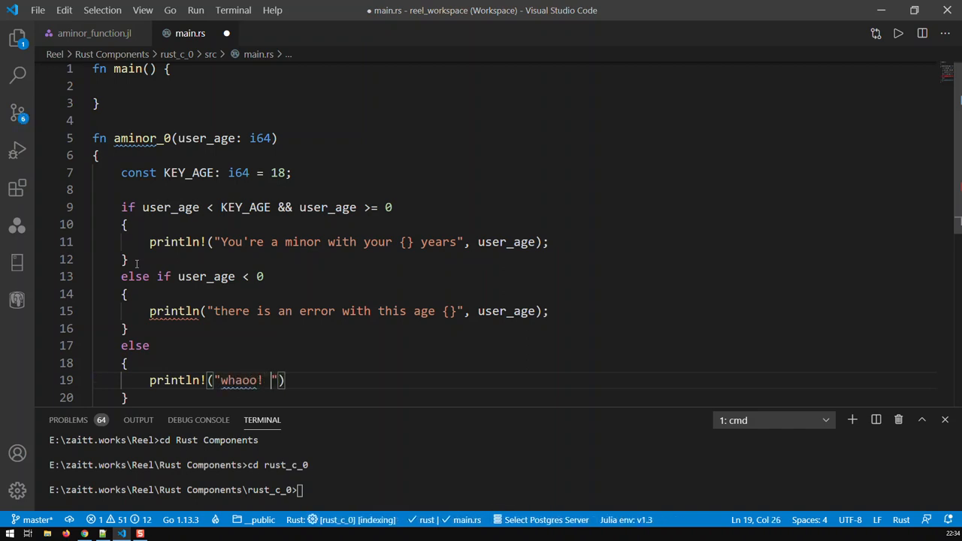
pyautogui.write('wit')
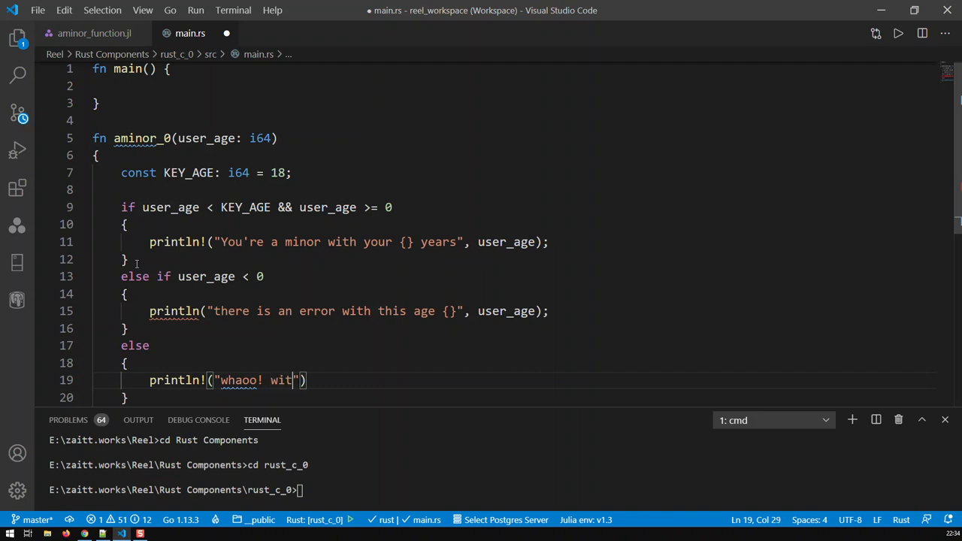
pyautogui.write('h {')
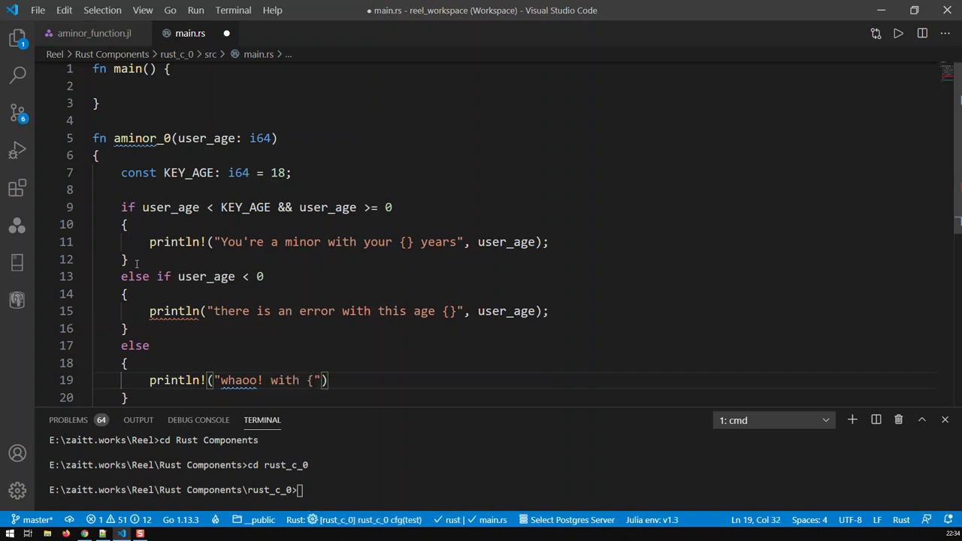
pyautogui.write('{},')
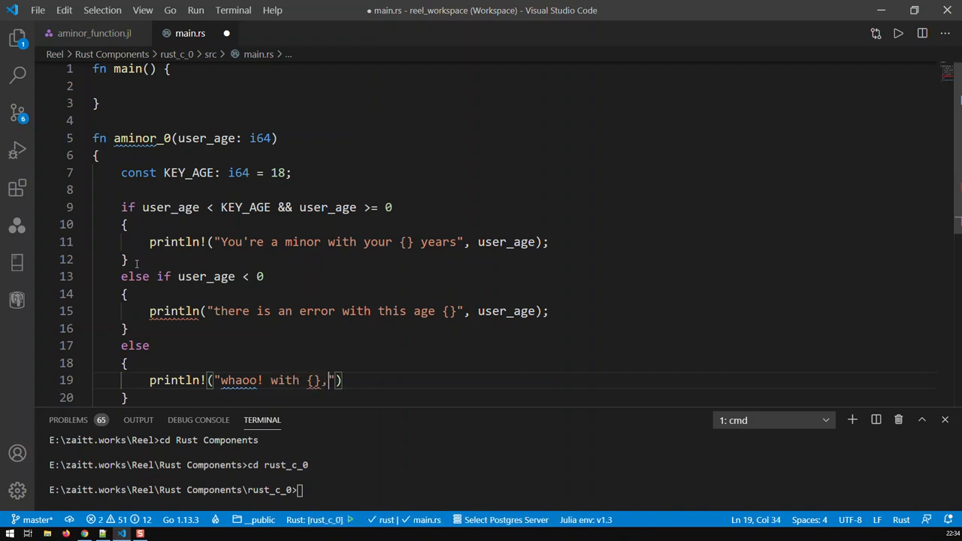
pyautogui.write("you're def")
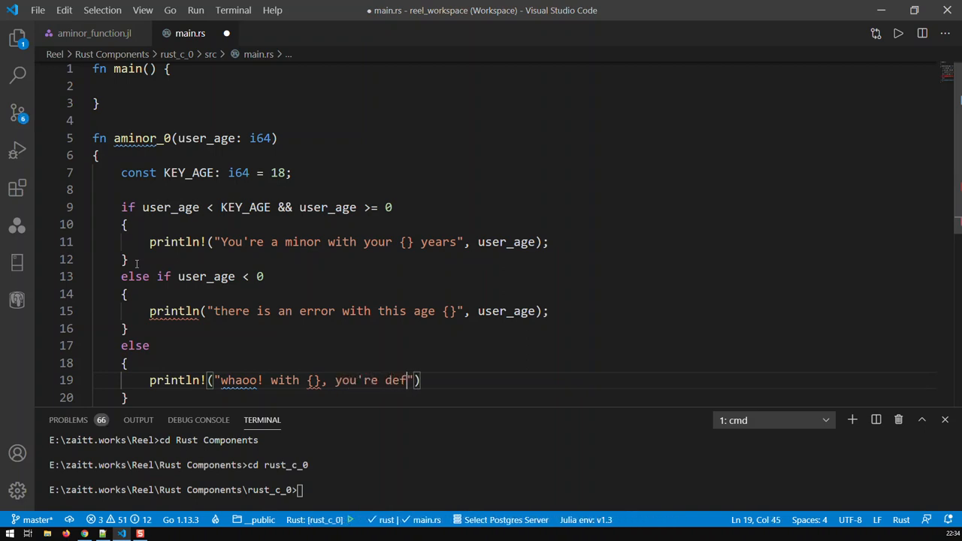
pyautogui.write('initely an')
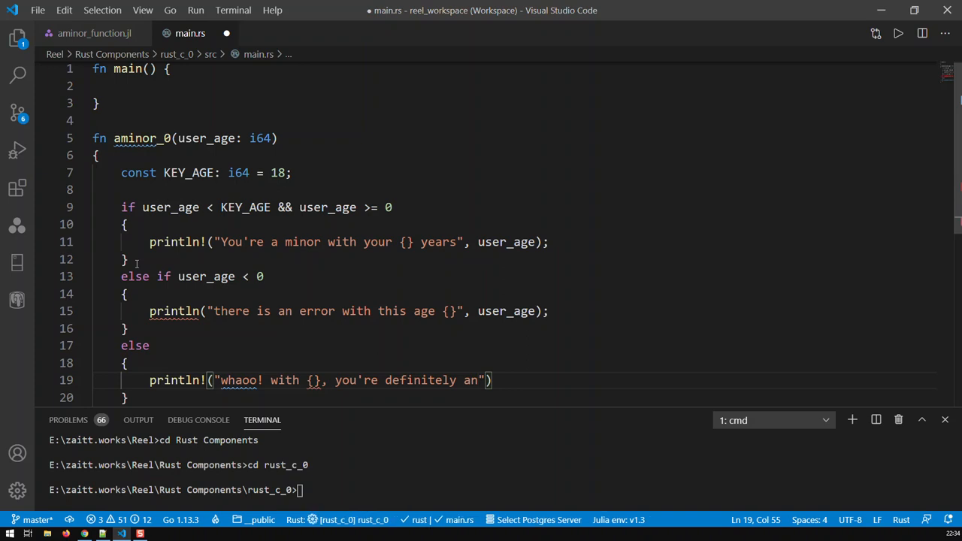
pyautogui.write('adult')
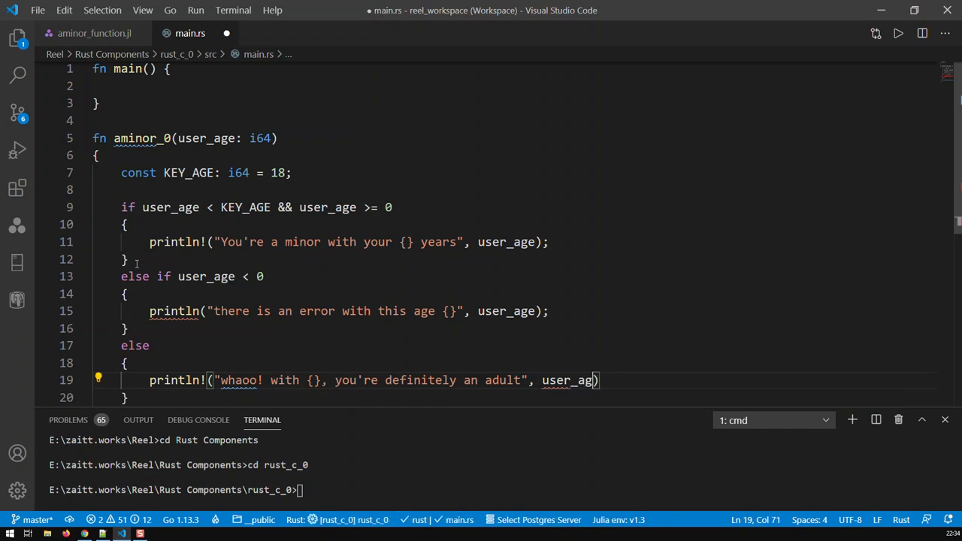
pyautogui.write(';')
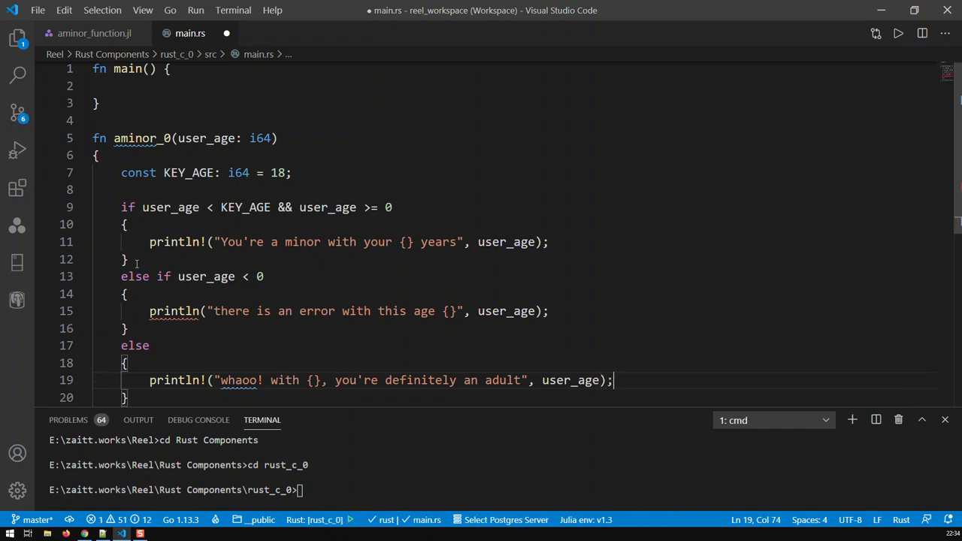
# Correct the else-if print call on line 15 to use println!
pyautogui.scroll(-3)
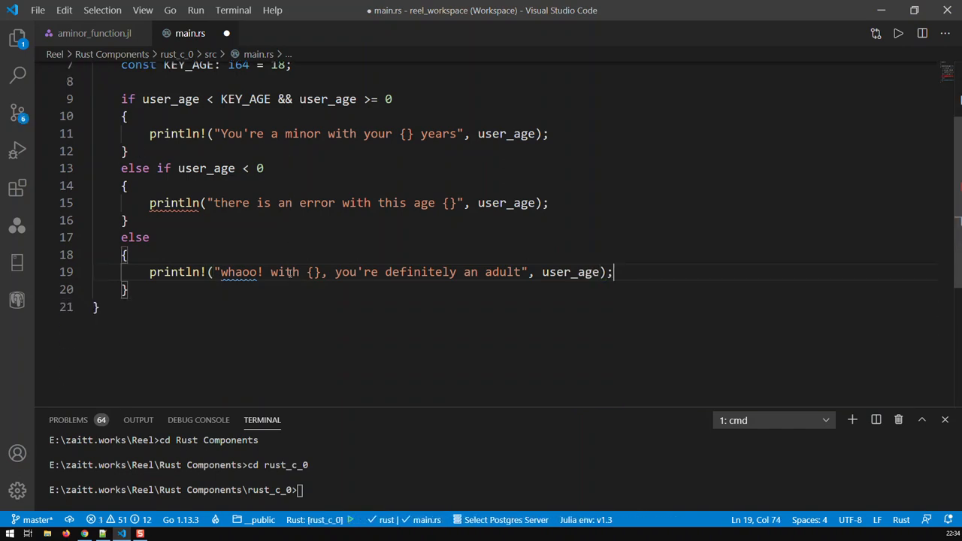
pyautogui.click(202, 203)
pyautogui.write('!')
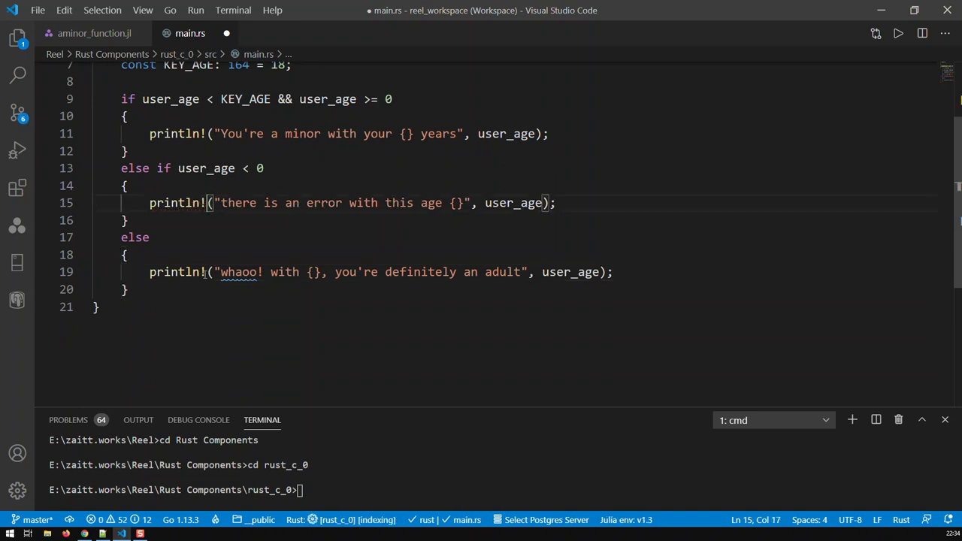
pyautogui.scroll(3)
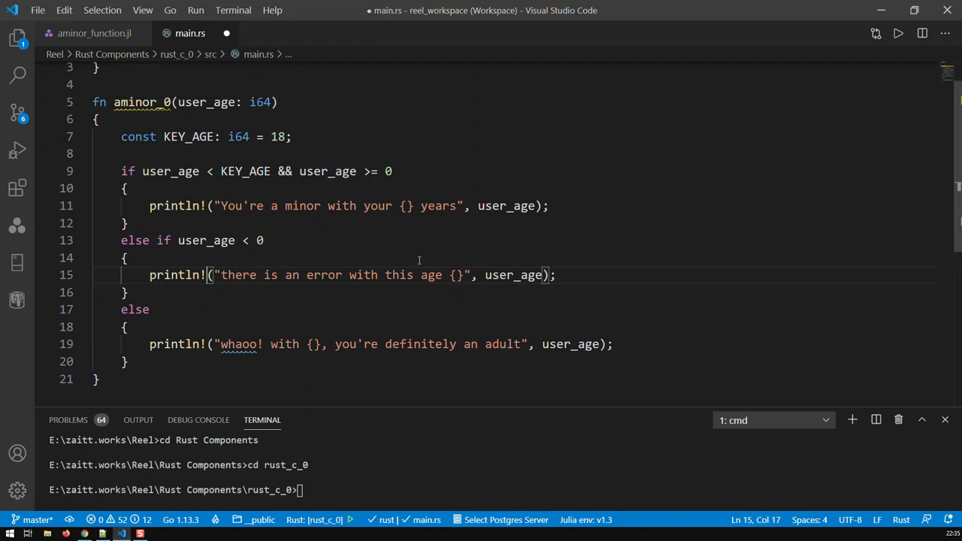
pyautogui.scroll(3)
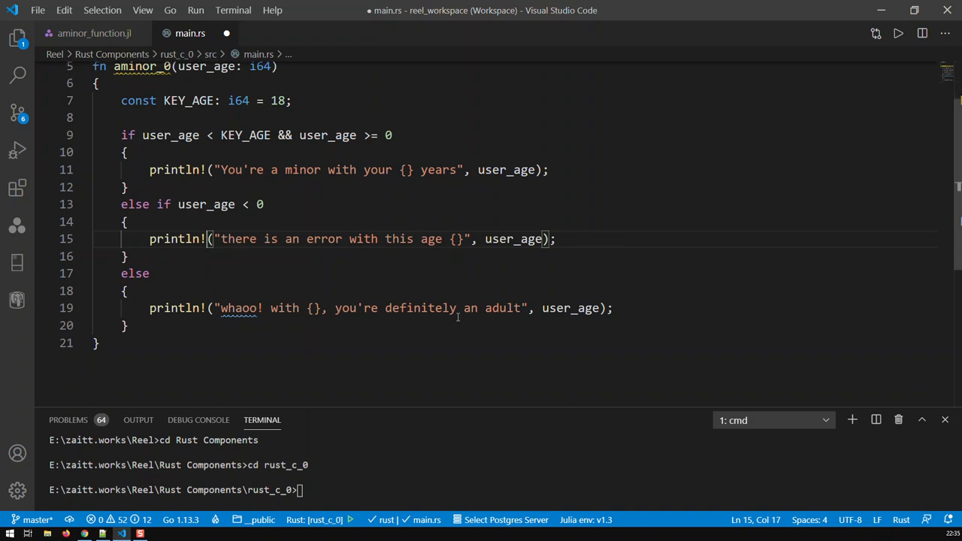
pyautogui.scroll(3)
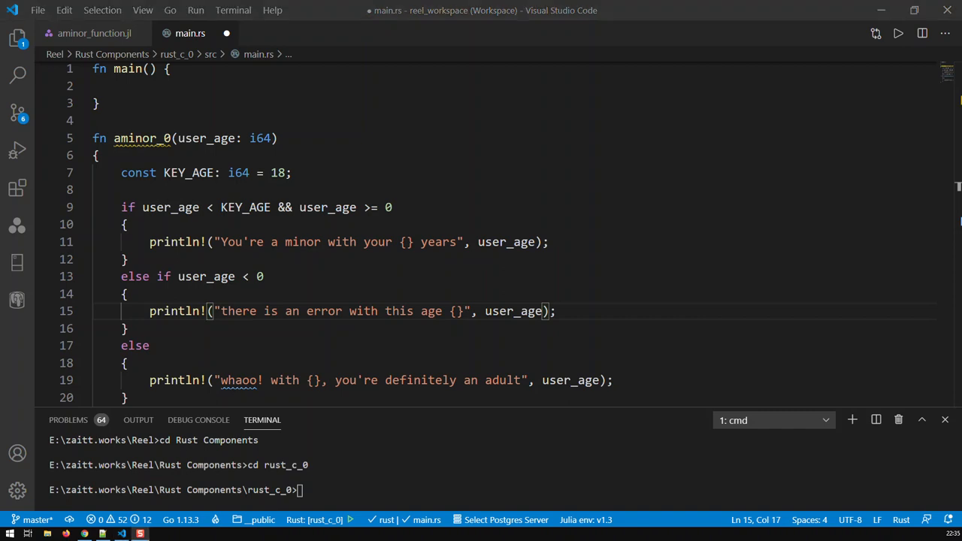
pyautogui.scroll(-3)
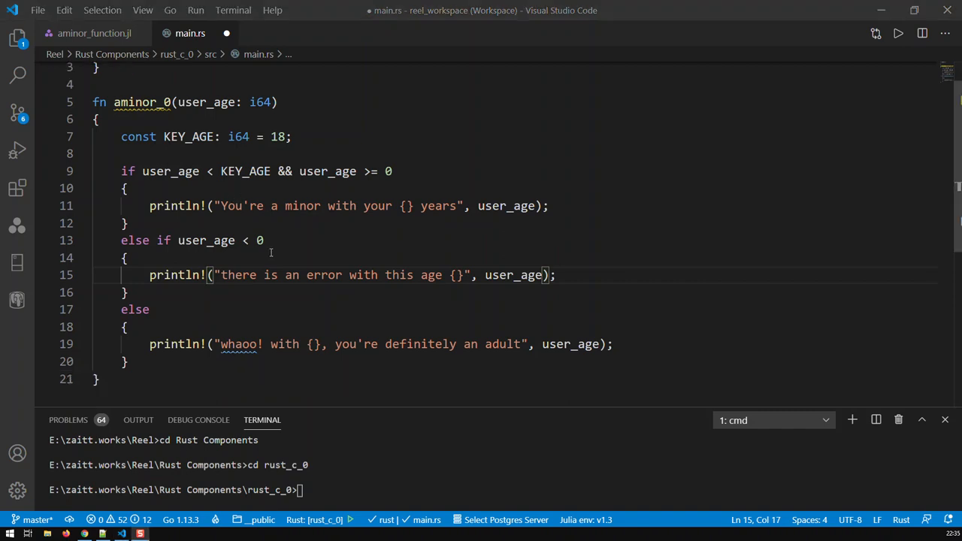
pyautogui.scroll(3)
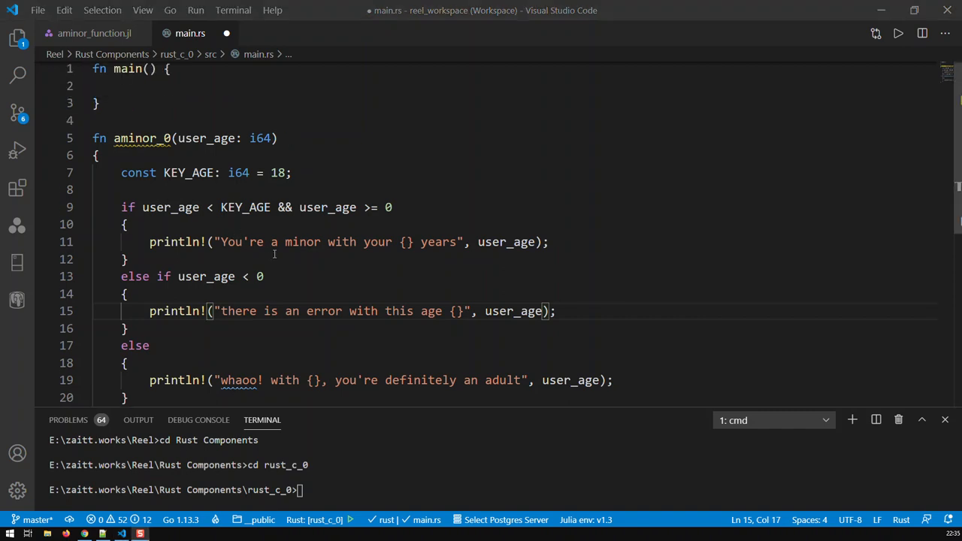
pyautogui.click(98, 86)
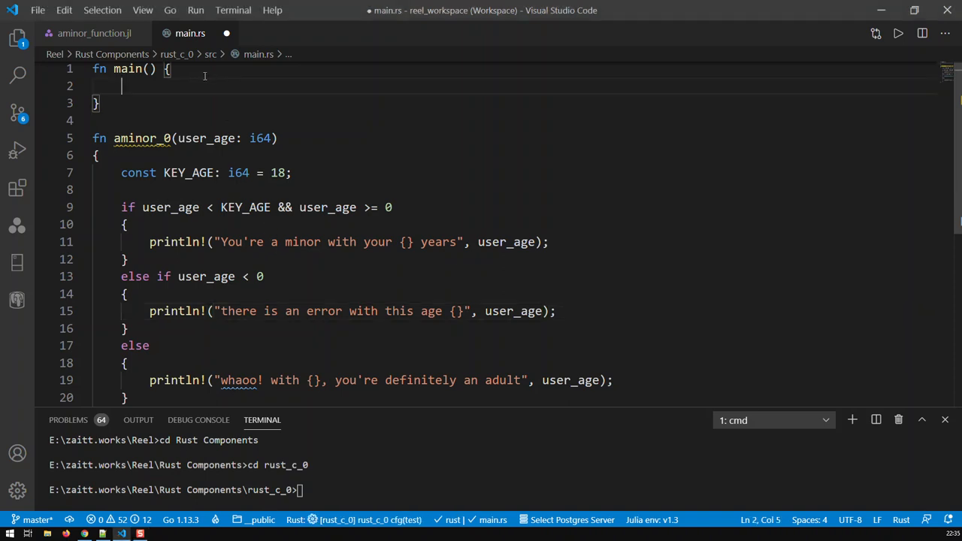
# In main, call aminor(13); aminor(49); aminor(-12); on separate lines.
pyautogui.write('aminor(')
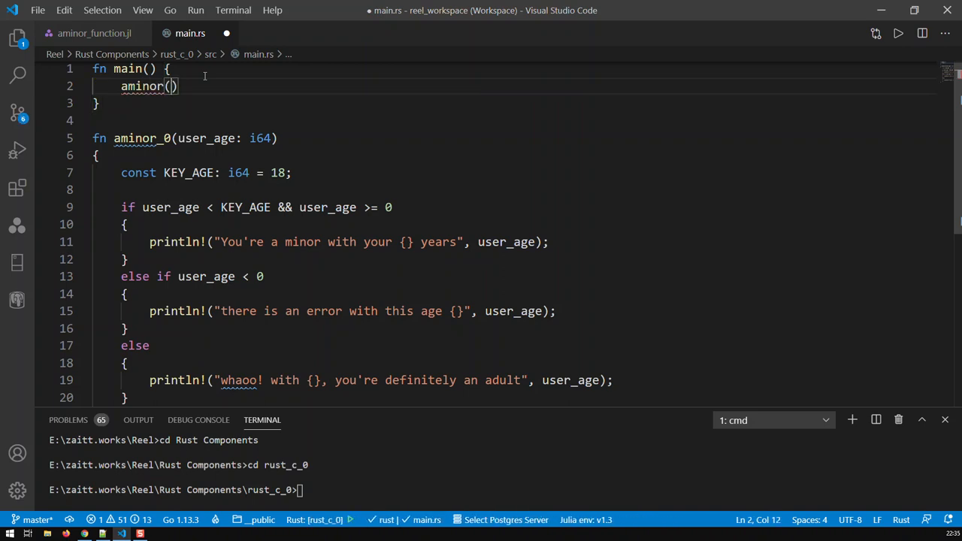
pyautogui.write('13')
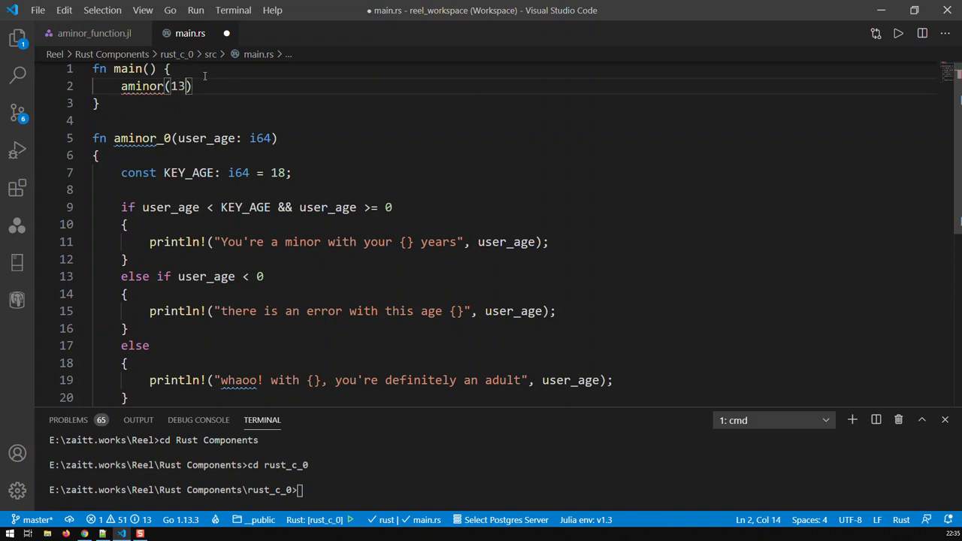
pyautogui.write(',')
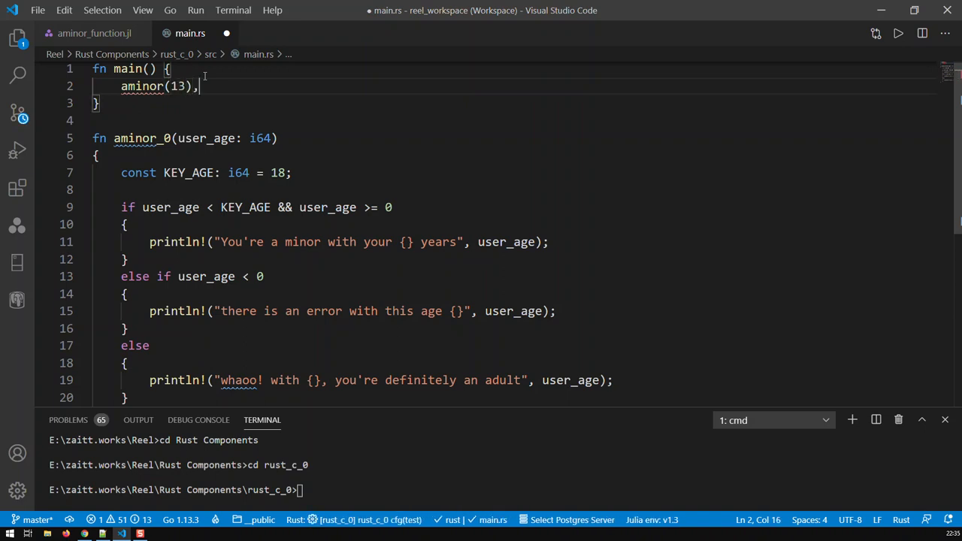
pyautogui.write('aminor(')
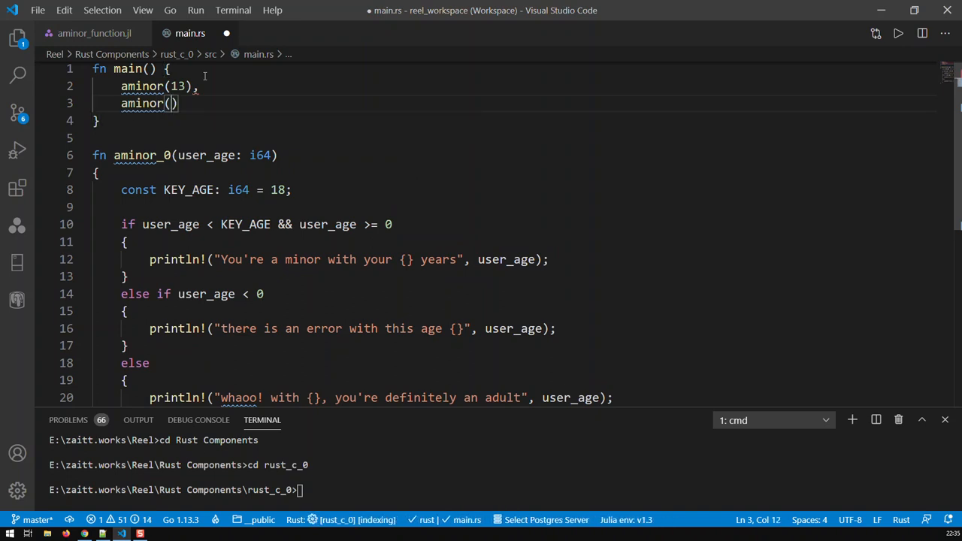
pyautogui.write('49')
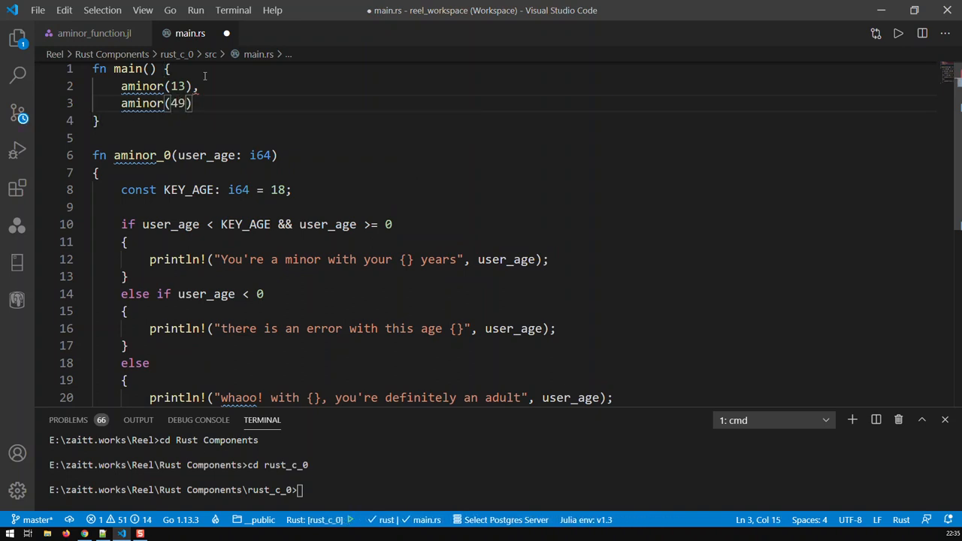
pyautogui.write(';')
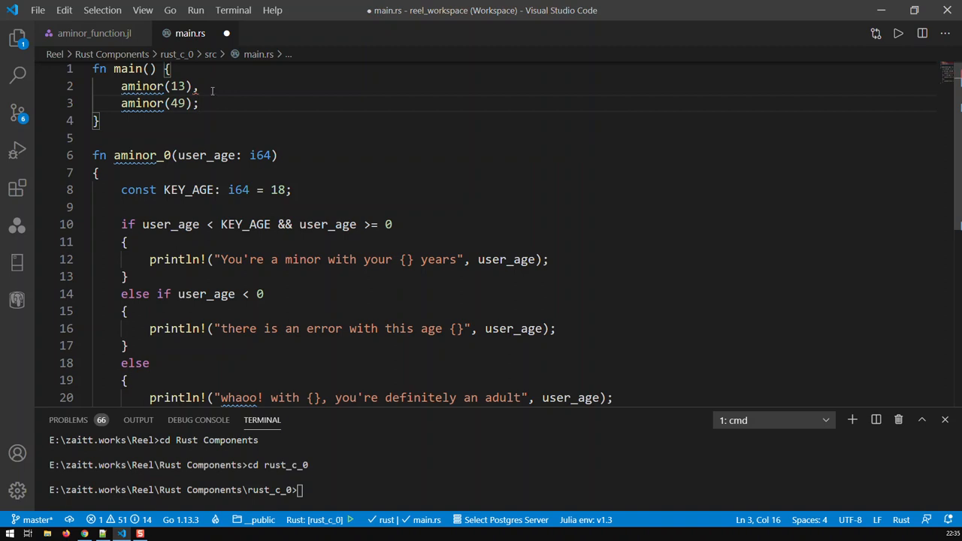
pyautogui.write(';')
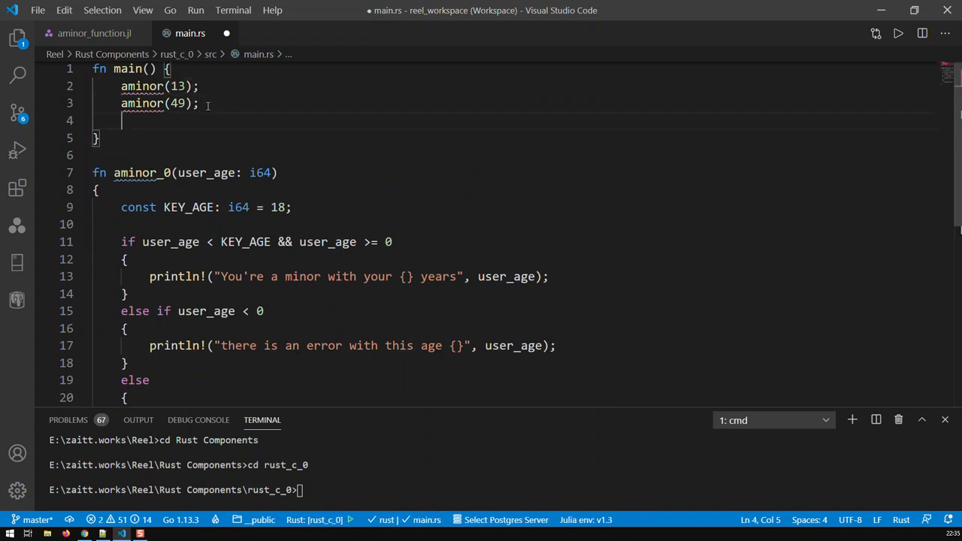
pyautogui.write('aminor(-')
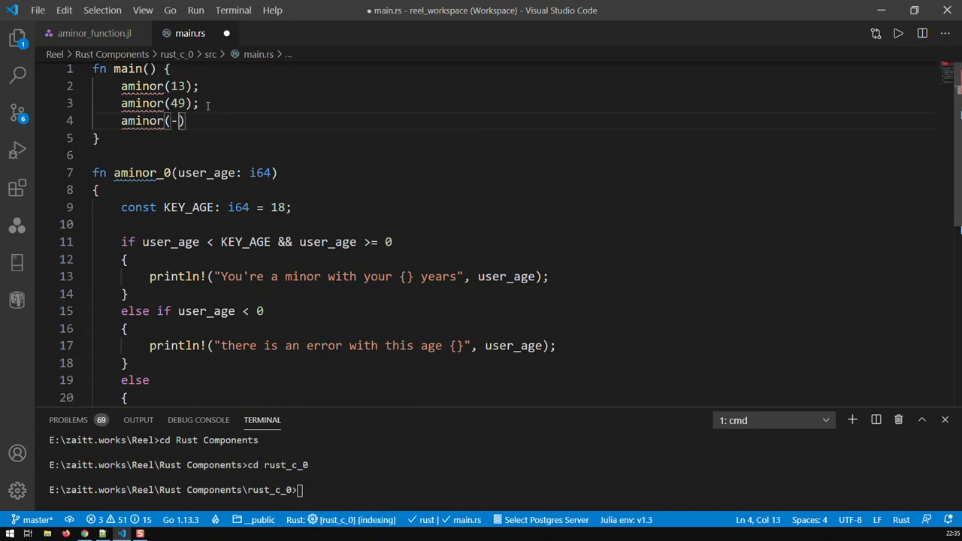
pyautogui.write('12')
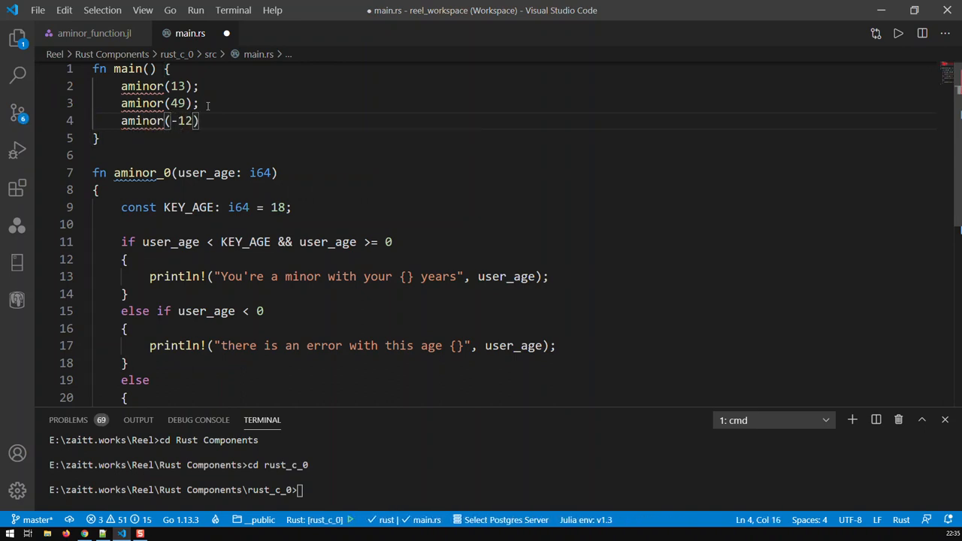
pyautogui.write(';')
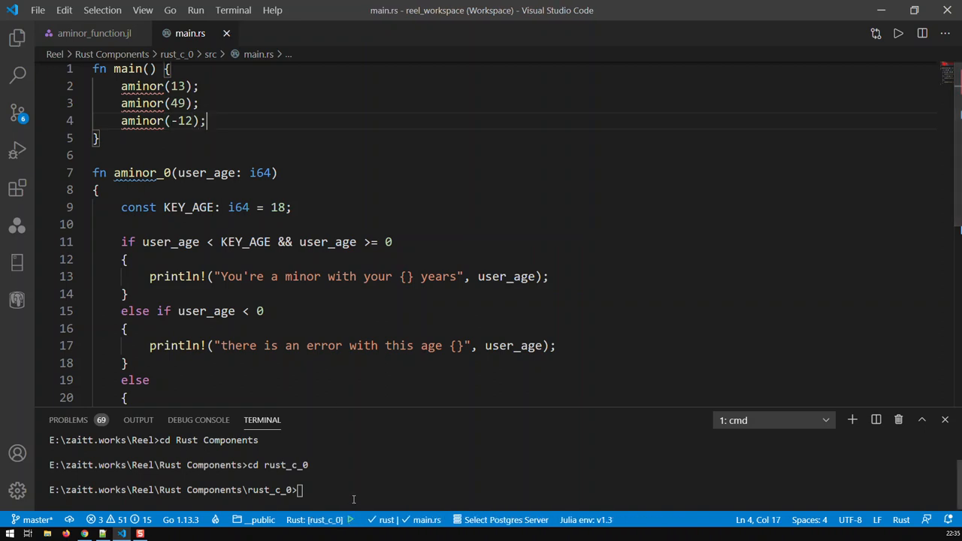
# Execute cargo run in the terminal; compilation fails since aminor isn't in scope.
pyautogui.write('car')
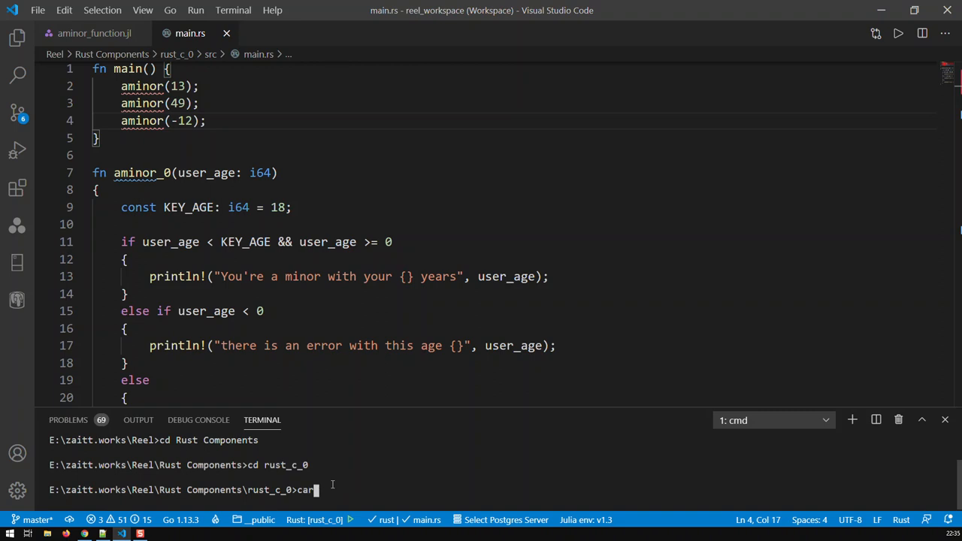
pyautogui.write('go run')
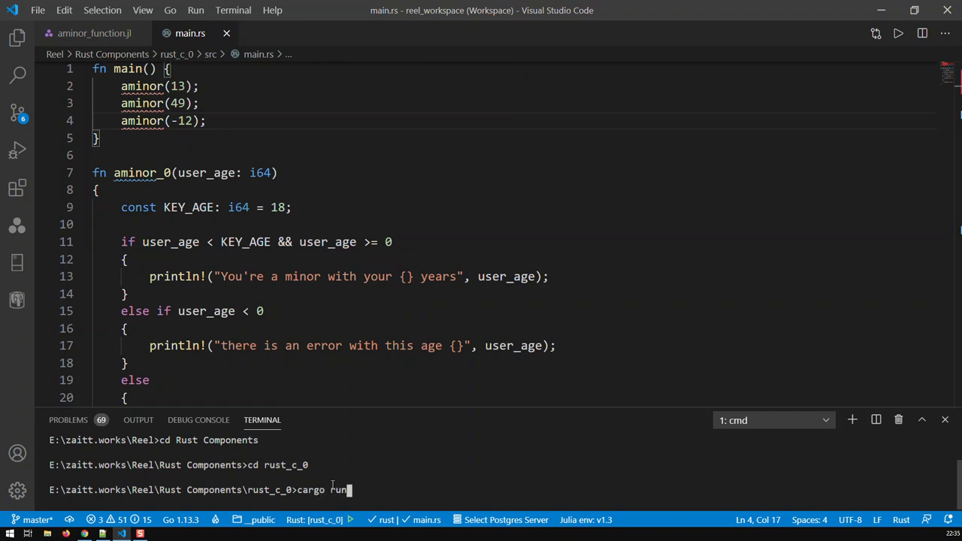
pyautogui.press('Return')
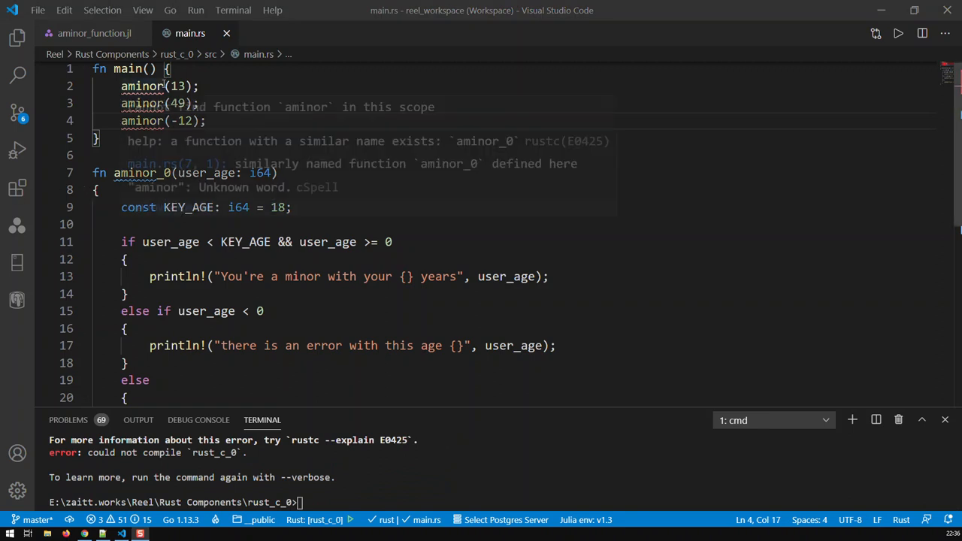
# Append _0 to the remaining aminor calls in main so they call aminor_0.
pyautogui.write('_0')
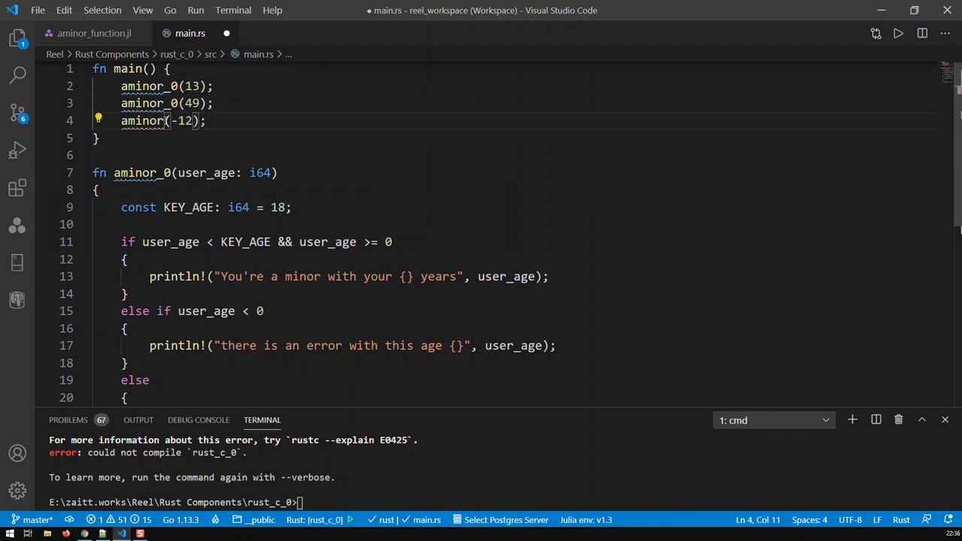
pyautogui.write('_0')
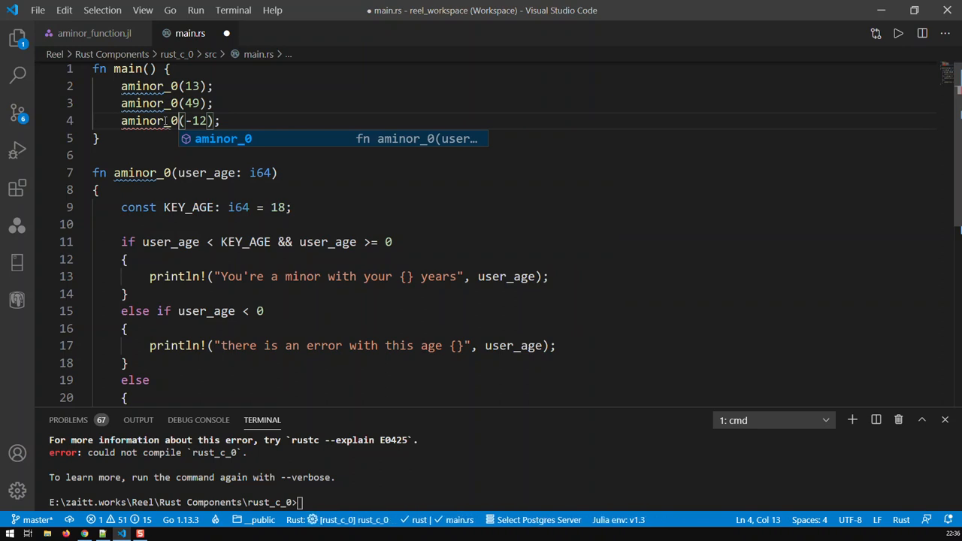
# Save main.rs and run cargo run to print the messages for 13, 49 and -12.
pyautogui.press('ctrl+s')
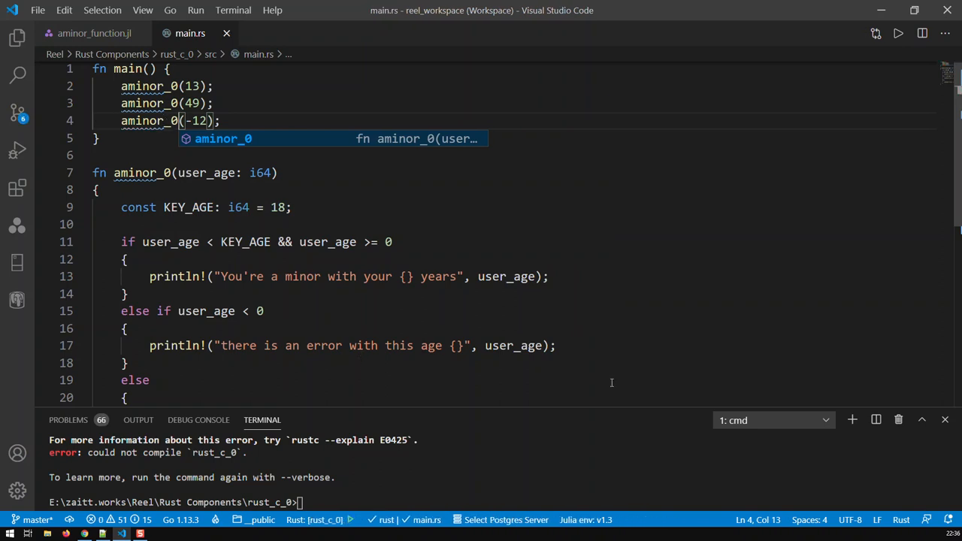
pyautogui.moveTo(326, 498)
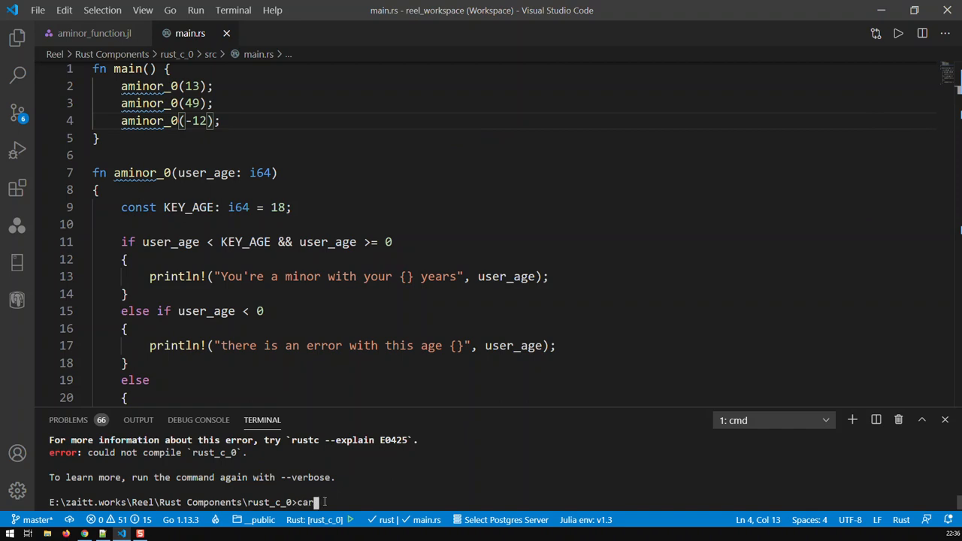
pyautogui.write('cargo run')
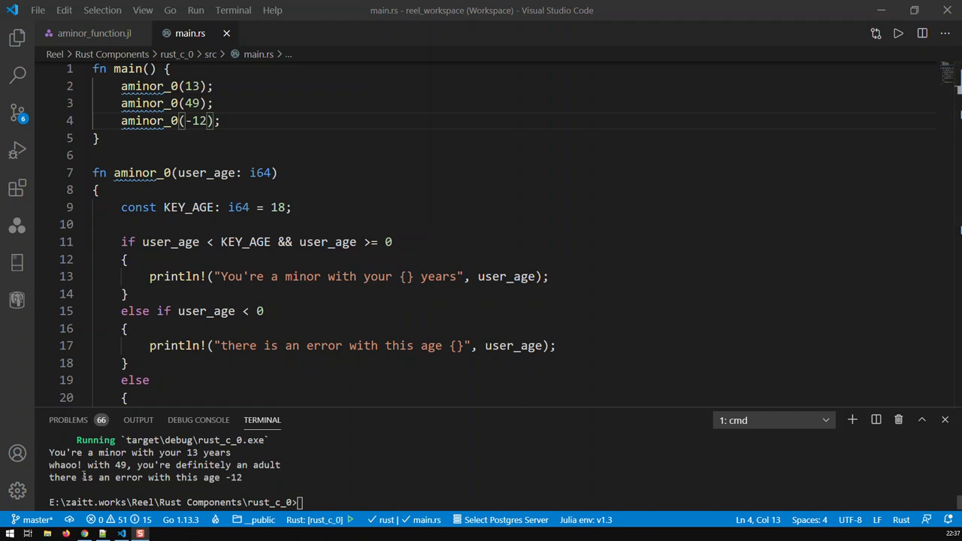
pyautogui.moveTo(105, 486)
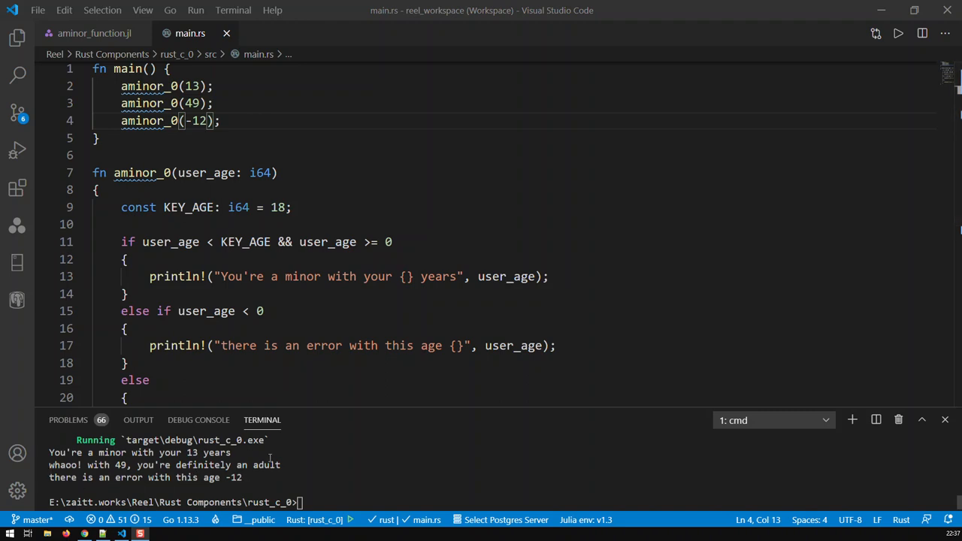
pyautogui.scroll(-3)
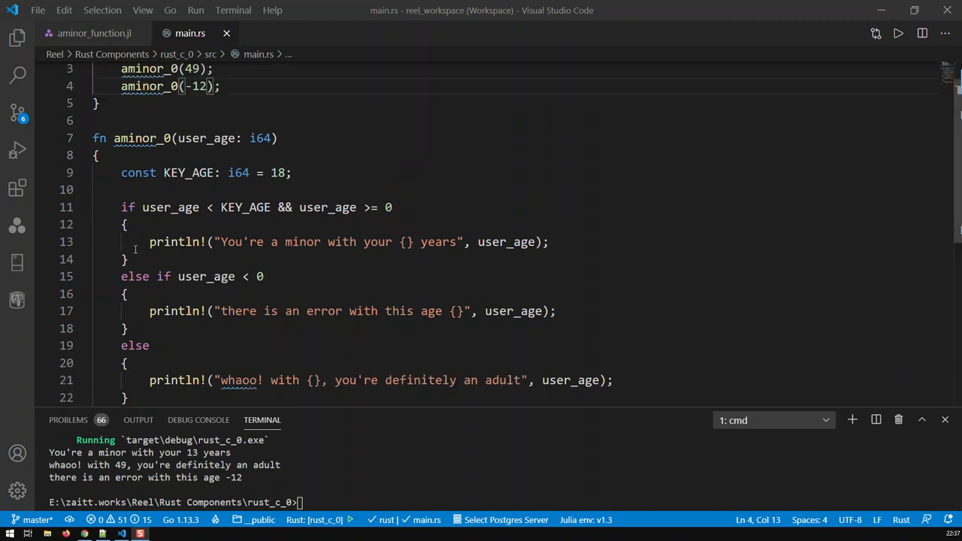
pyautogui.scroll(-3)
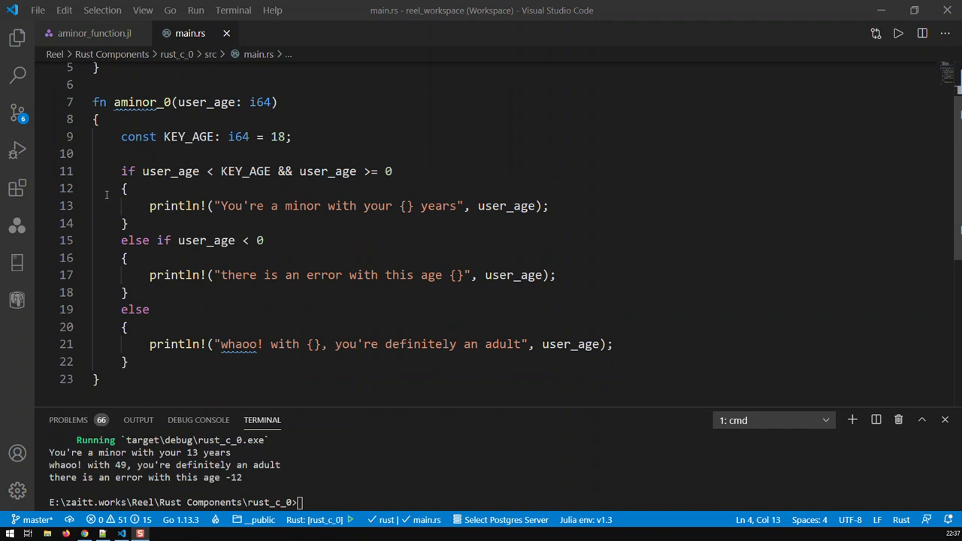
pyautogui.scroll(3)
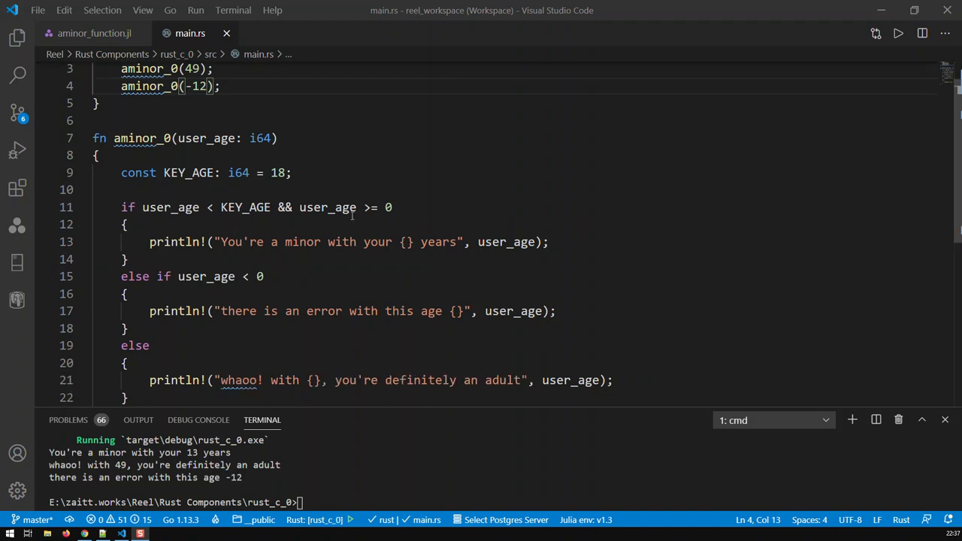
pyautogui.scroll(3)
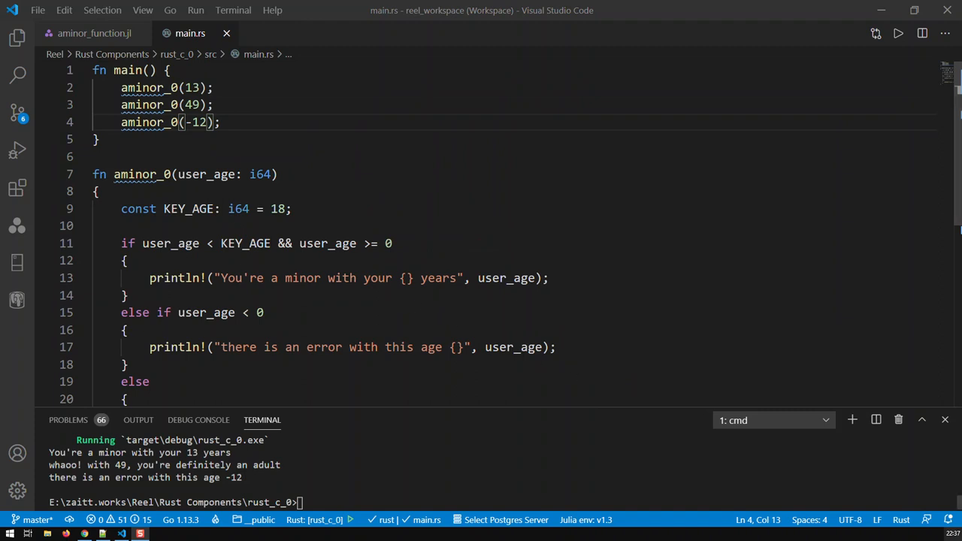
pyautogui.moveTo(672, 492)
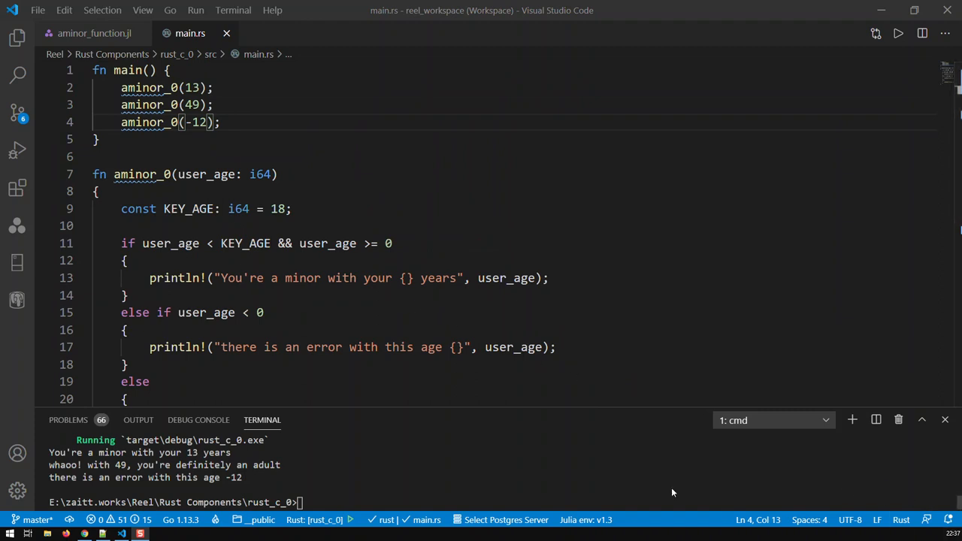
pyautogui.scroll(-3)
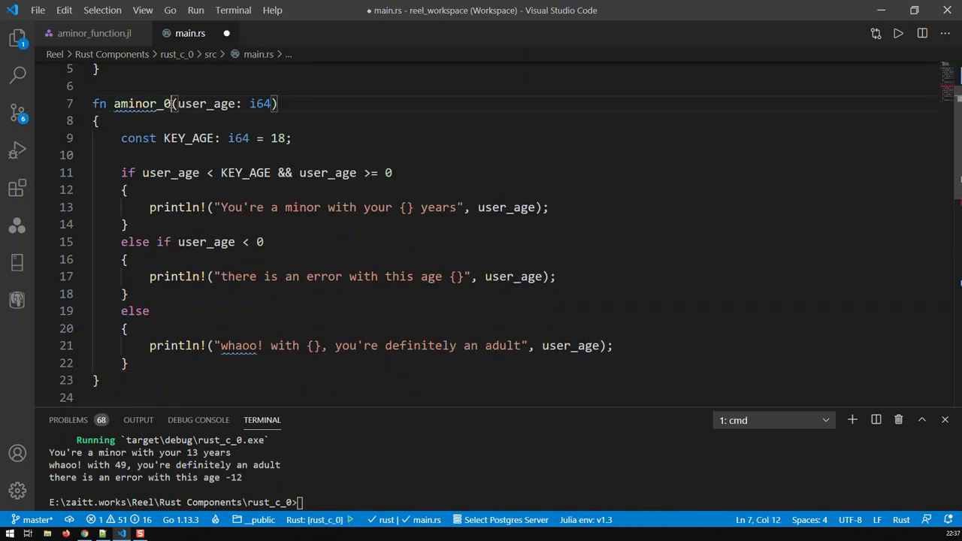
# Rename the pasted upper copy of aminor_0 to aminor_1 and scroll down through it.
pyautogui.write('1')
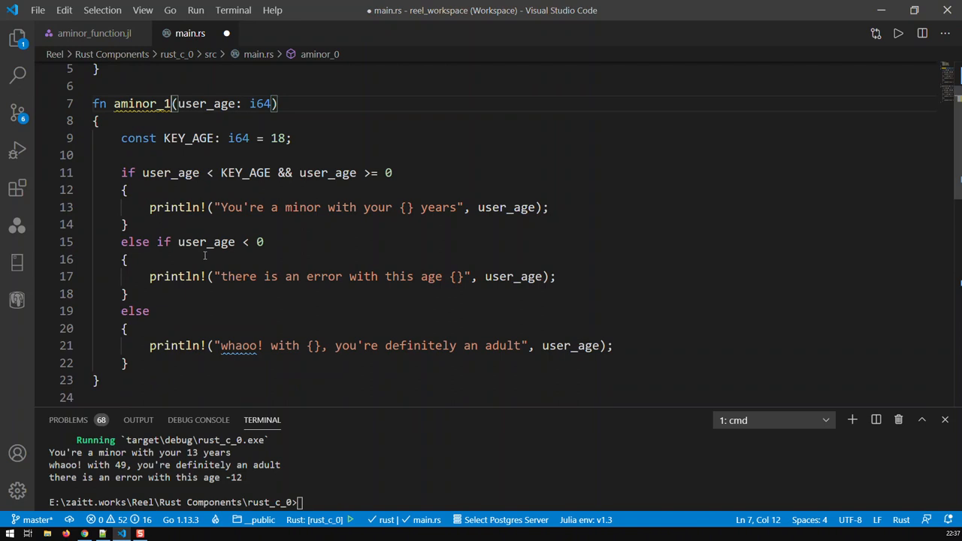
pyautogui.moveTo(630, 209)
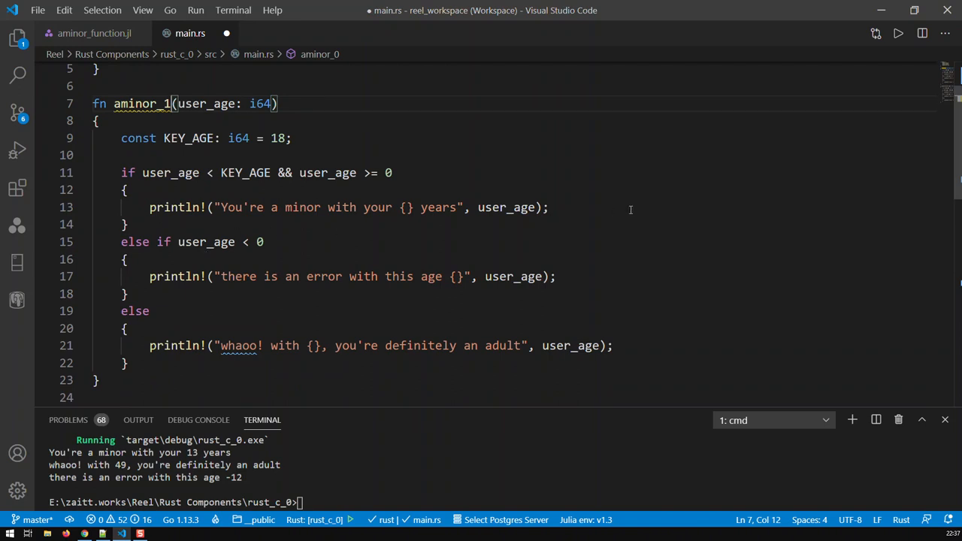
pyautogui.moveTo(379, 288)
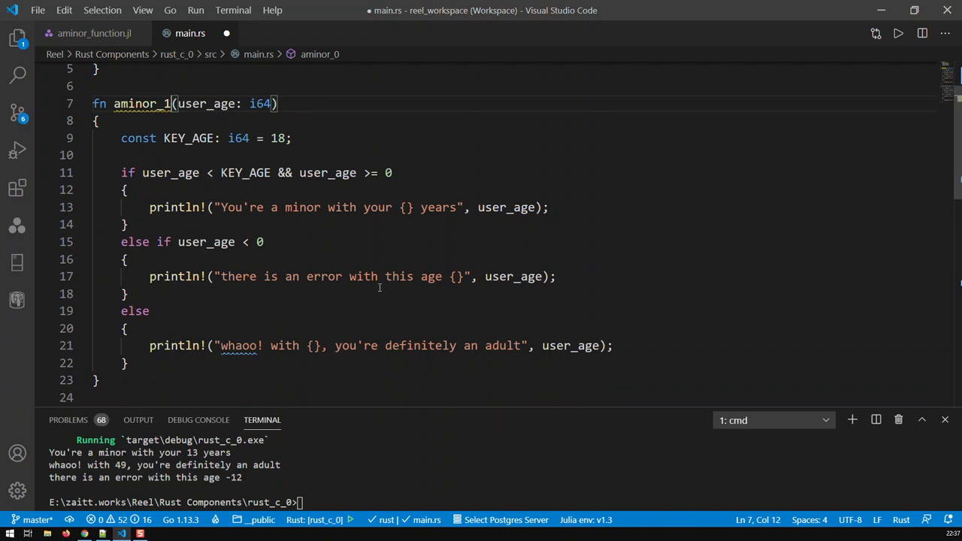
pyautogui.scroll(-3)
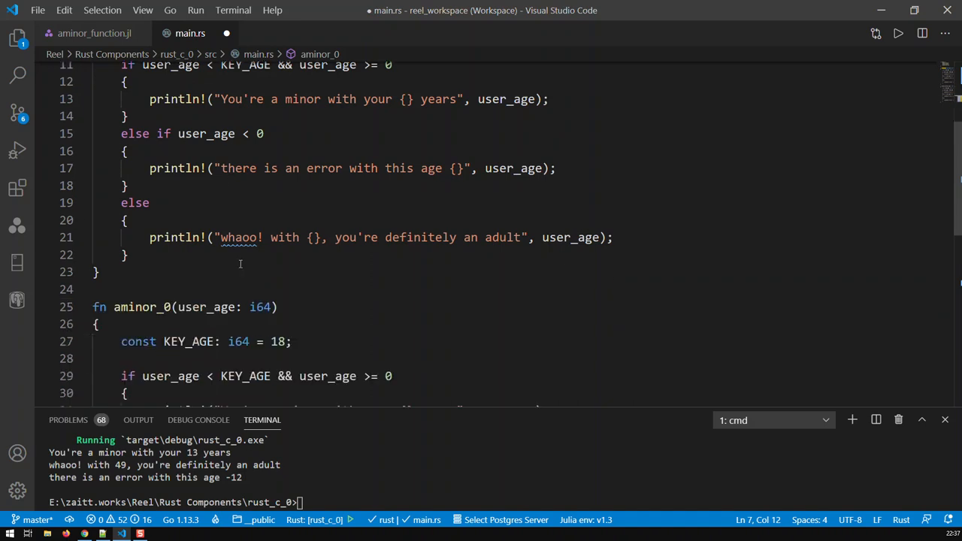
pyautogui.scroll(-3)
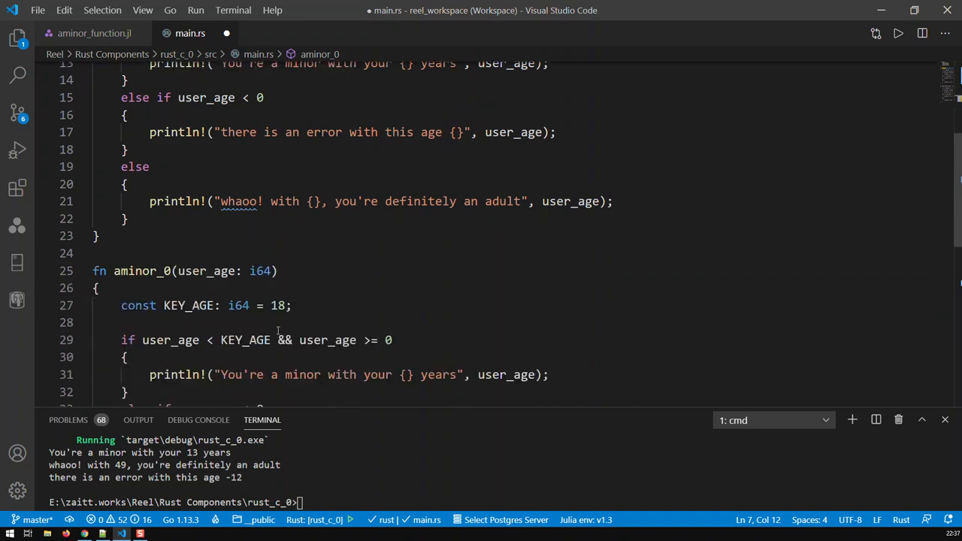
pyautogui.scroll(-3)
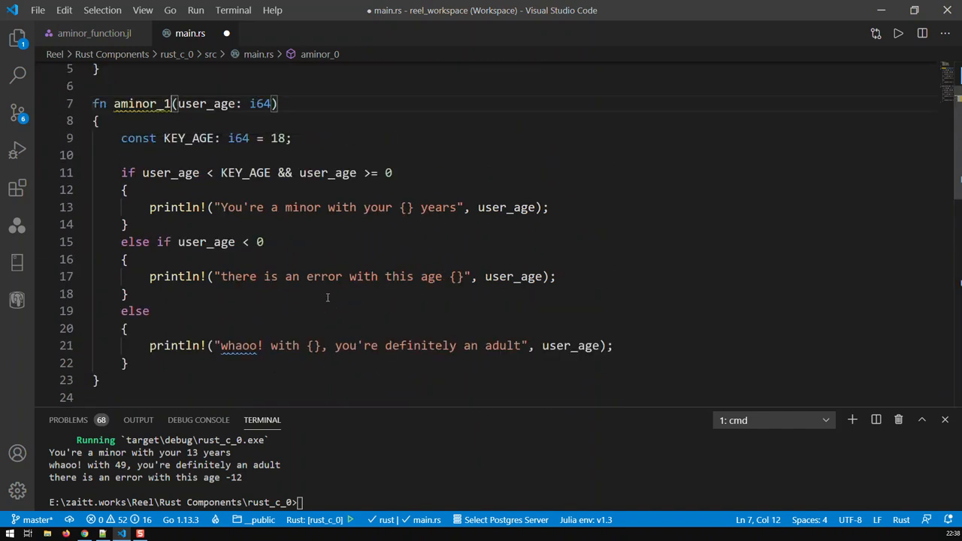
pyautogui.moveTo(322, 260)
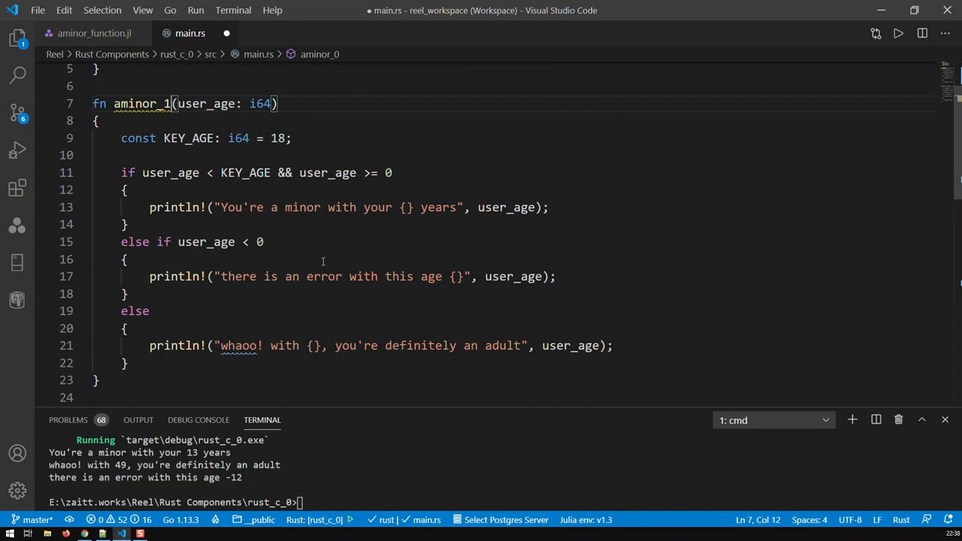
pyautogui.moveTo(362, 107)
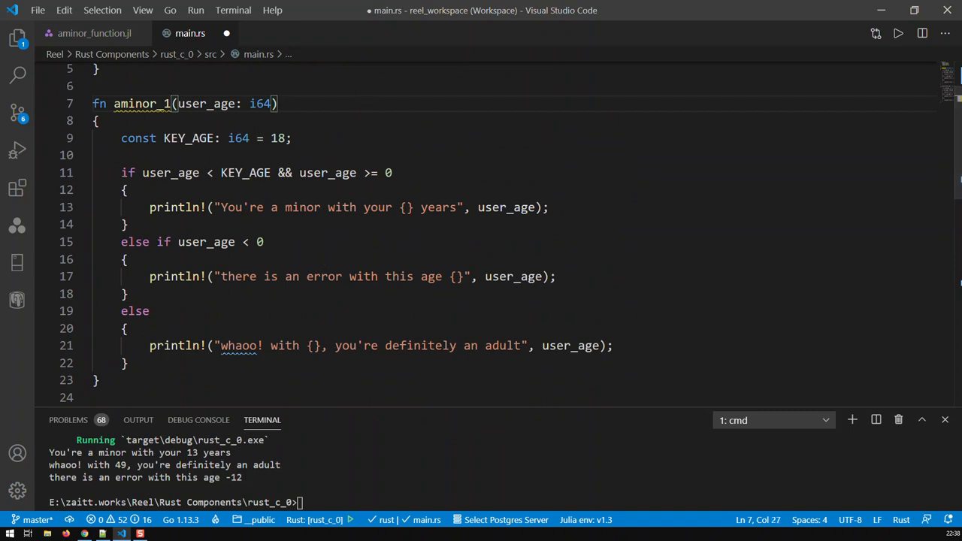
pyautogui.moveTo(359, 107)
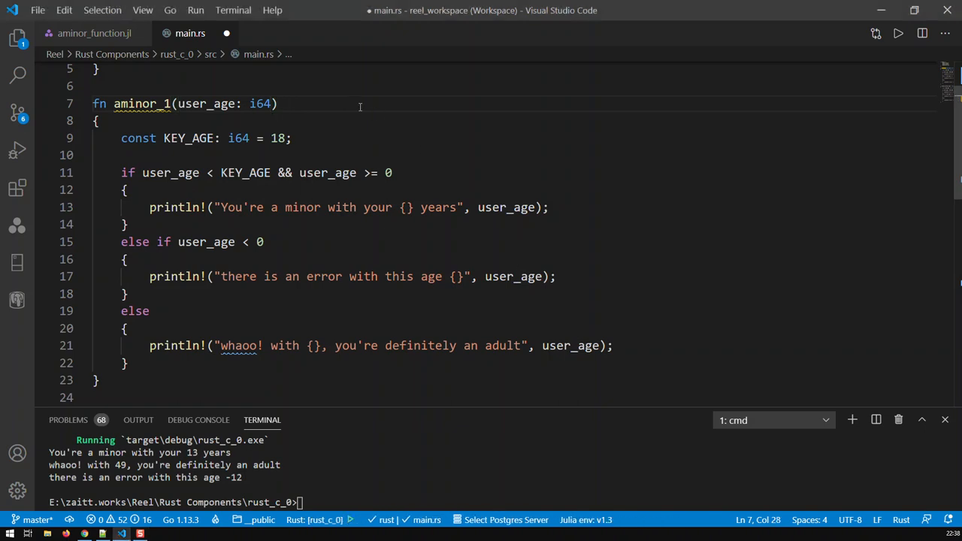
# Give aminor_1 a -> String return type and declare let mut function_output = String::new();.
pyautogui.write('->')
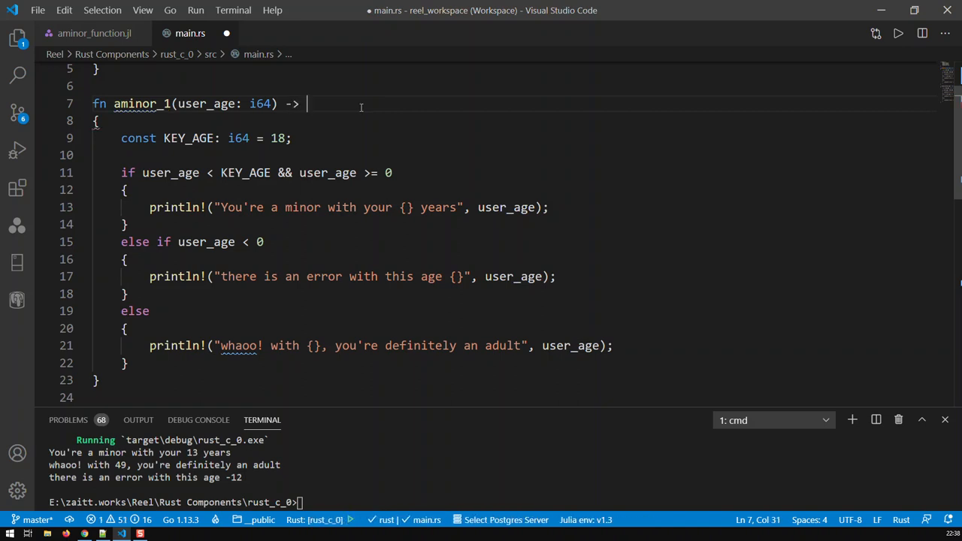
pyautogui.write('String')
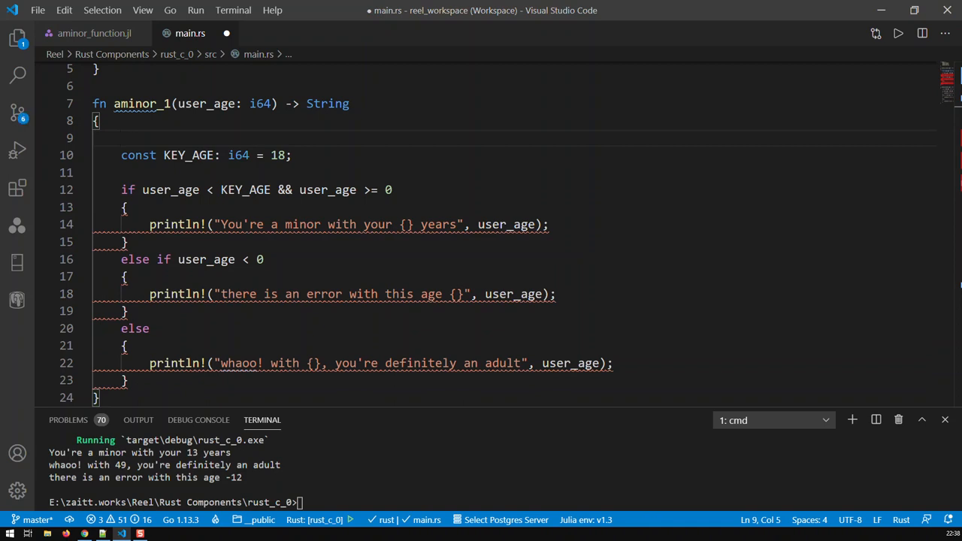
pyautogui.write('l')
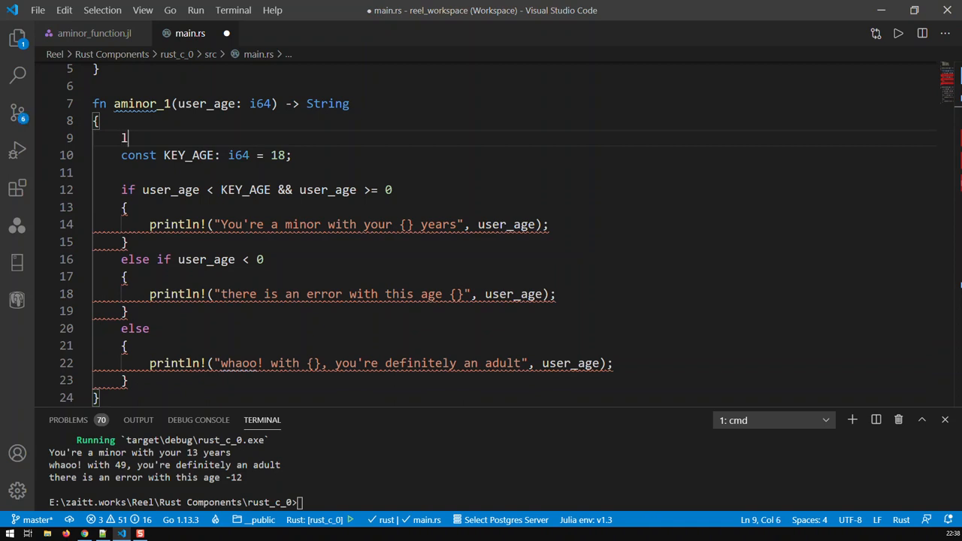
pyautogui.write('et mut')
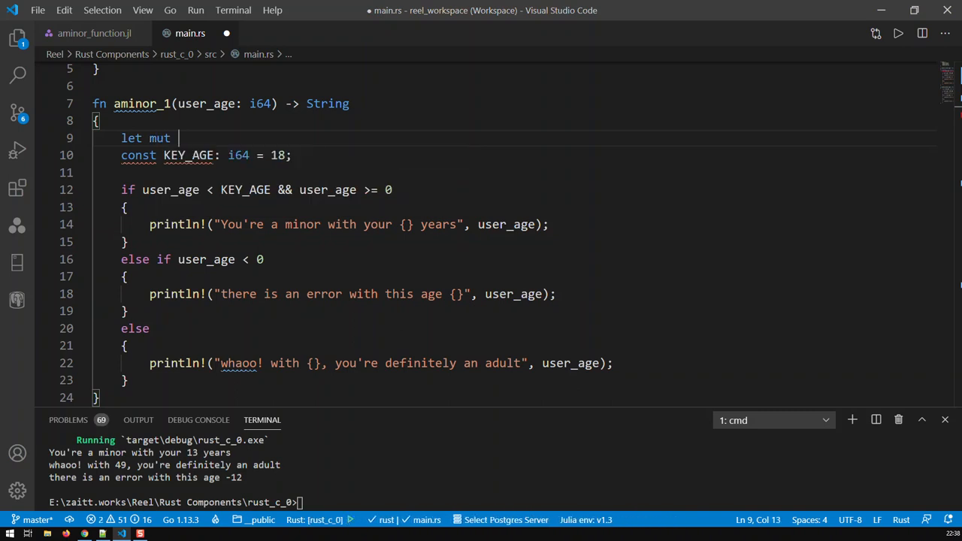
pyautogui.write('function_')
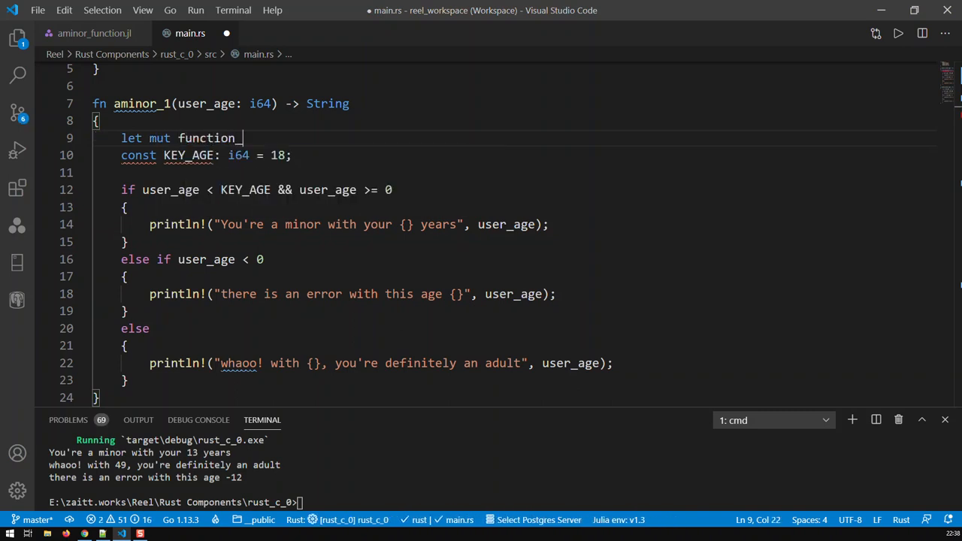
pyautogui.write('output')
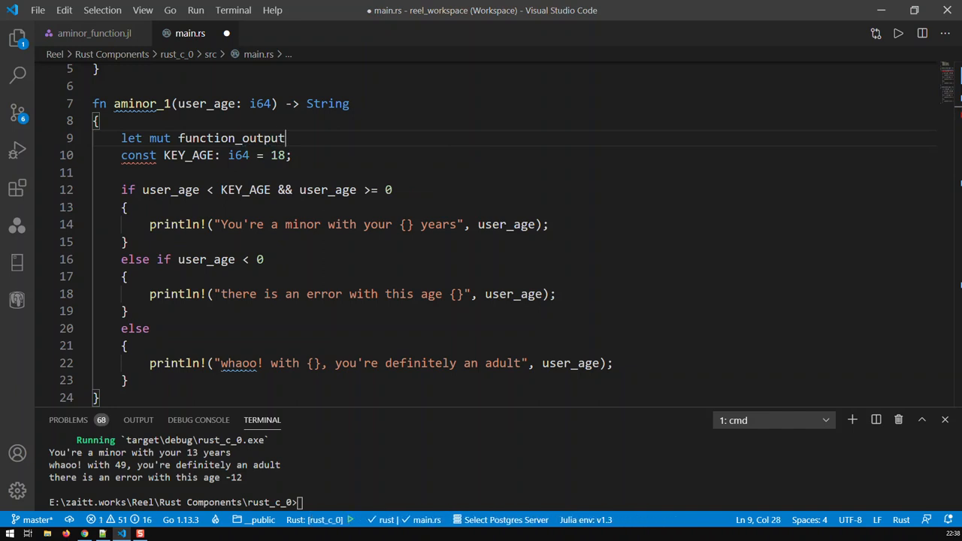
pyautogui.write('=')
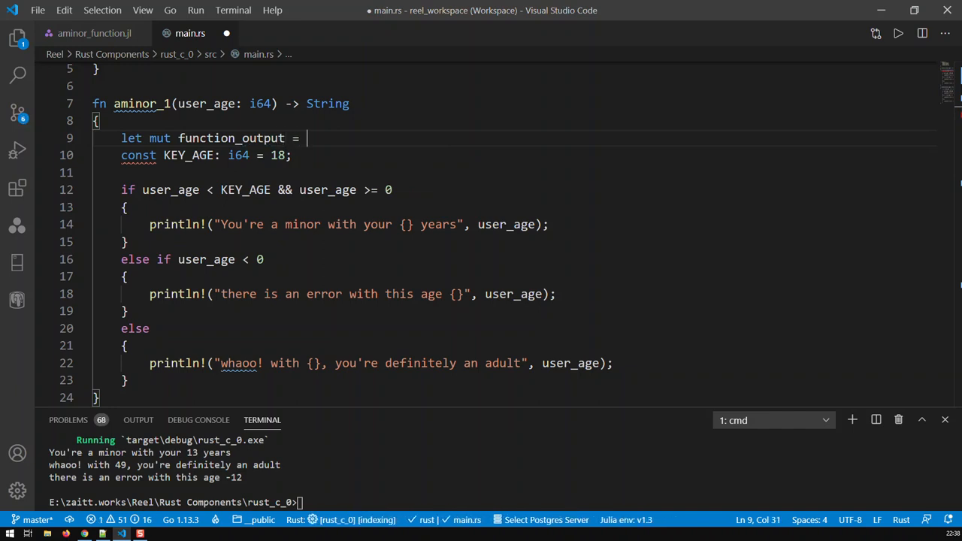
pyautogui.write('String::new(')
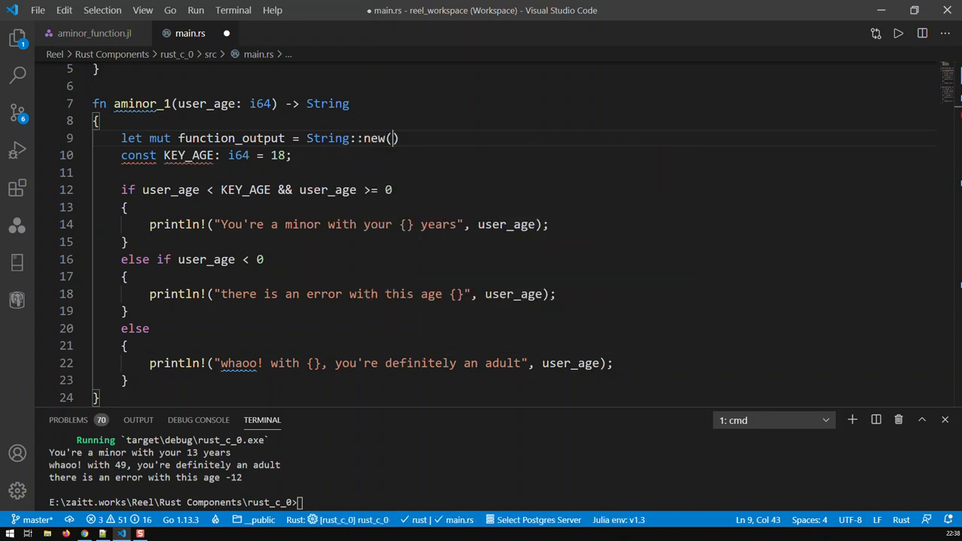
pyautogui.write(';')
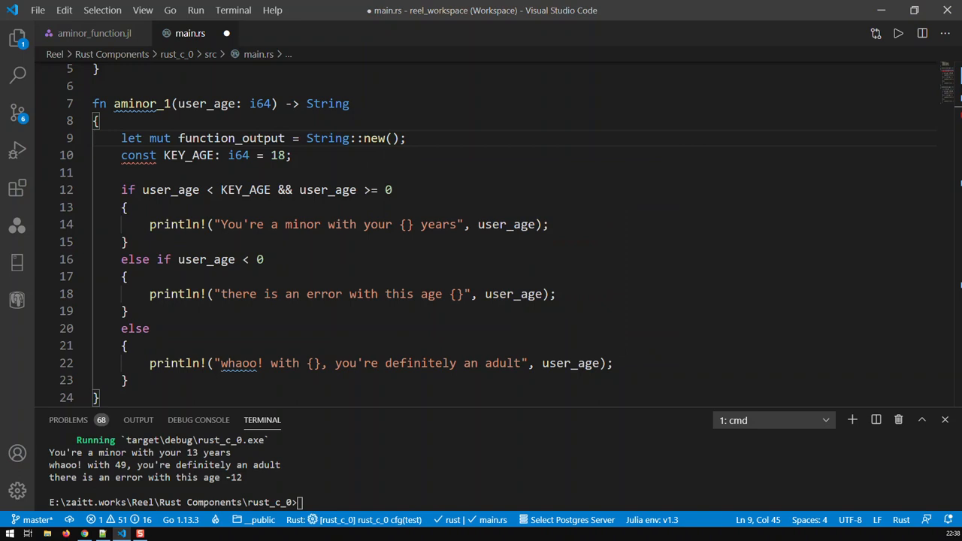
pyautogui.press('Enter')
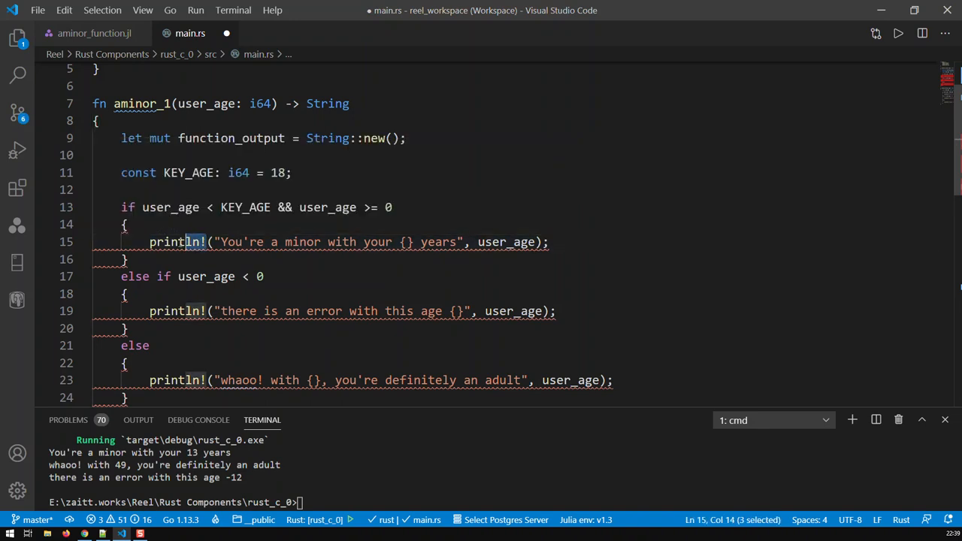
# Replace the minor, adult and error println! calls with function_output = format! assignments.
pyautogui.doubleClick(176, 242)
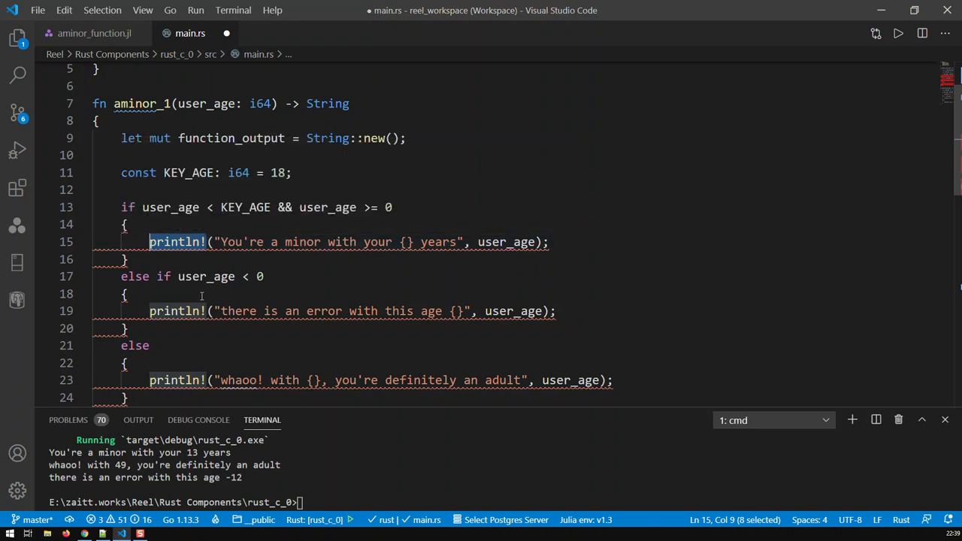
pyautogui.write('function_output')
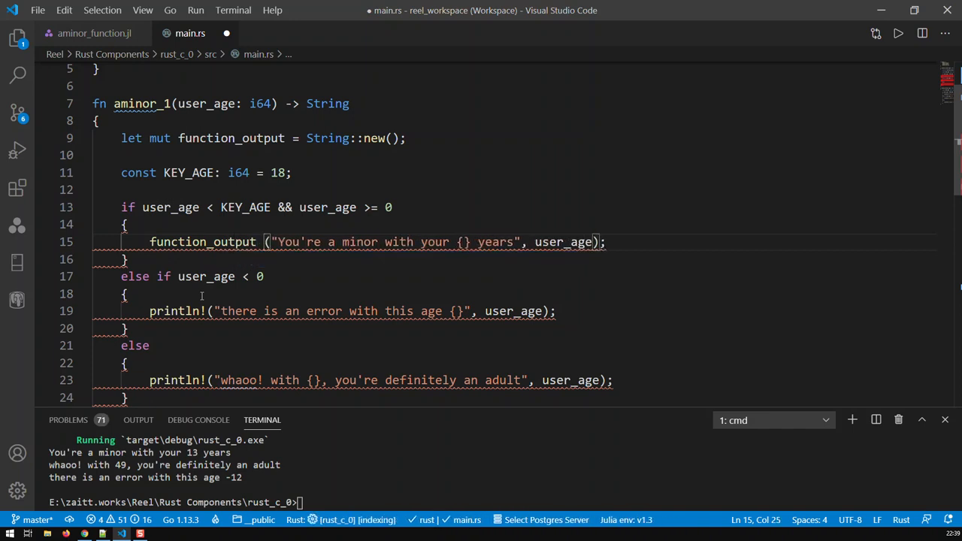
pyautogui.write('=')
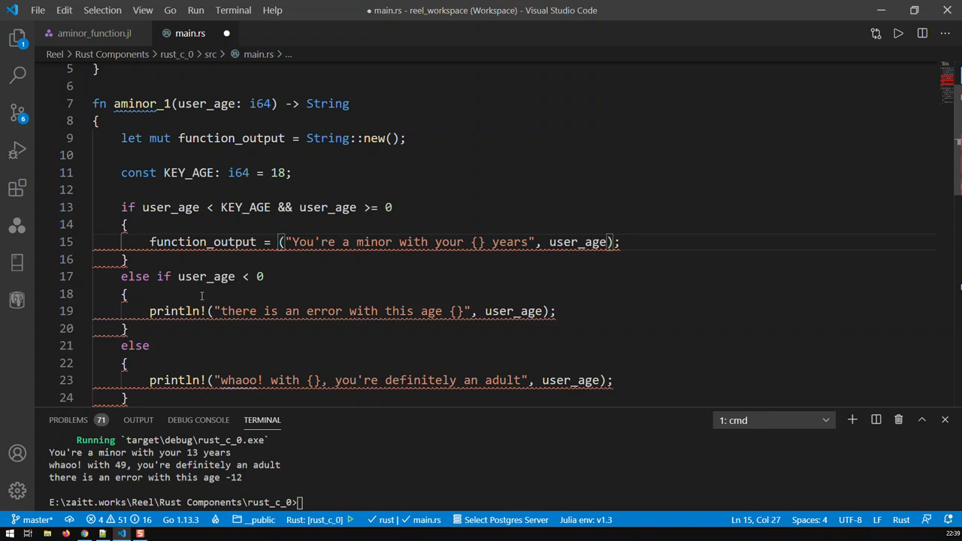
pyautogui.write('format!')
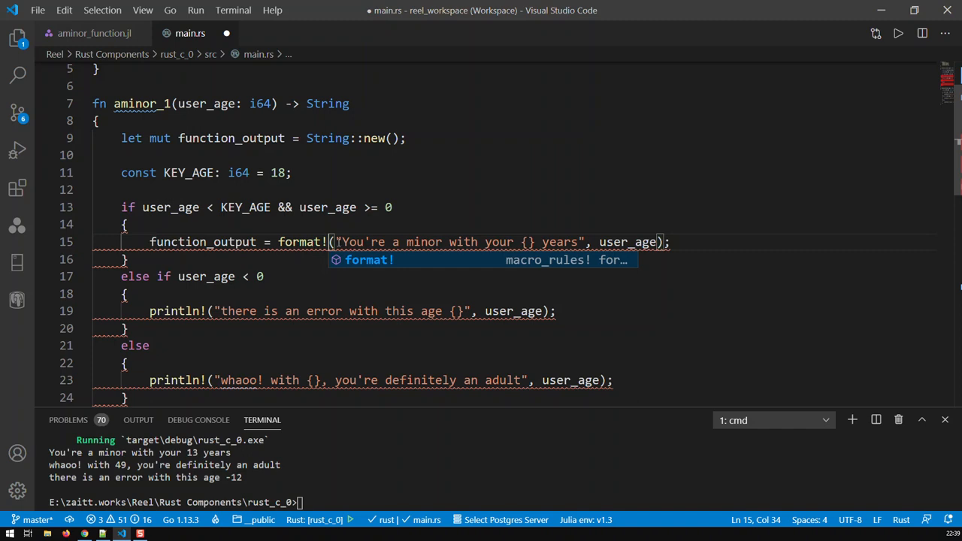
pyautogui.moveTo(623, 241)
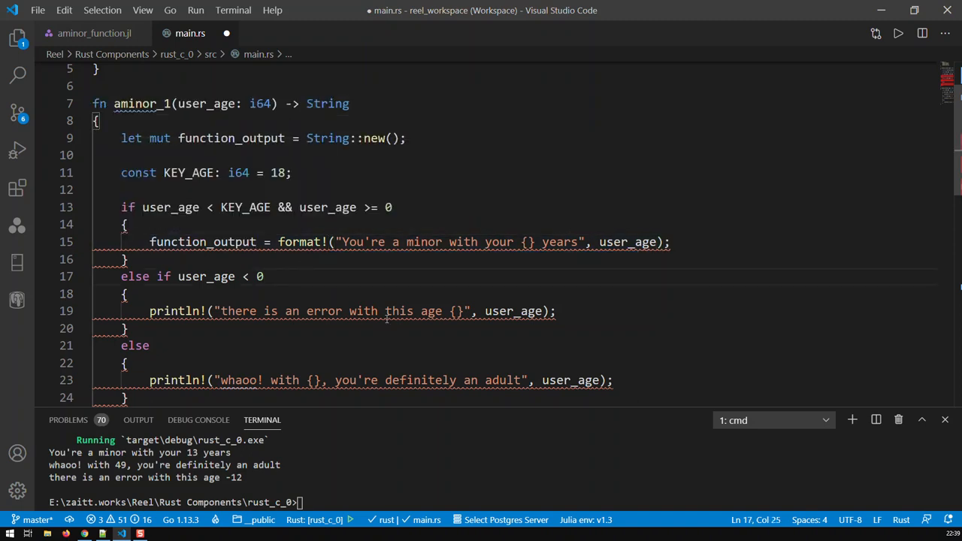
pyautogui.click(150, 344)
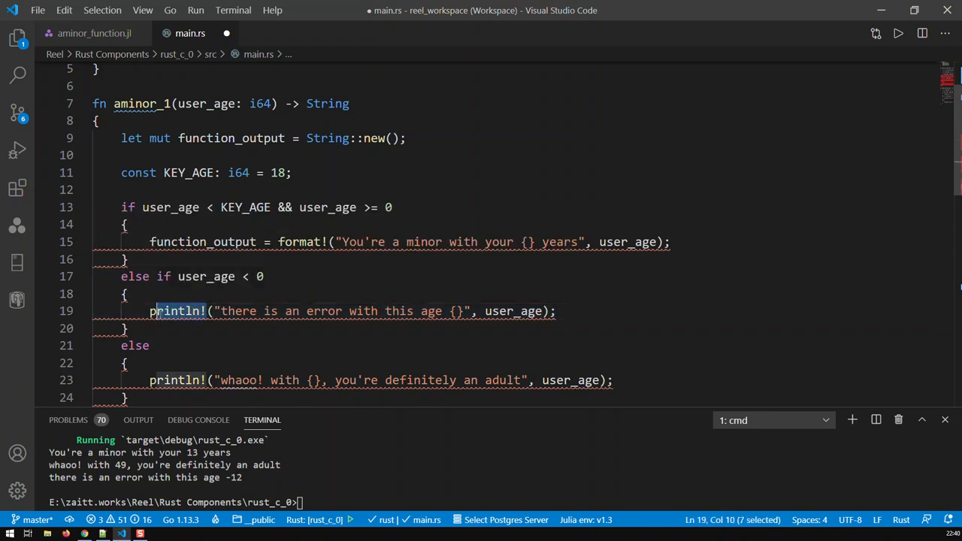
pyautogui.write('function_output = format!')
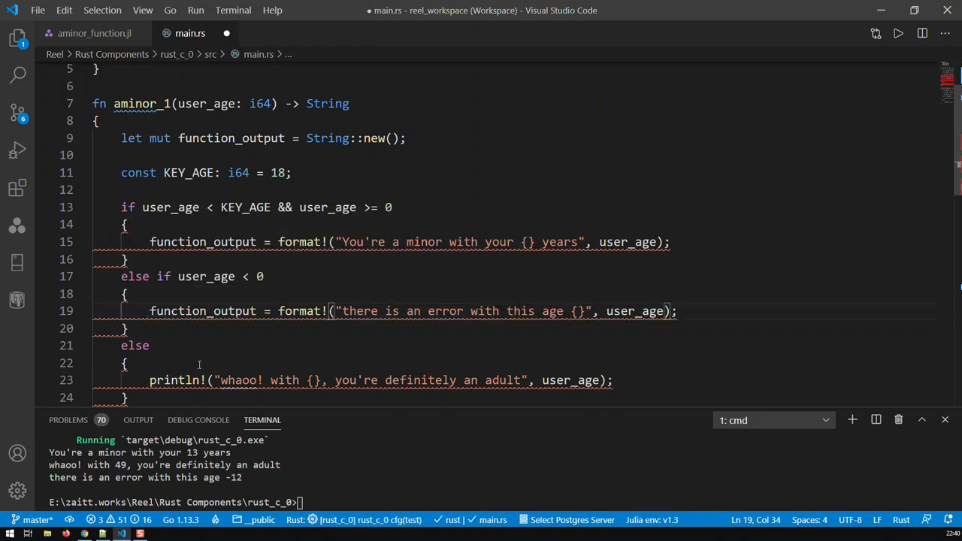
pyautogui.doubleClick(175, 381)
pyautogui.write('function_output = forma')
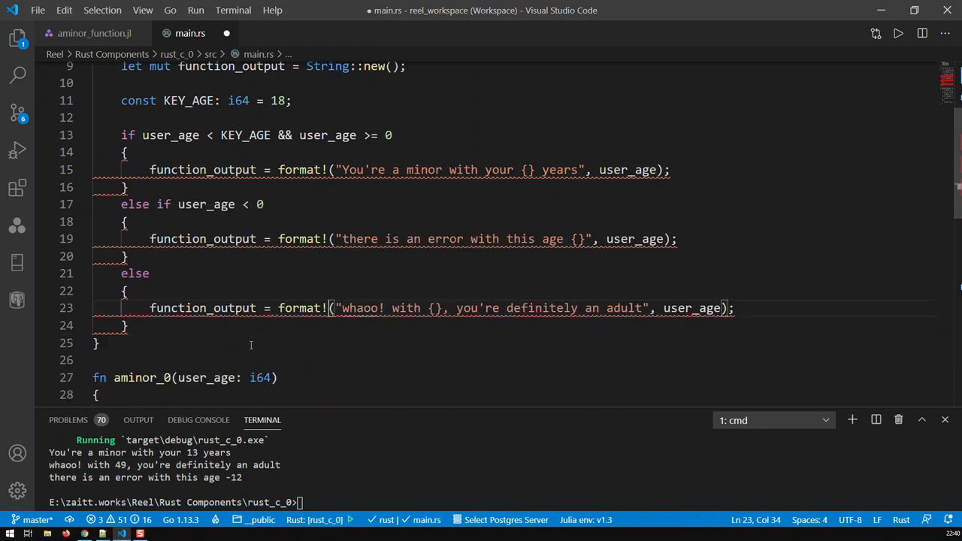
pyautogui.press('Enter')
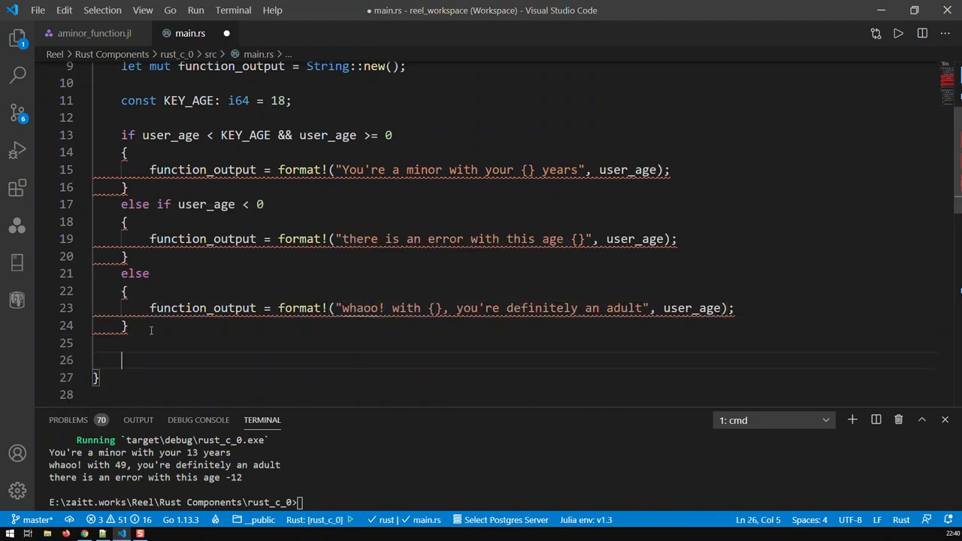
# End aminor_1 with return function_output; and scroll through main.rs to review.
pyautogui.write('retu')
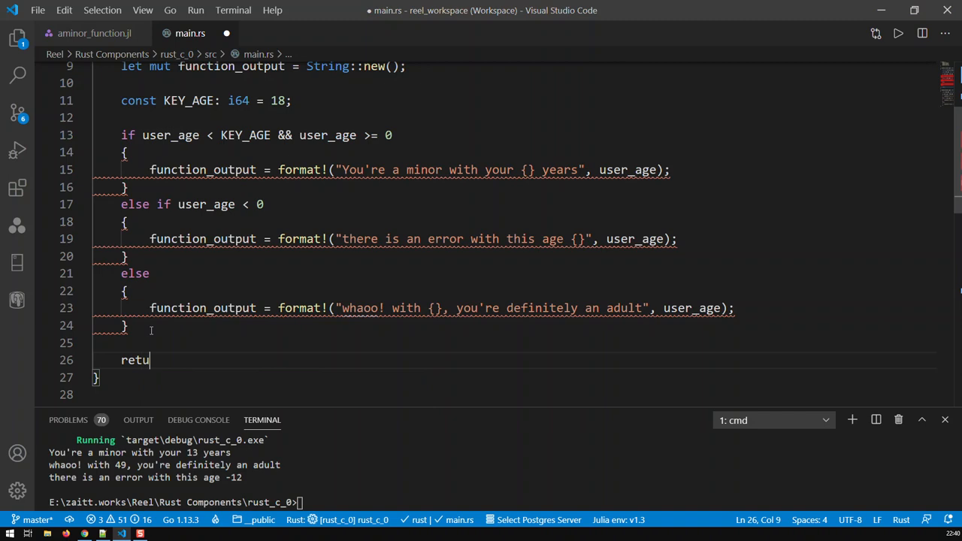
pyautogui.write('rn f')
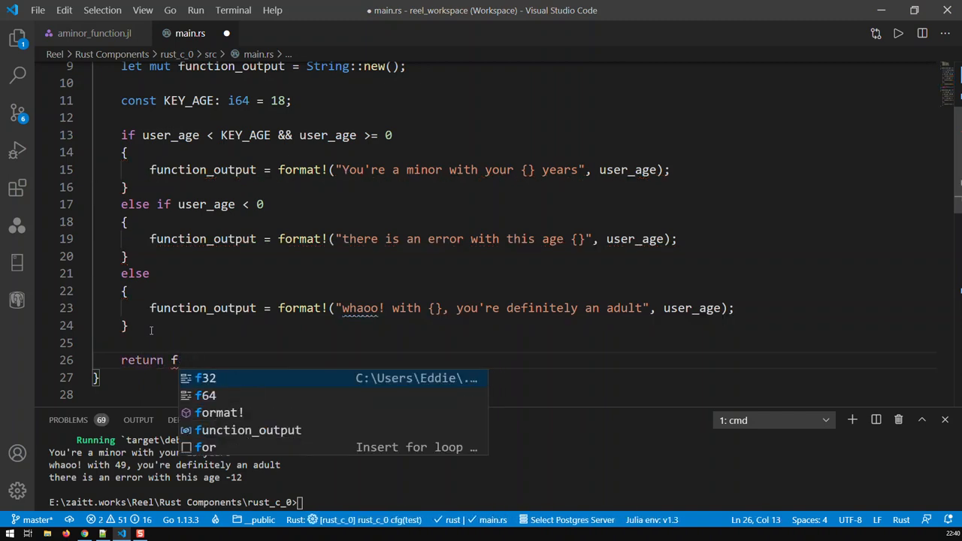
pyautogui.write('unction')
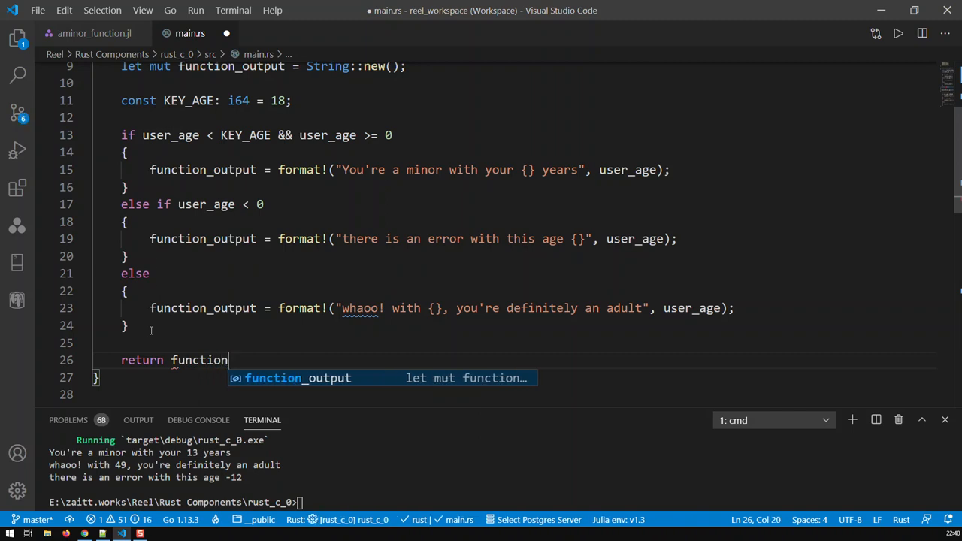
pyautogui.write('_output;')
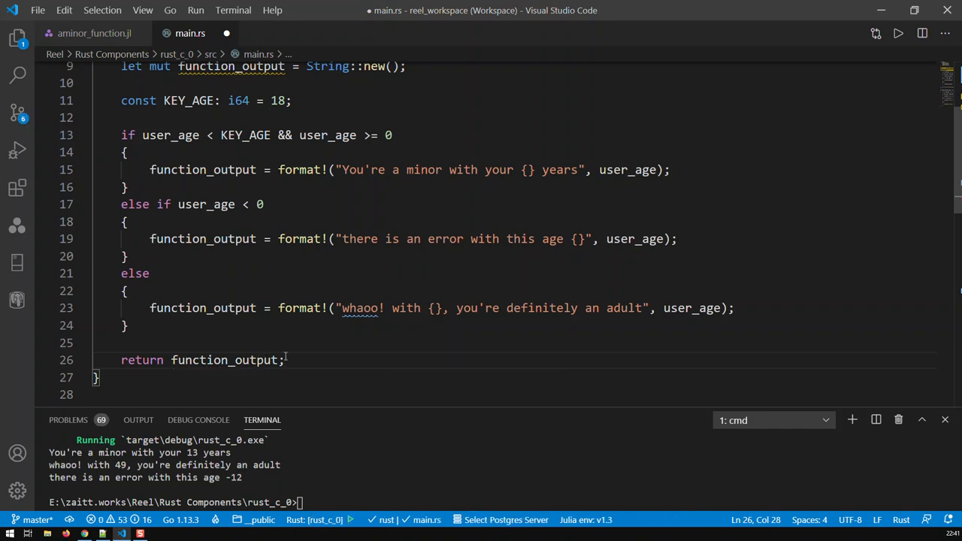
pyautogui.scroll(3)
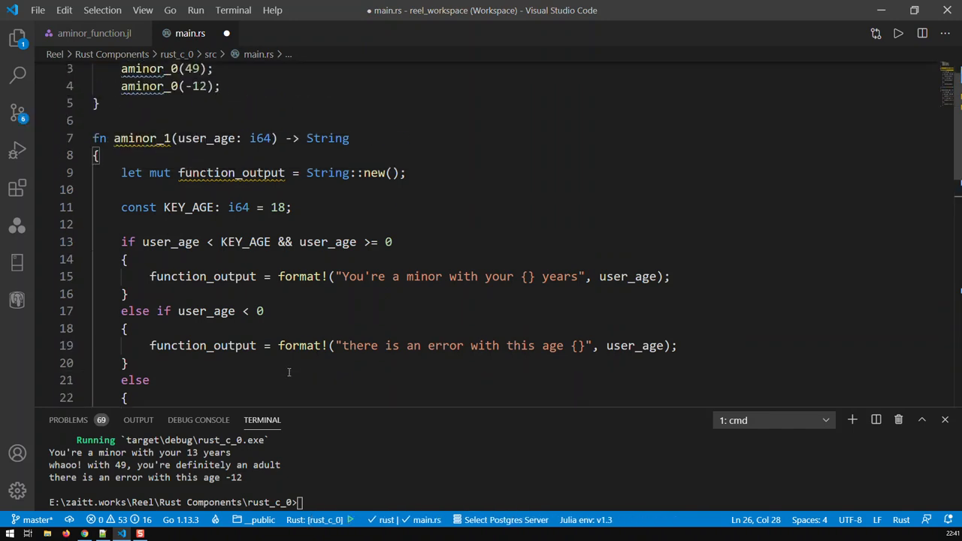
pyautogui.scroll(-3)
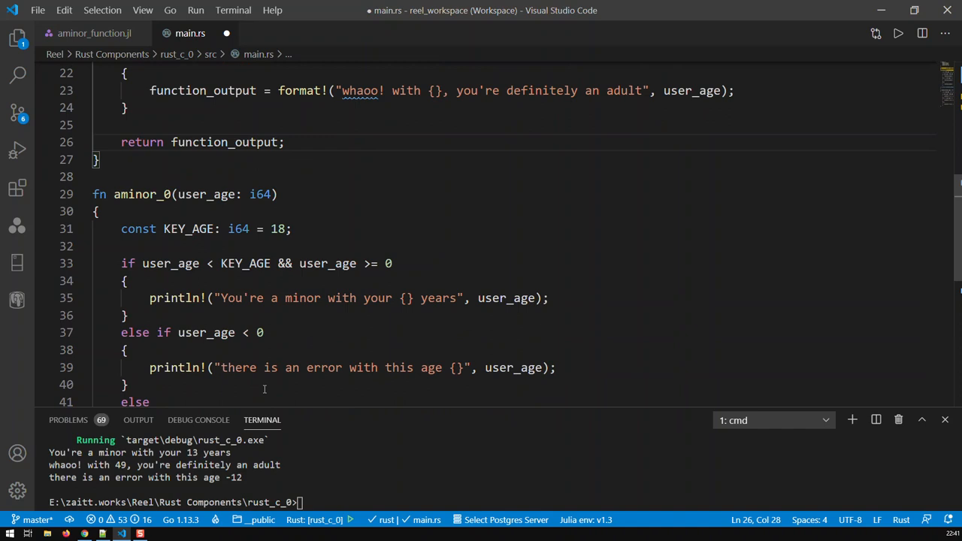
pyautogui.scroll(3)
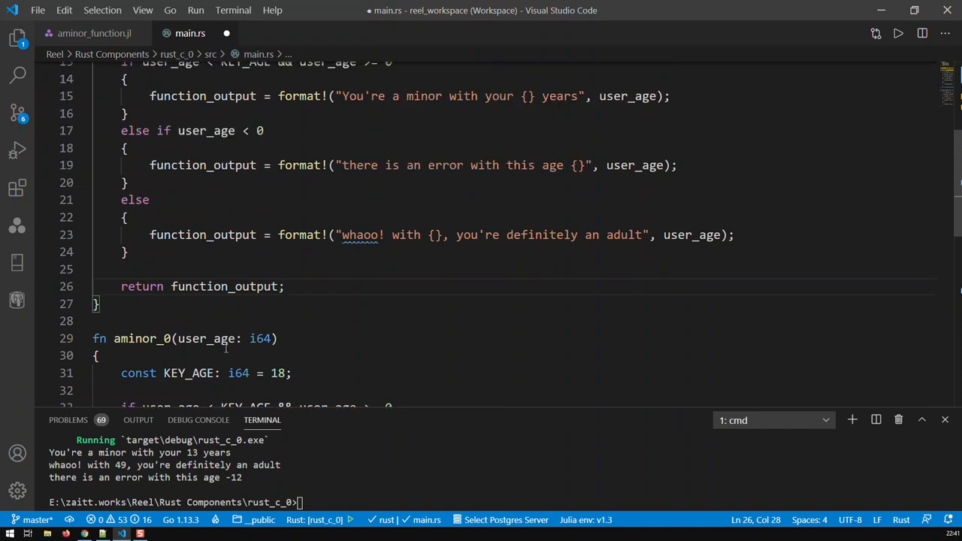
pyautogui.scroll(3)
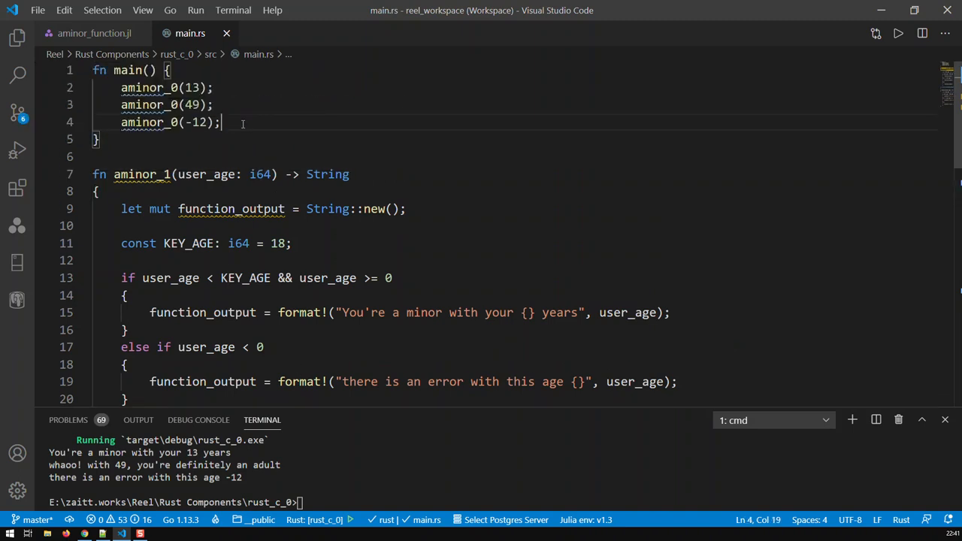
pyautogui.moveTo(273, 131)
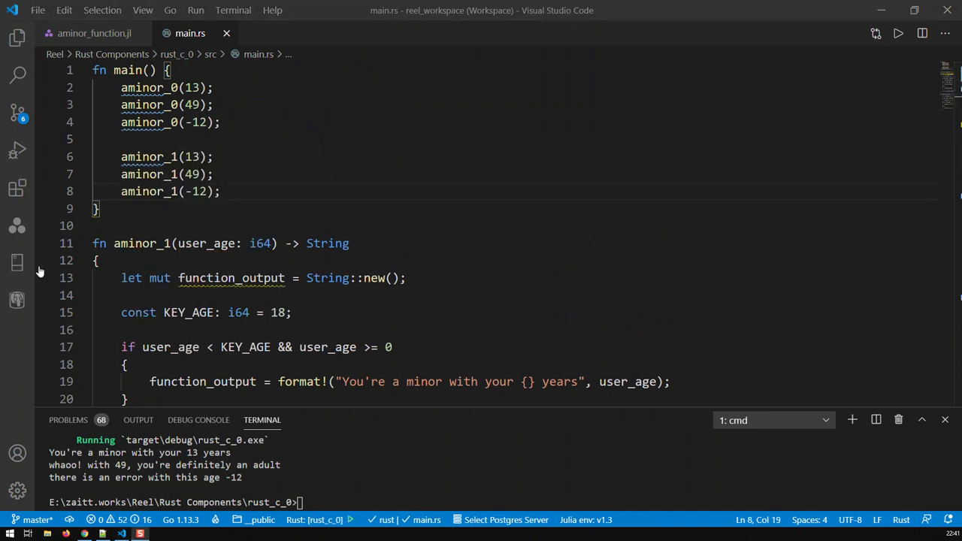
# Add aminor_1(13), aminor_1(49) and aminor_1(-12) to main and launch cargo run.
pyautogui.click(98, 209)
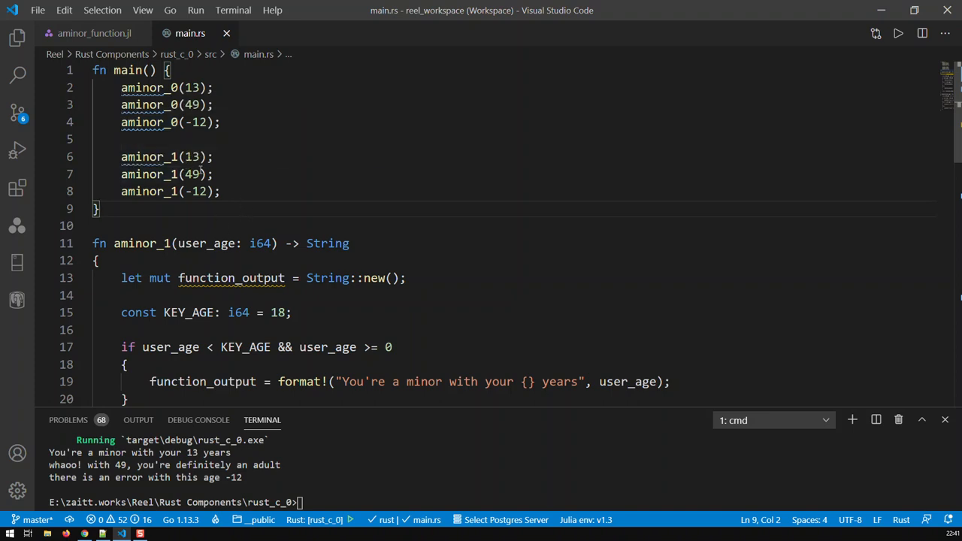
pyautogui.scroll(-3)
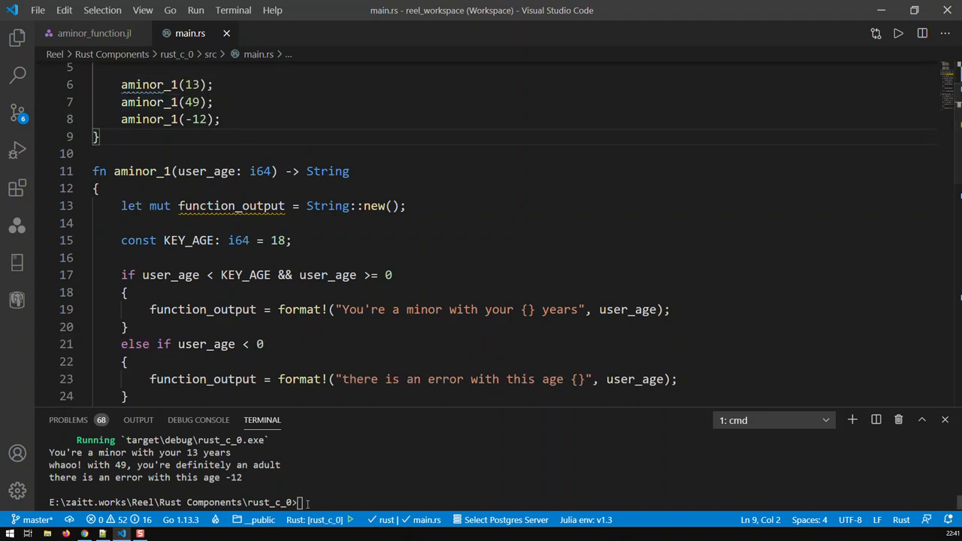
pyautogui.write('cargo run')
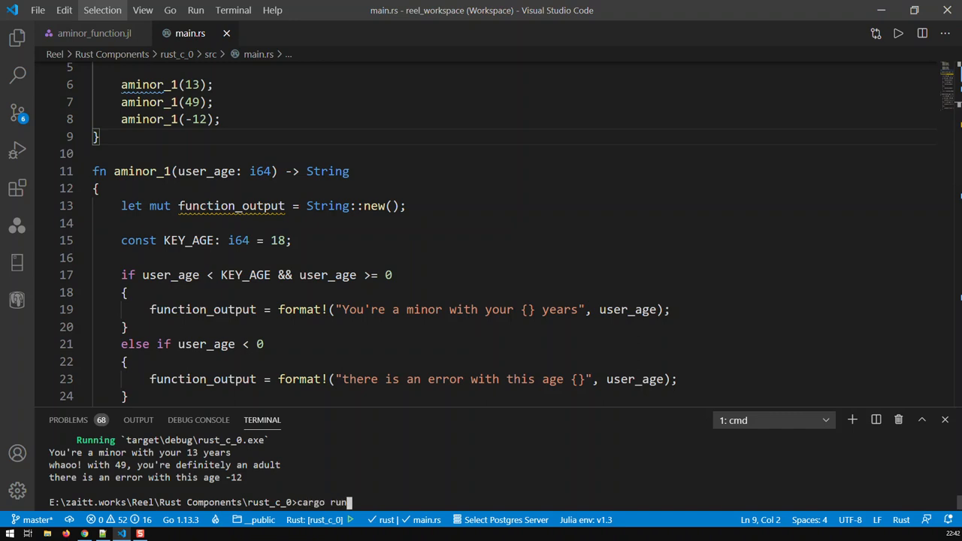
pyautogui.press('Return')
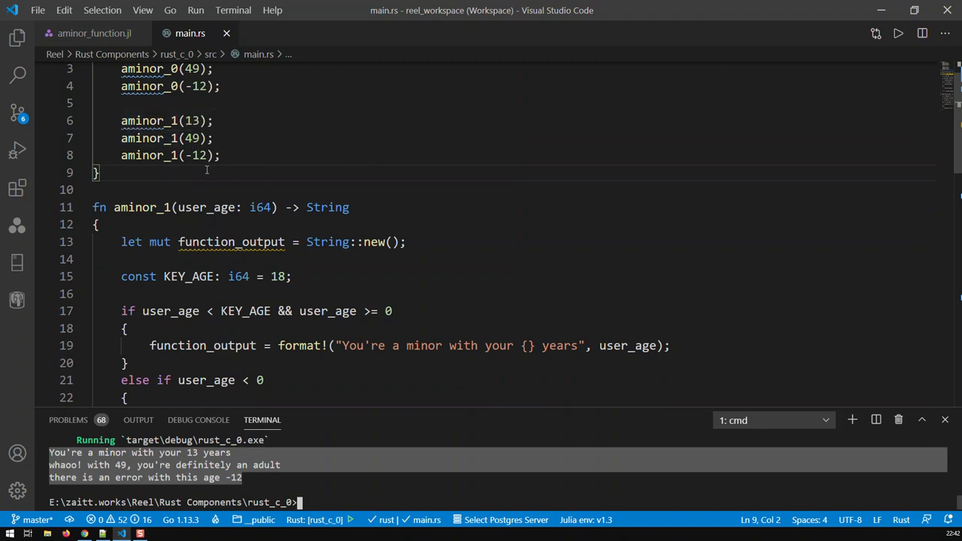
# Review the output showing only aminor_0 messages, then place the cursor at aminor_1(13).
pyautogui.scroll(-3)
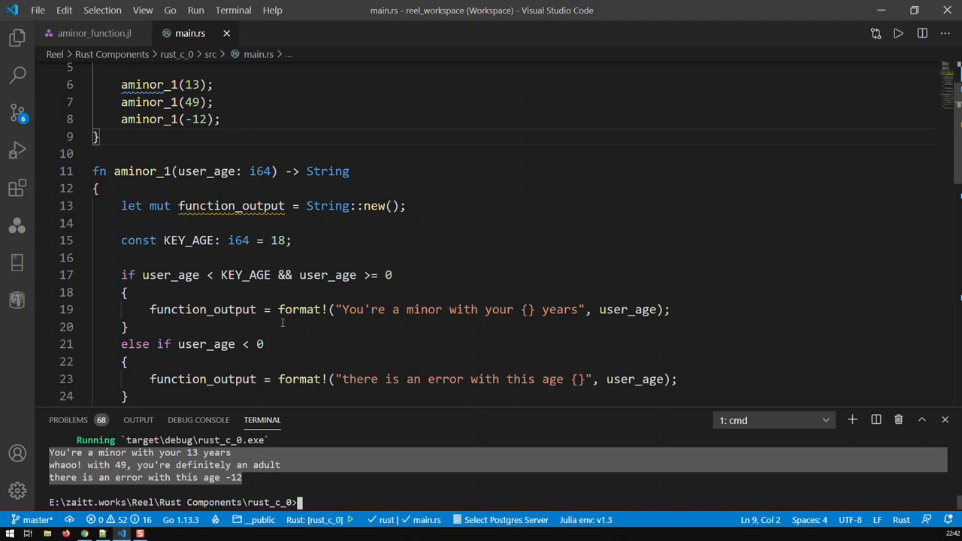
pyautogui.scroll(-3)
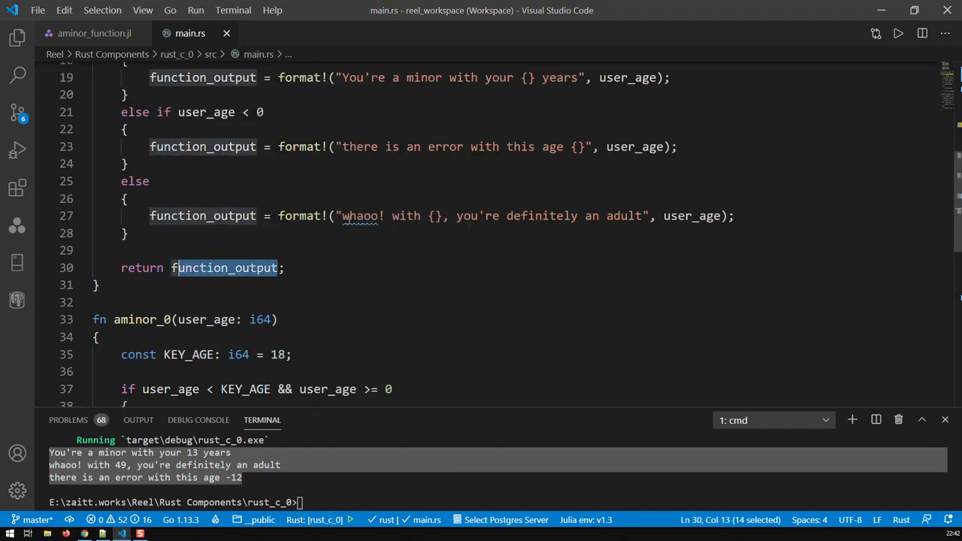
pyautogui.scroll(3)
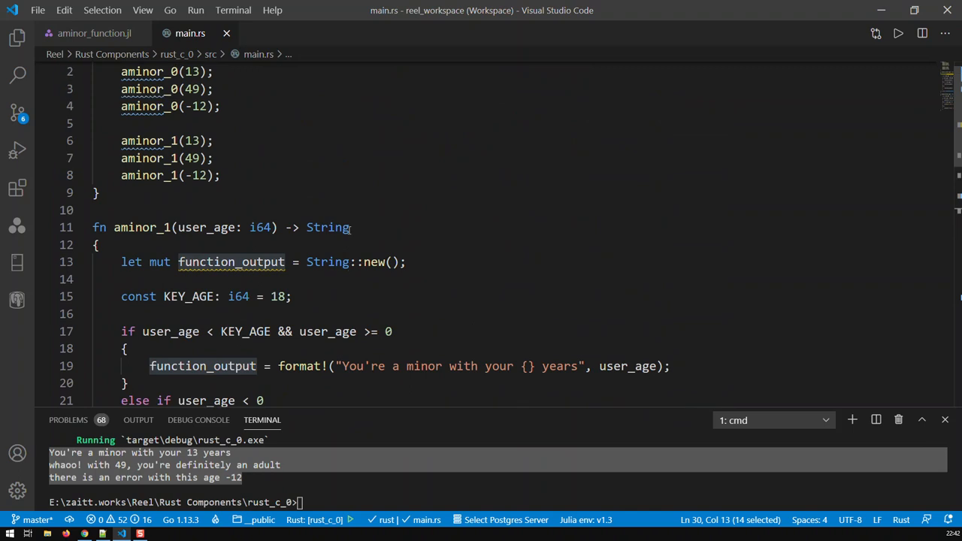
pyautogui.scroll(-3)
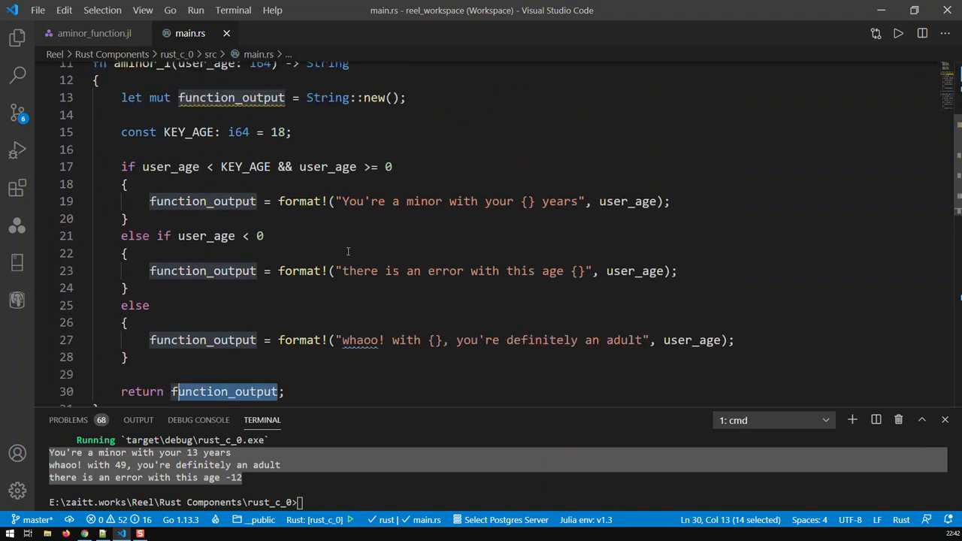
pyautogui.scroll(3)
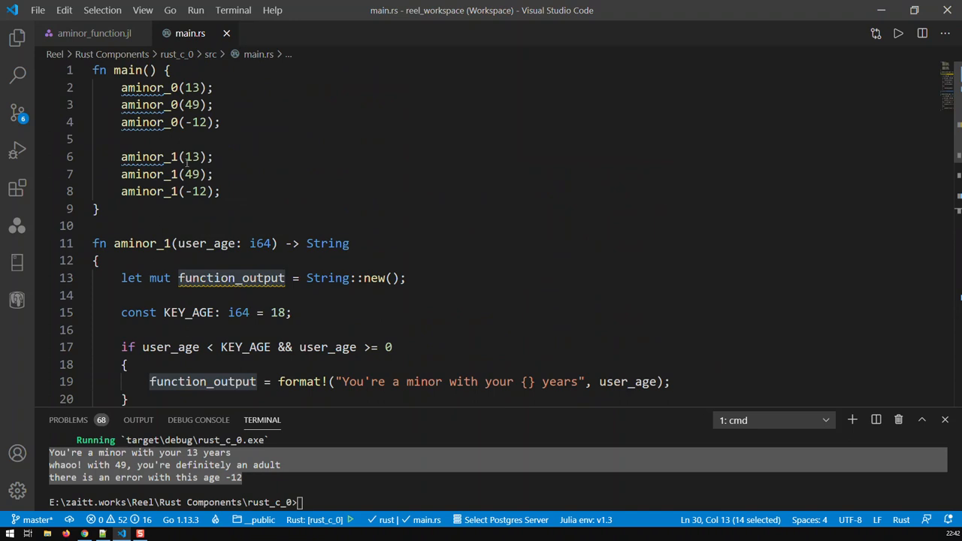
pyautogui.click(121, 156)
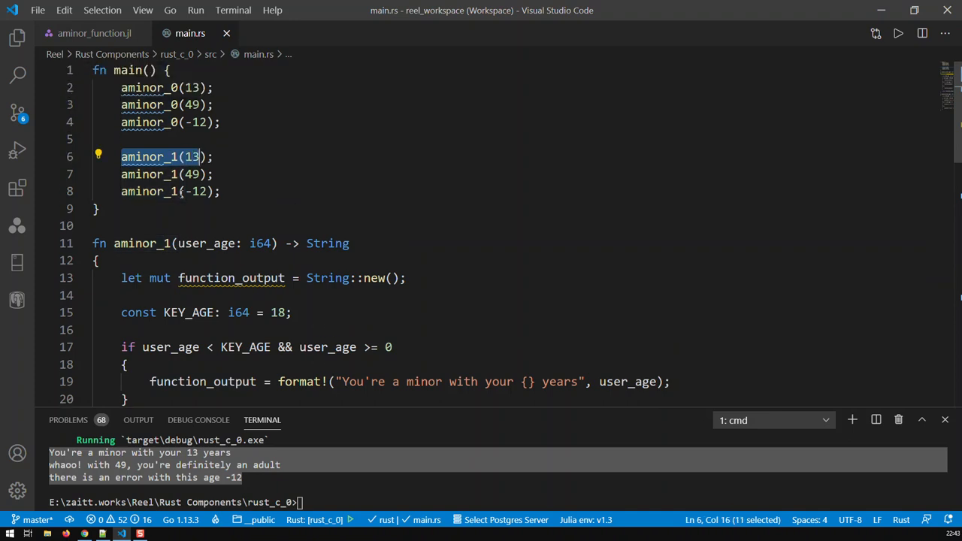
pyautogui.moveTo(202, 243)
pyautogui.write('print')
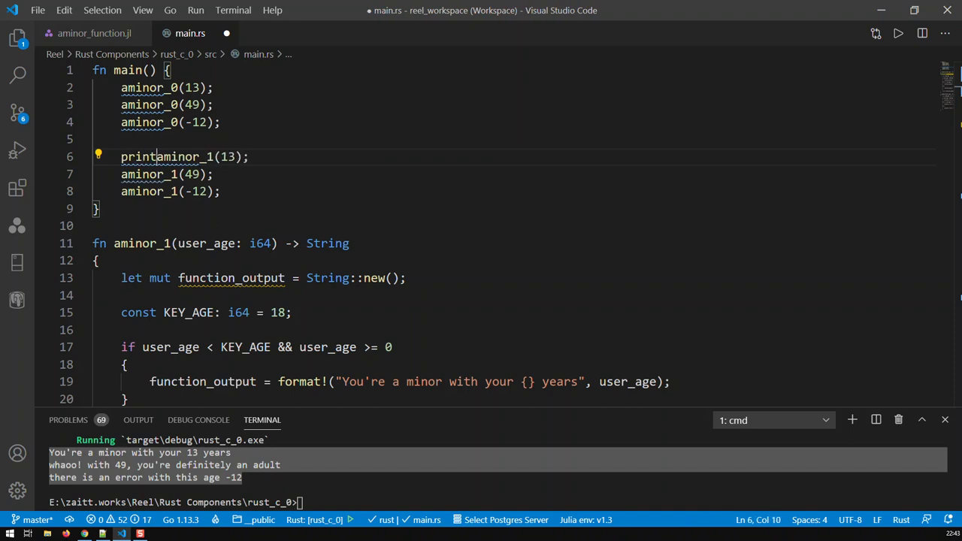
# Wrap the aminor_1 calls for 13, 49, -12 in println!("aminor 1 => {}", ...) and save.
pyautogui.write('ln!("')
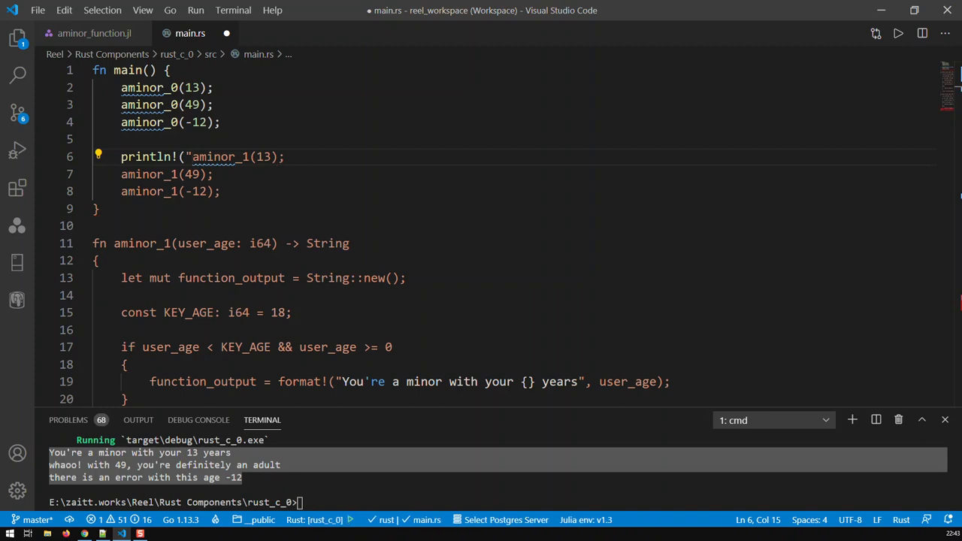
pyautogui.write('minor')
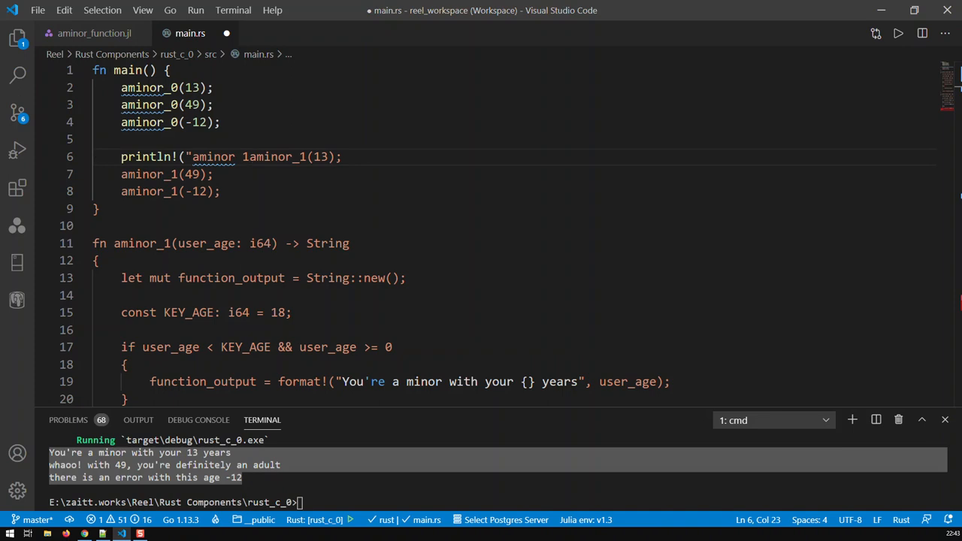
pyautogui.write('=>')
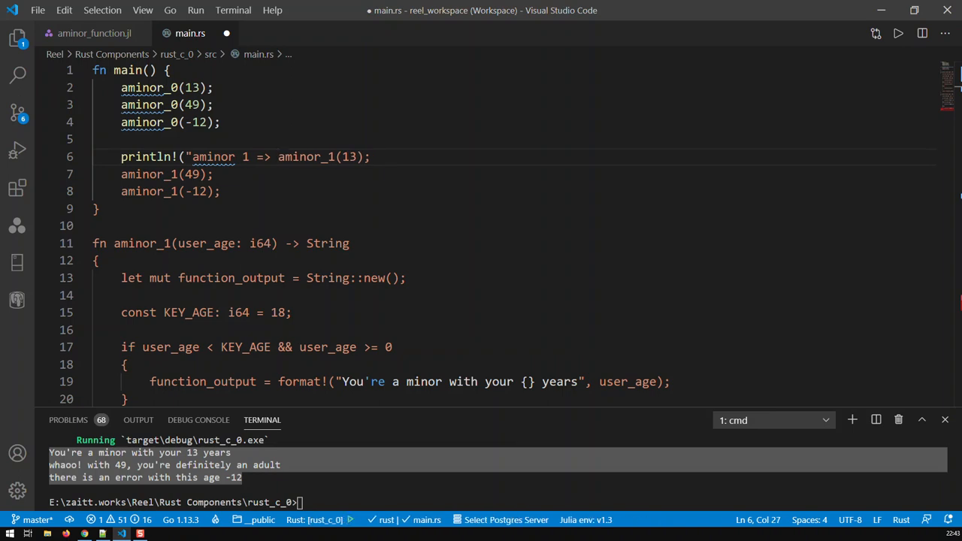
pyautogui.write('{}",')
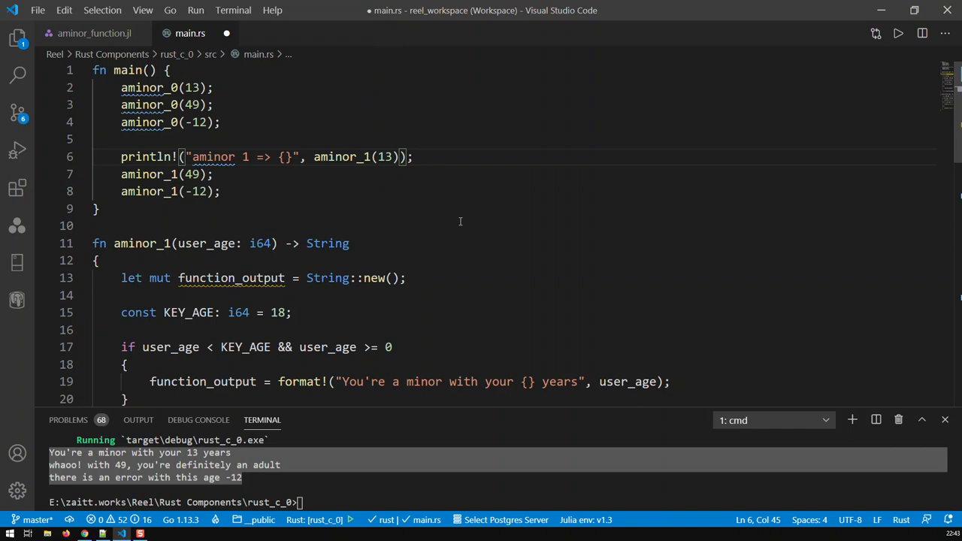
pyautogui.moveTo(262, 200)
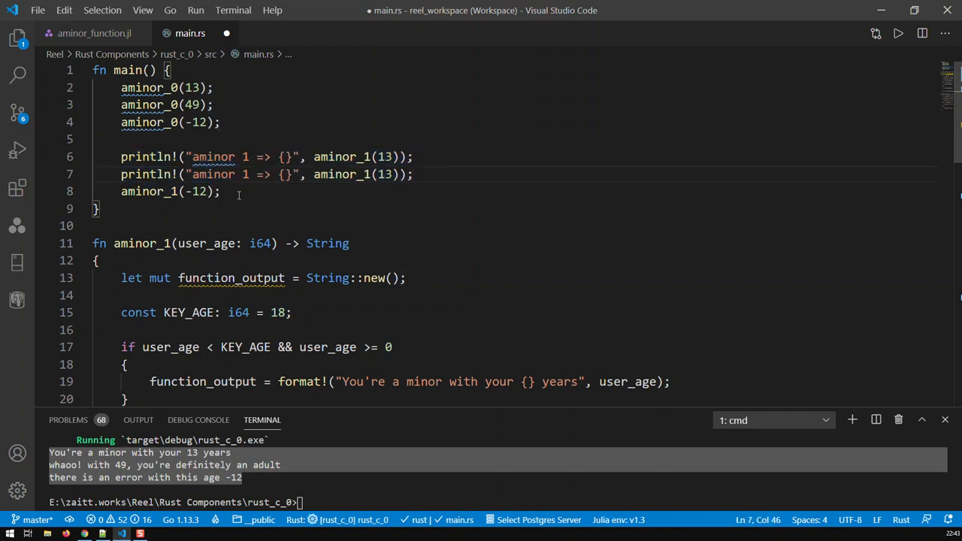
pyautogui.write('println!("aminor 1 => {}", aminor_1(13));')
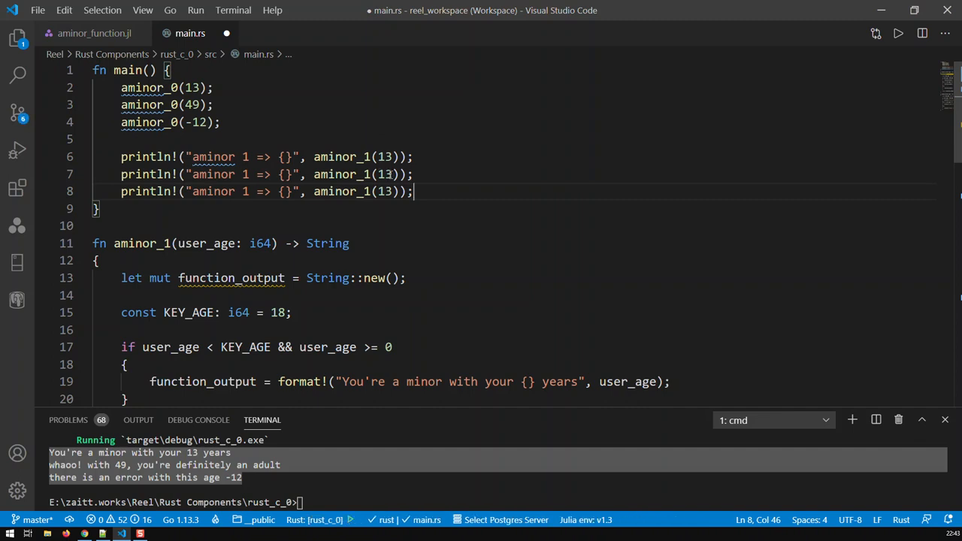
pyautogui.doubleClick(385, 174)
pyautogui.write('49')
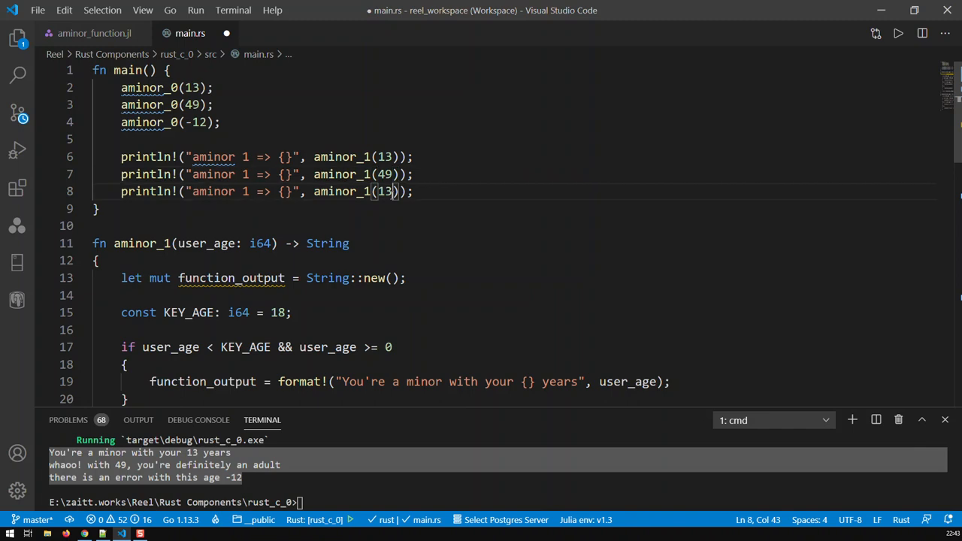
pyautogui.doubleClick(384, 191)
pyautogui.write('-12')
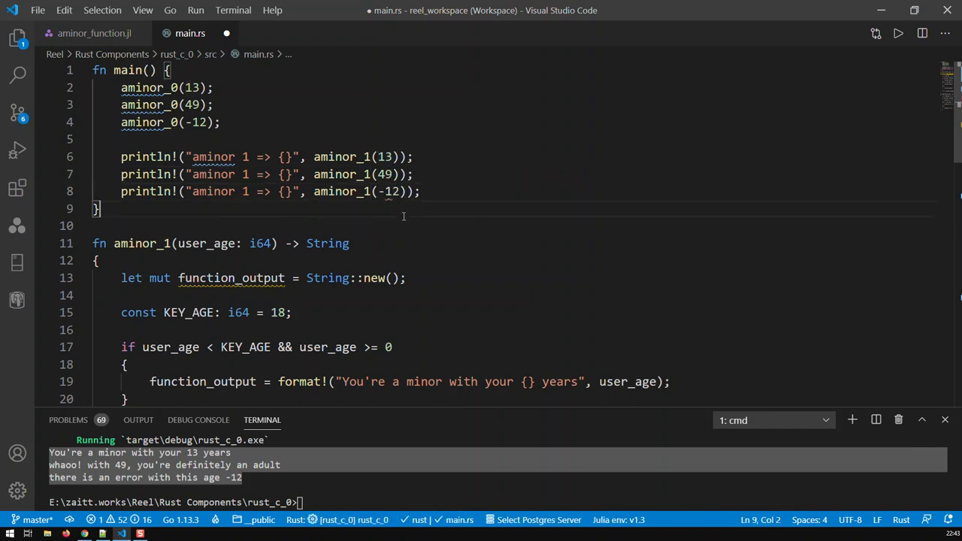
pyautogui.press('ctrl+s')
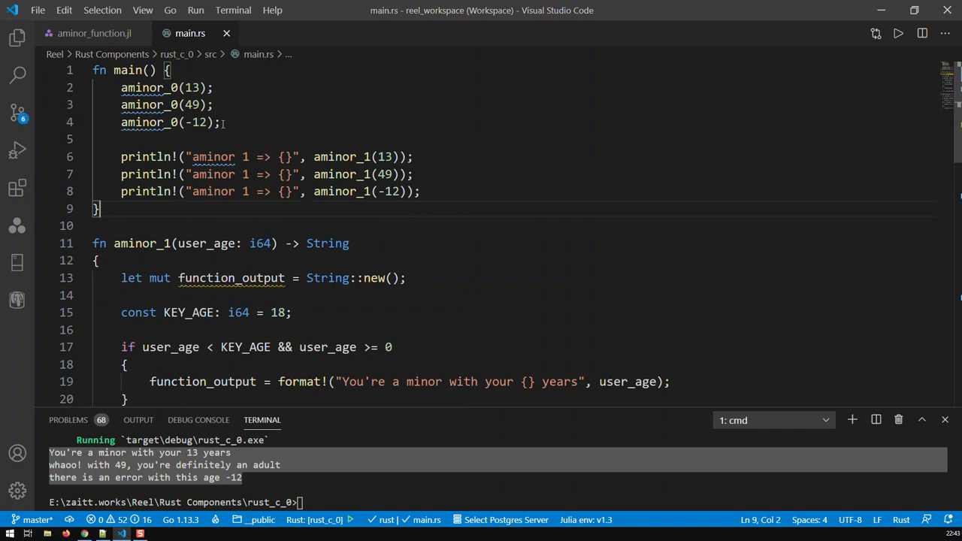
pyautogui.scroll(-3)
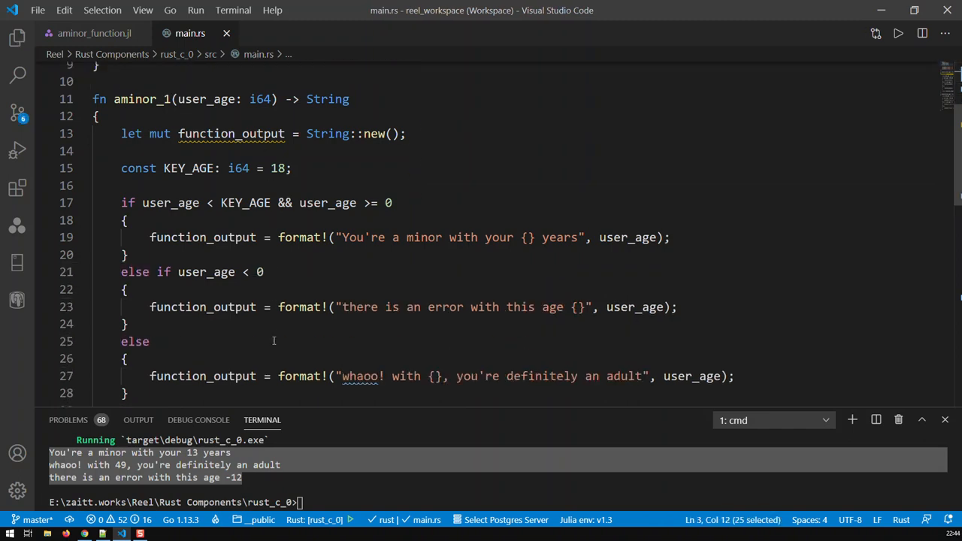
pyautogui.scroll(-3)
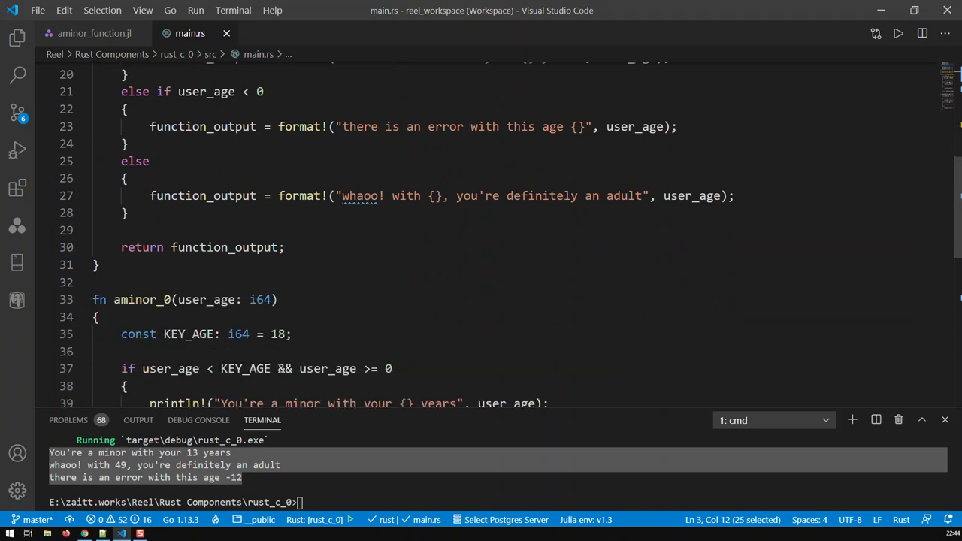
pyautogui.scroll(-3)
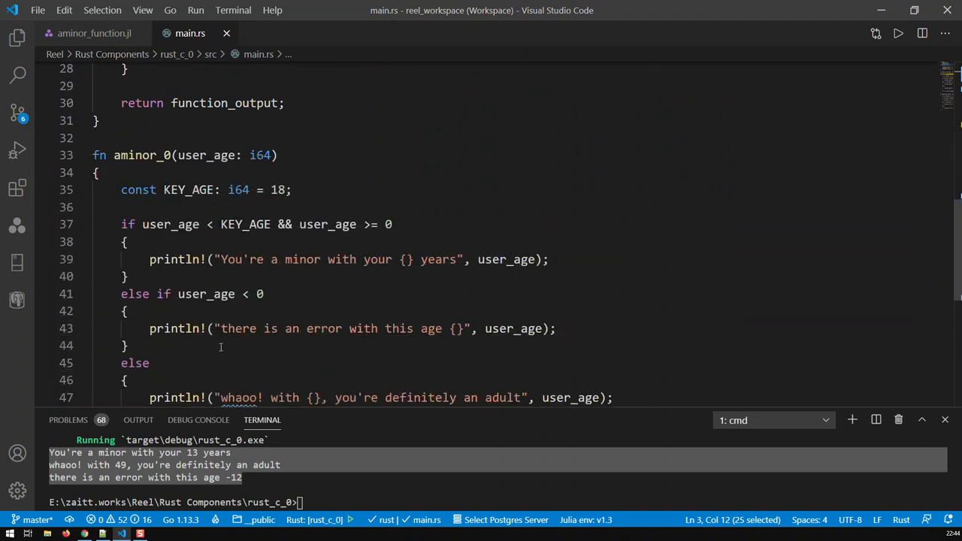
pyautogui.scroll(3)
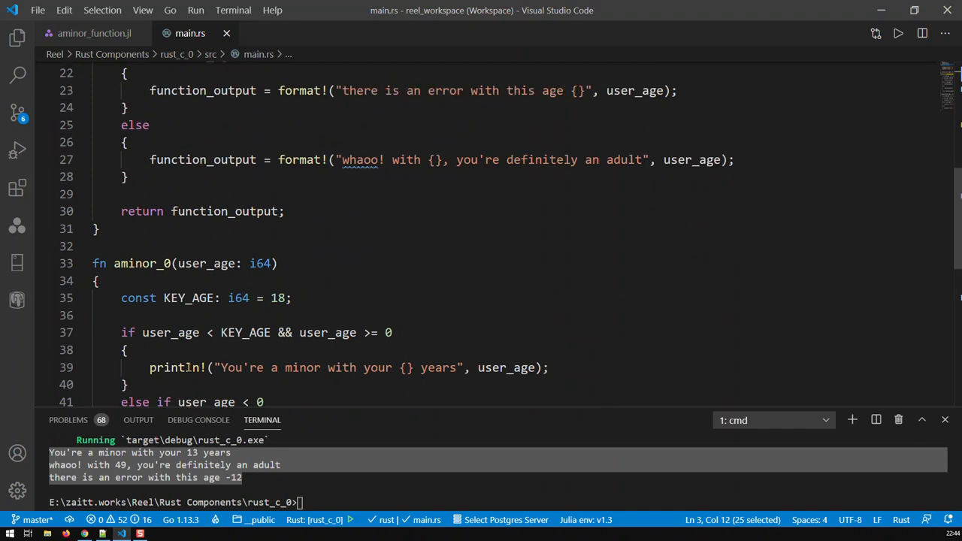
pyautogui.scroll(-3)
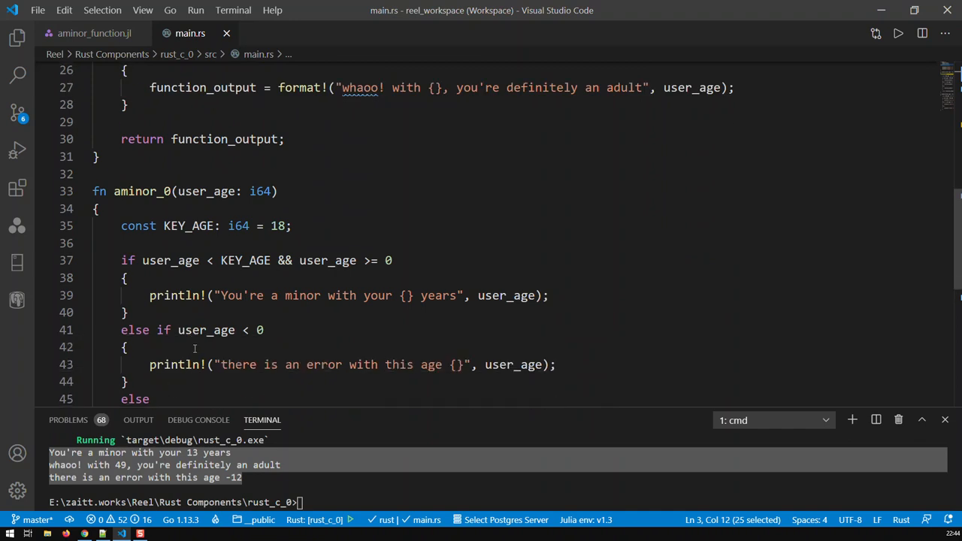
pyautogui.scroll(-3)
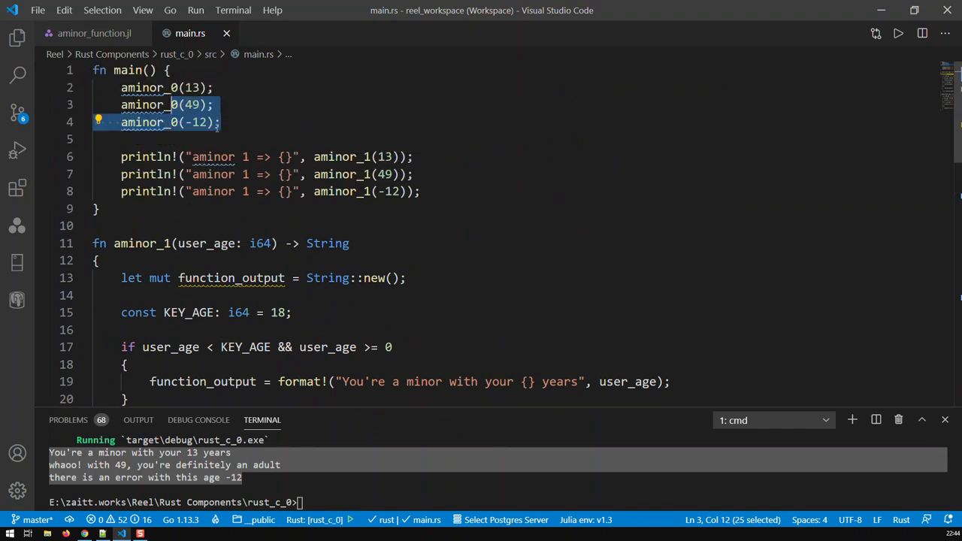
pyautogui.moveTo(273, 298)
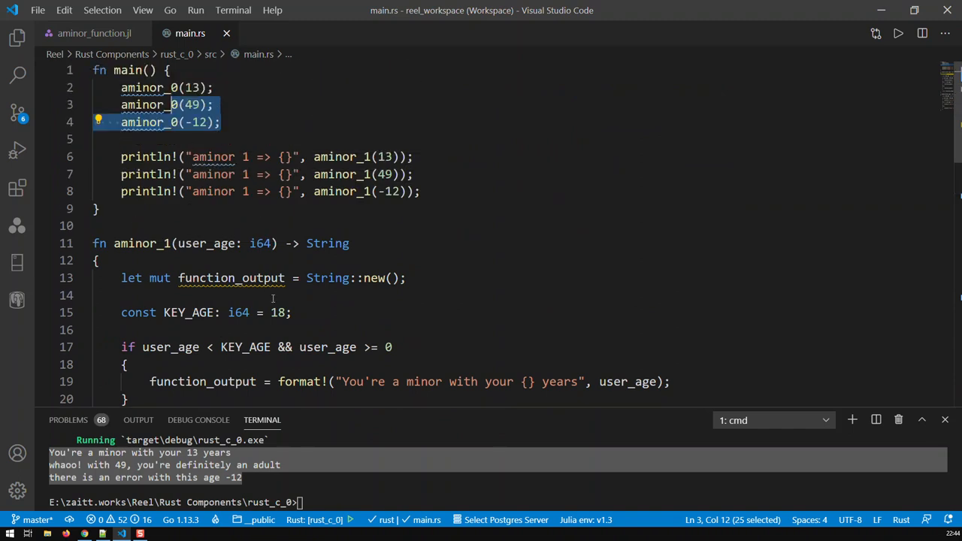
pyautogui.scroll(-3)
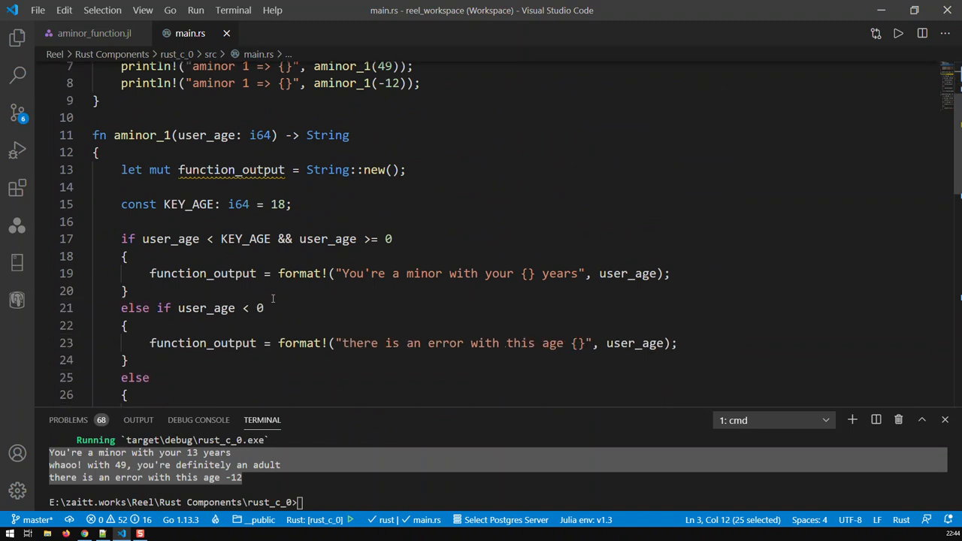
pyautogui.scroll(-3)
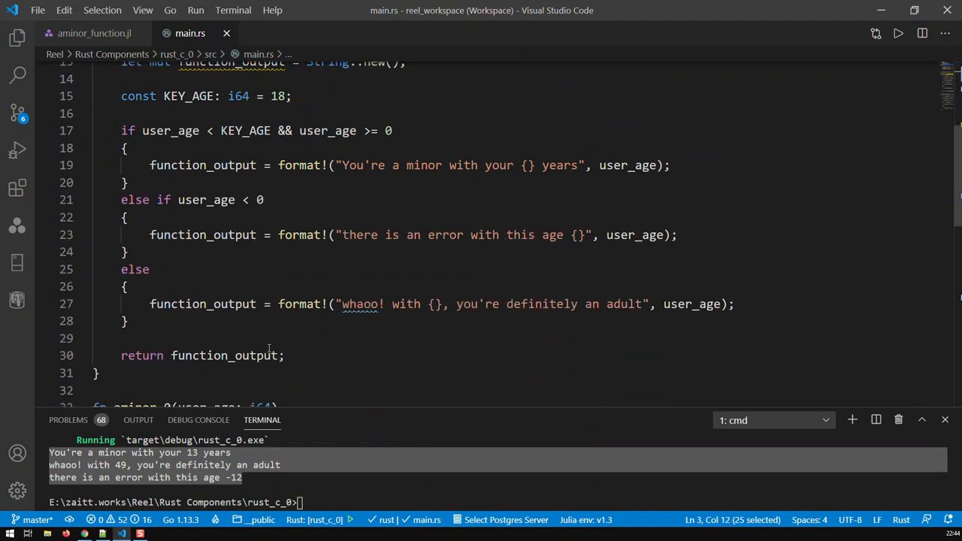
pyautogui.scroll(3)
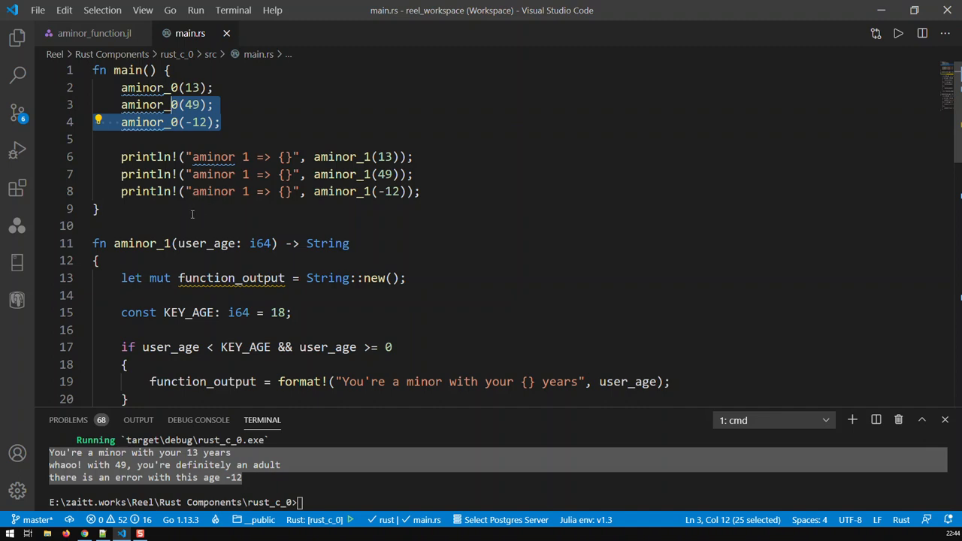
pyautogui.moveTo(330, 182)
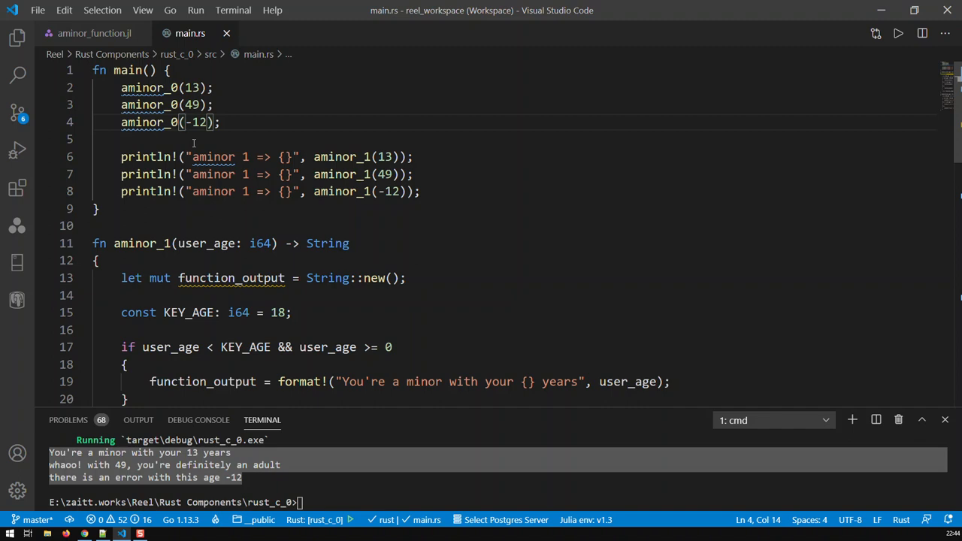
pyautogui.moveTo(379, 191)
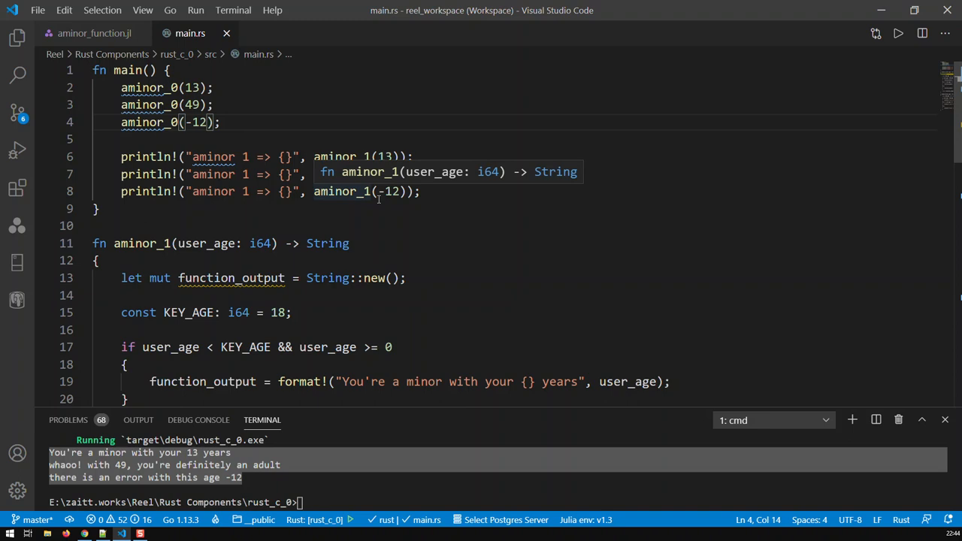
pyautogui.moveTo(233, 123)
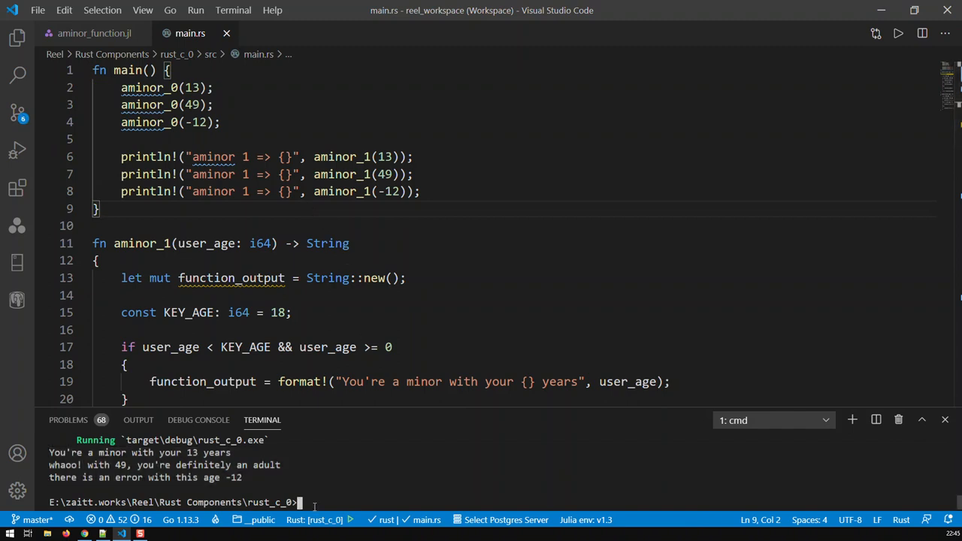
# Run cargo run, printing the aminor_0 messages followed by three "aminor 1 =>" lines.
pyautogui.write('cargo')
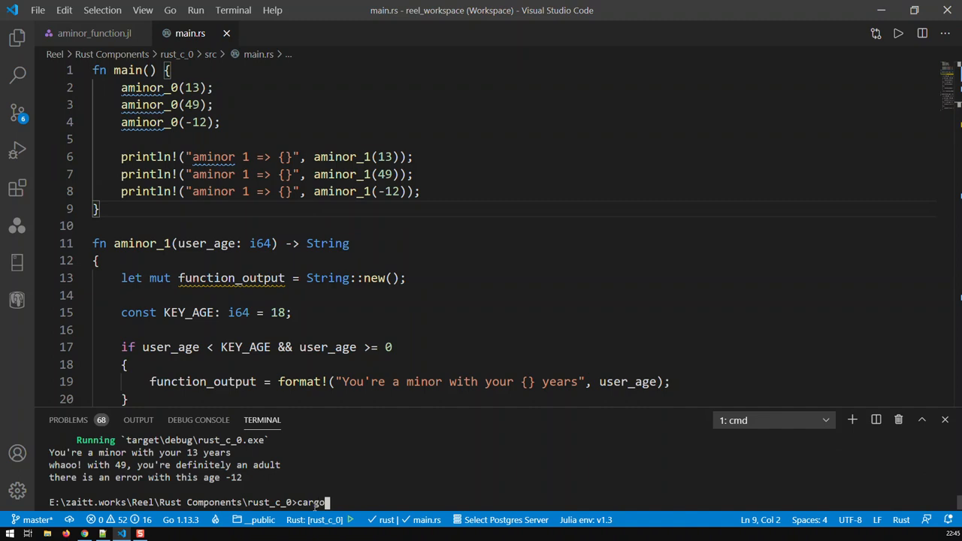
pyautogui.write('run')
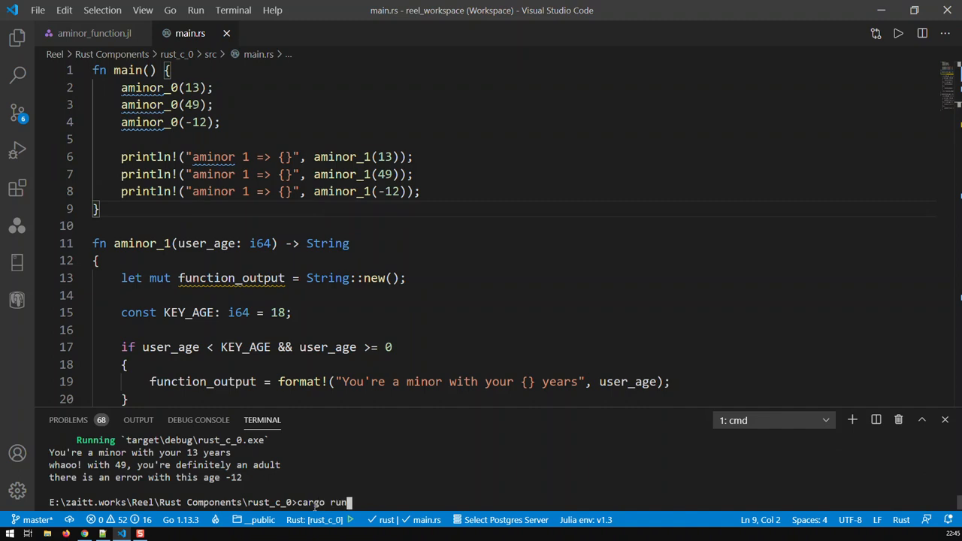
pyautogui.press('Return')
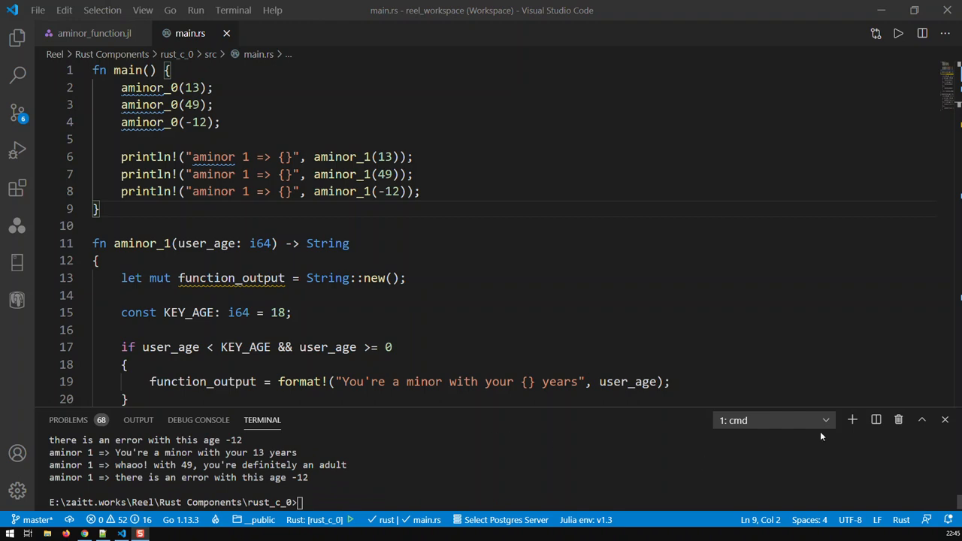
pyautogui.moveTo(683, 406)
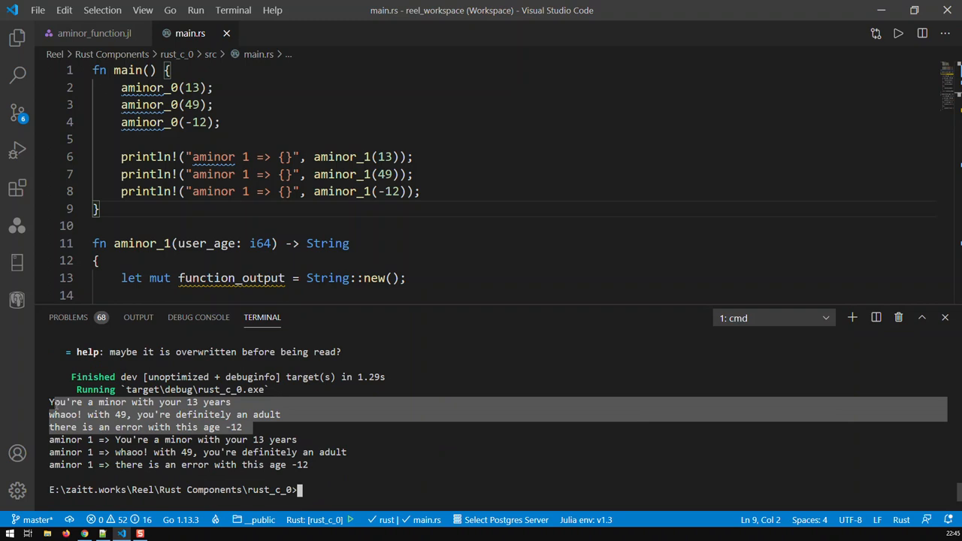
pyautogui.moveTo(54, 498)
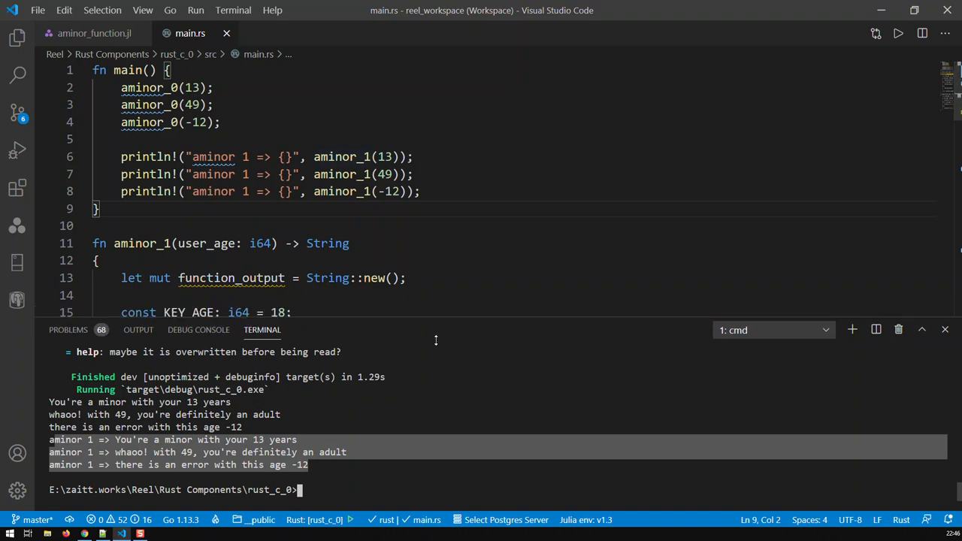
pyautogui.scroll(-3)
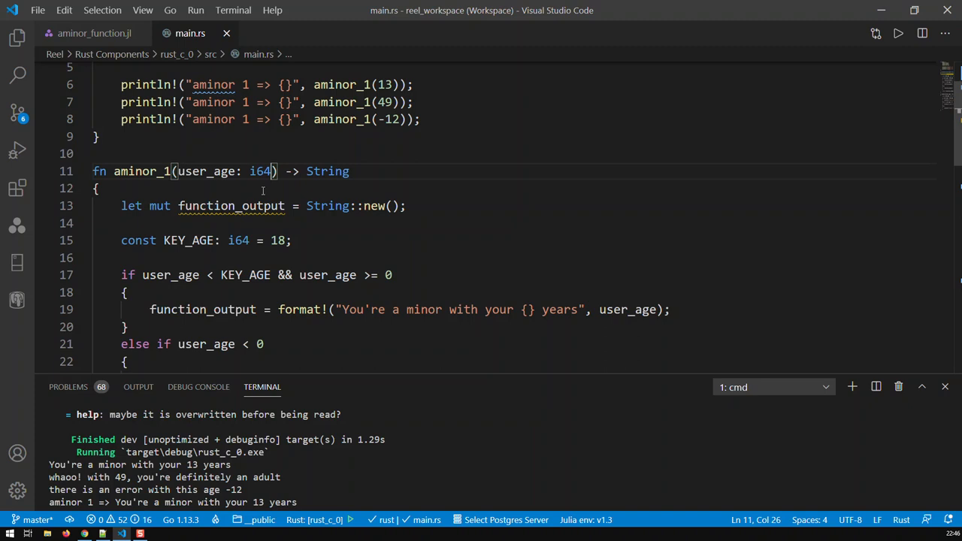
pyautogui.scroll(-3)
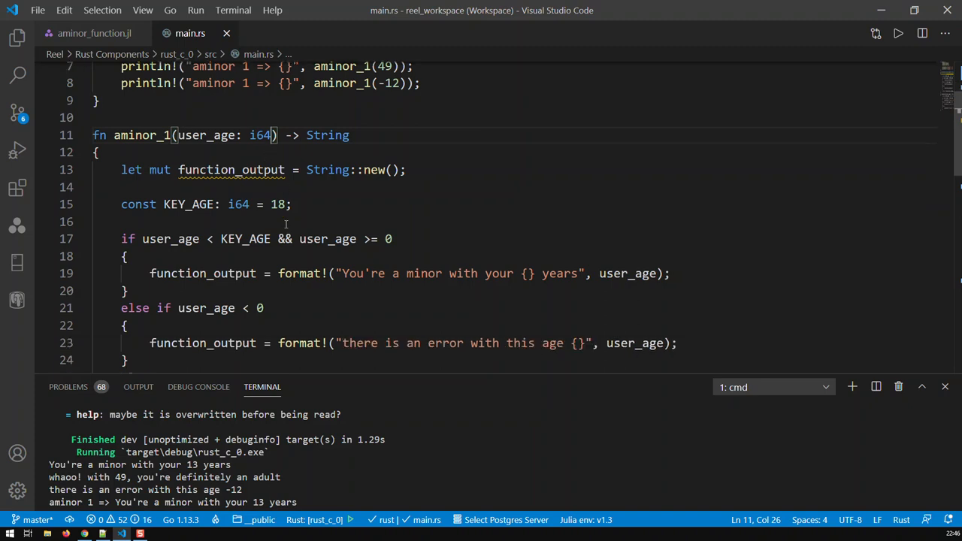
pyautogui.scroll(-3)
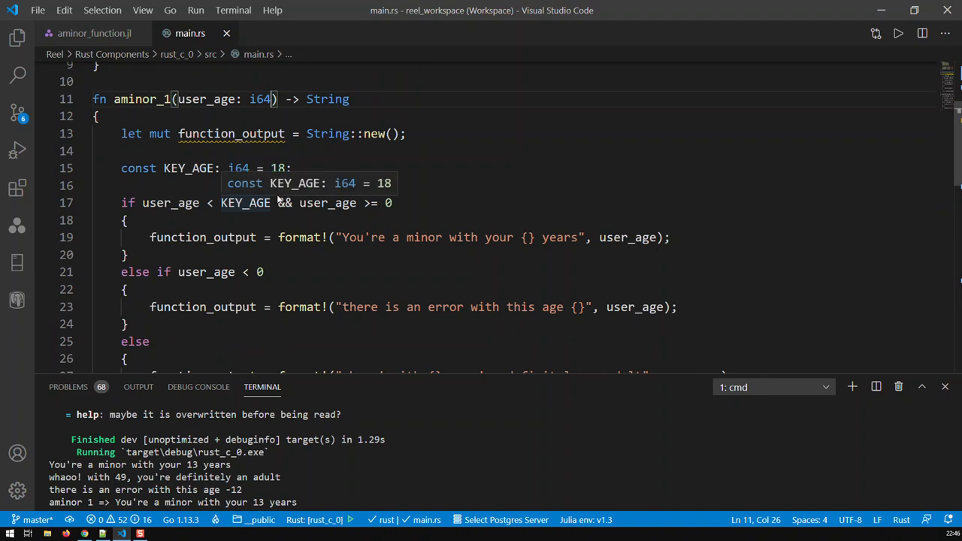
pyautogui.moveTo(293, 262)
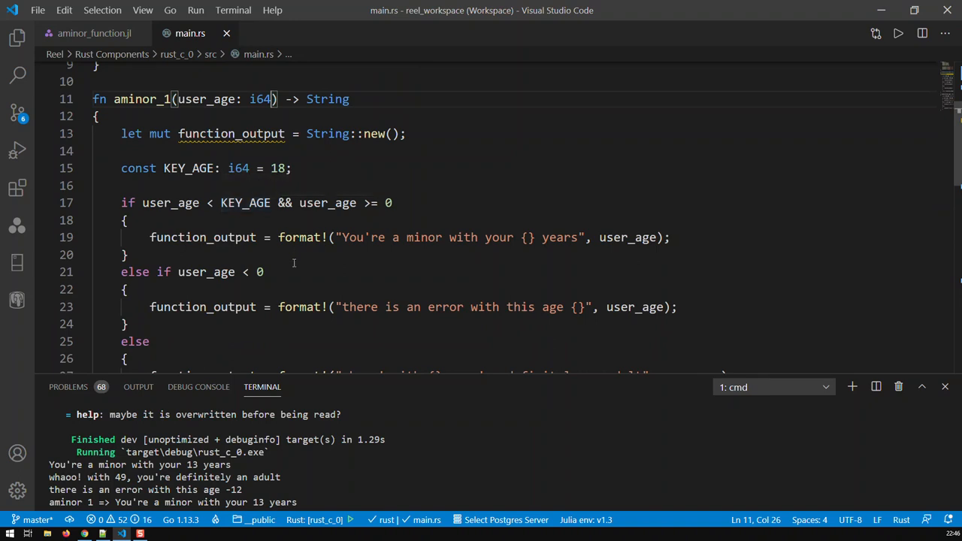